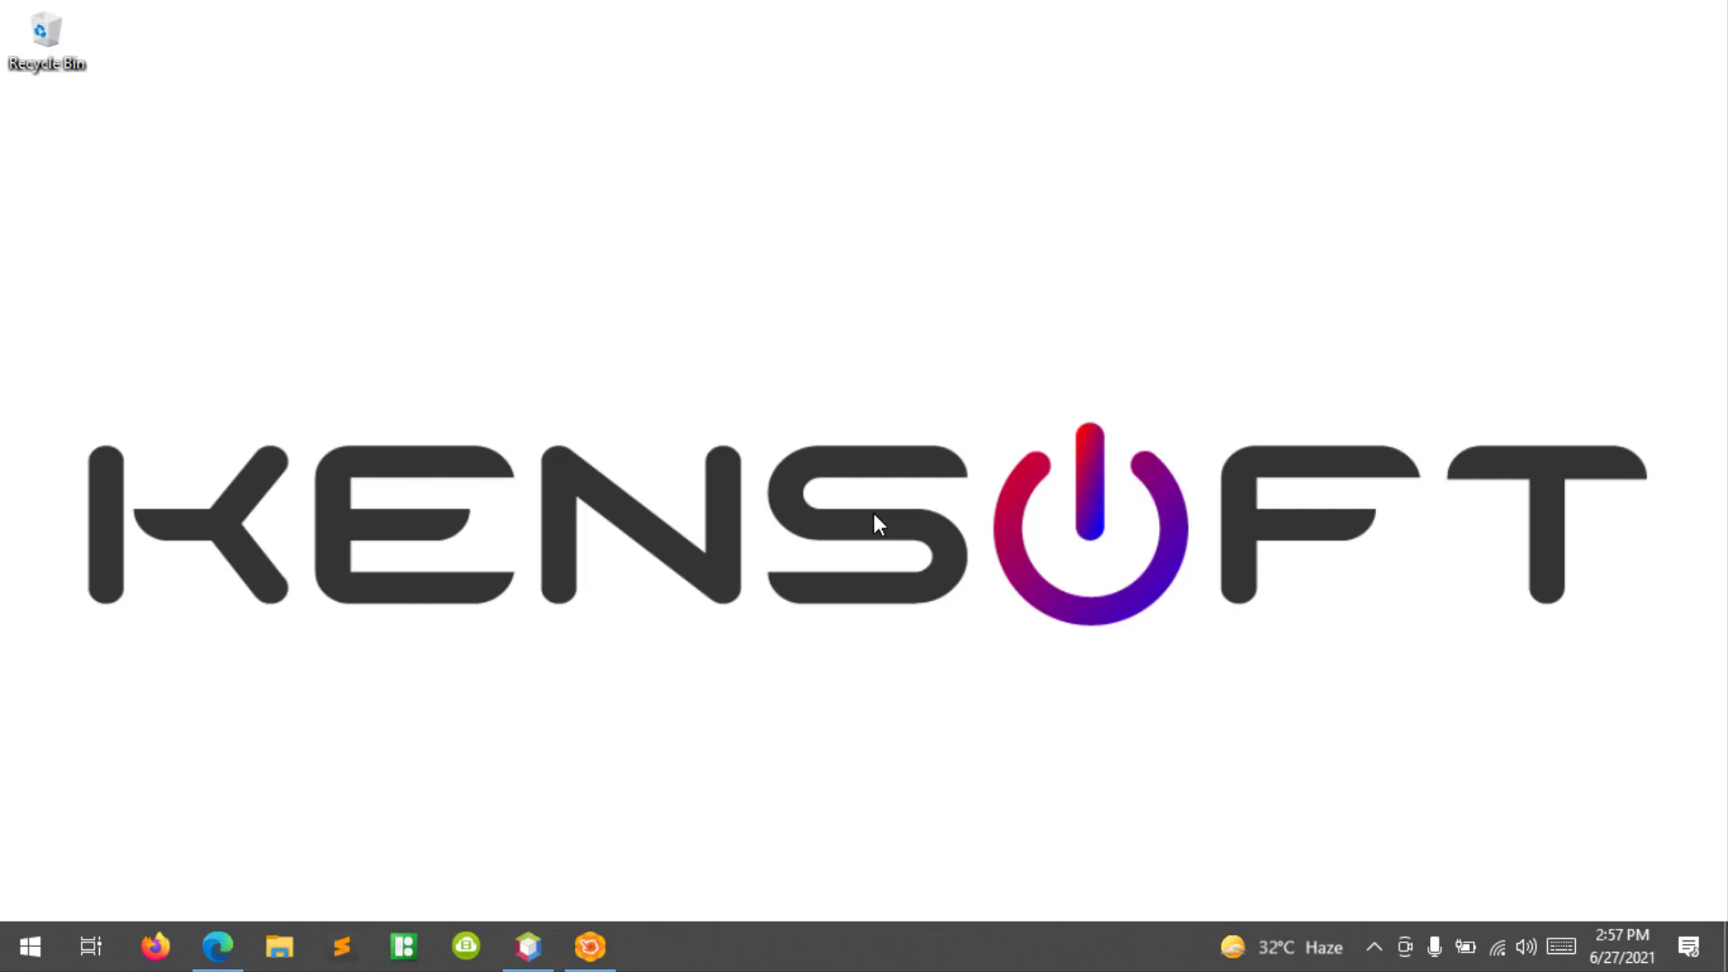
Show the FX_first.fxml layout in Scene Builder and select the KENSOFT PH label (fx:id time).
left_click(590, 945)
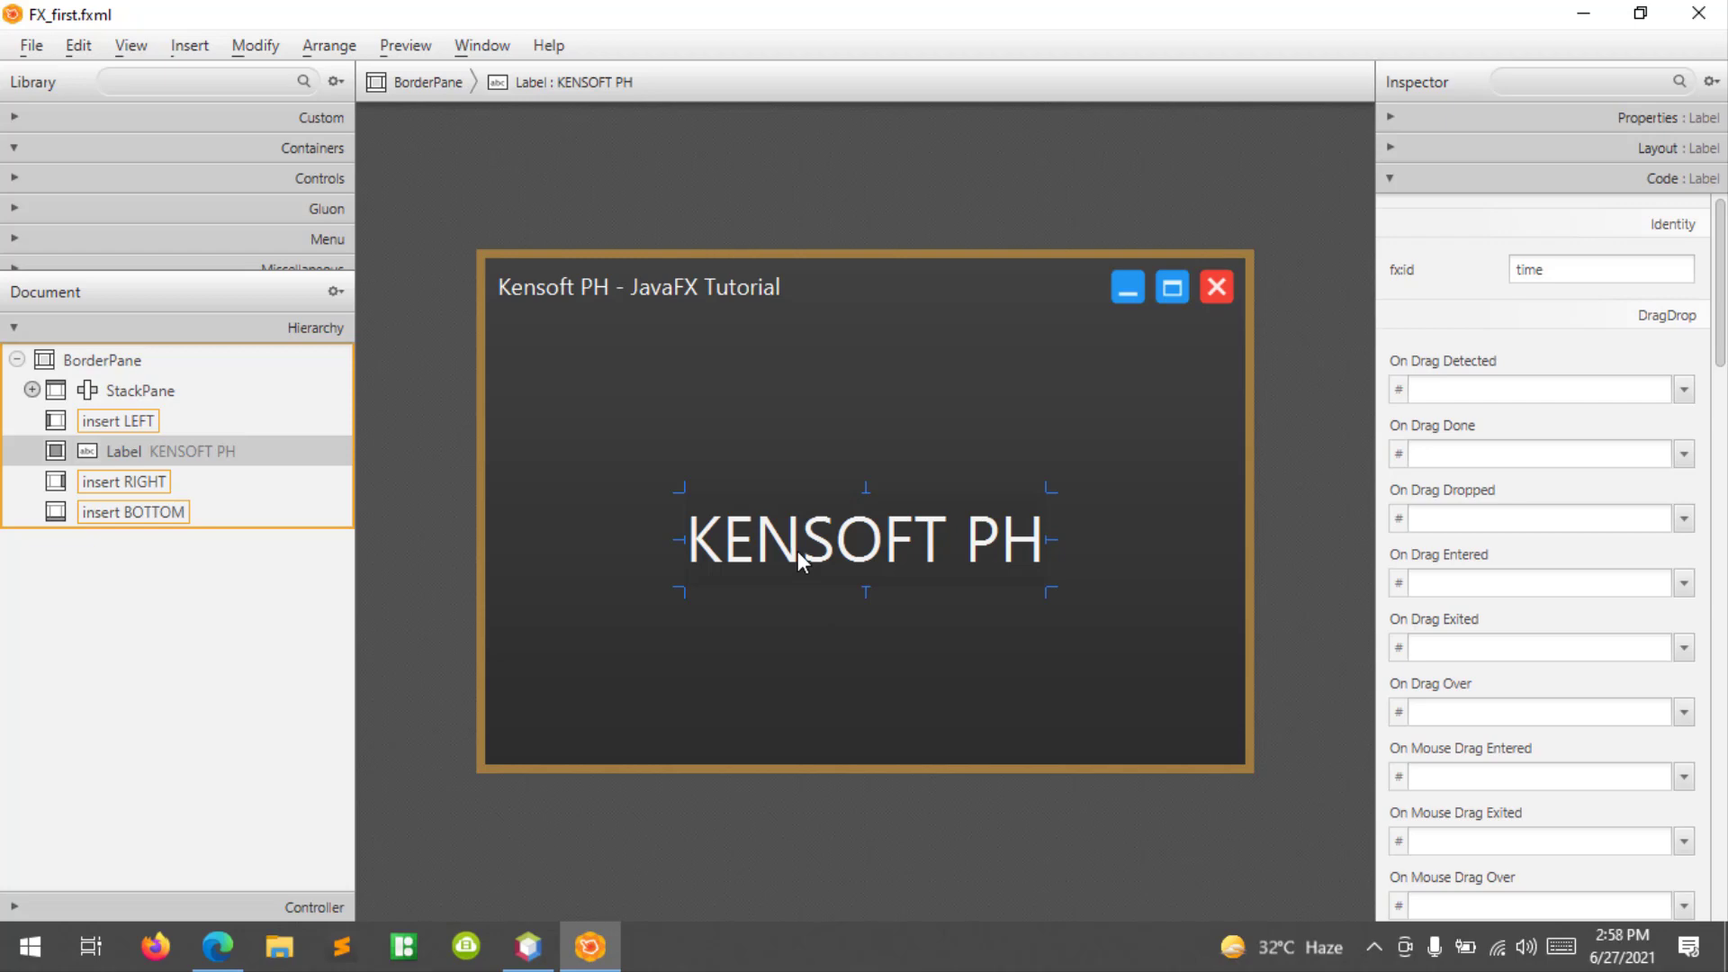
mouse_move(1323, 484)
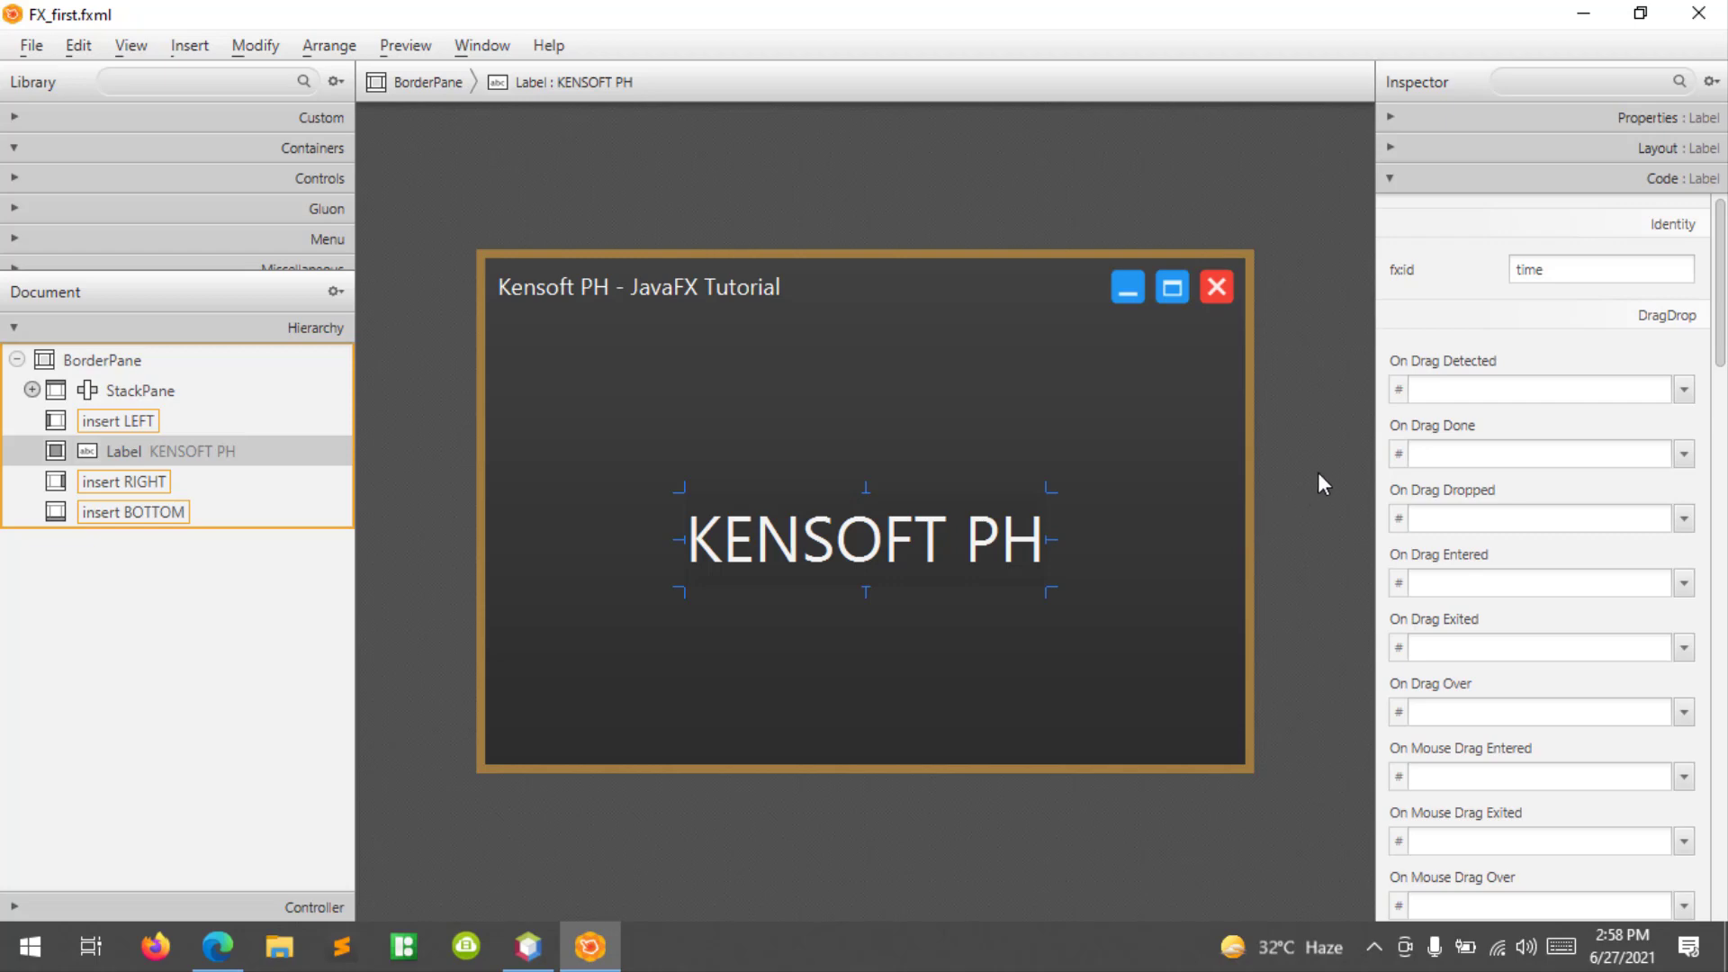
left_click(1553, 268)
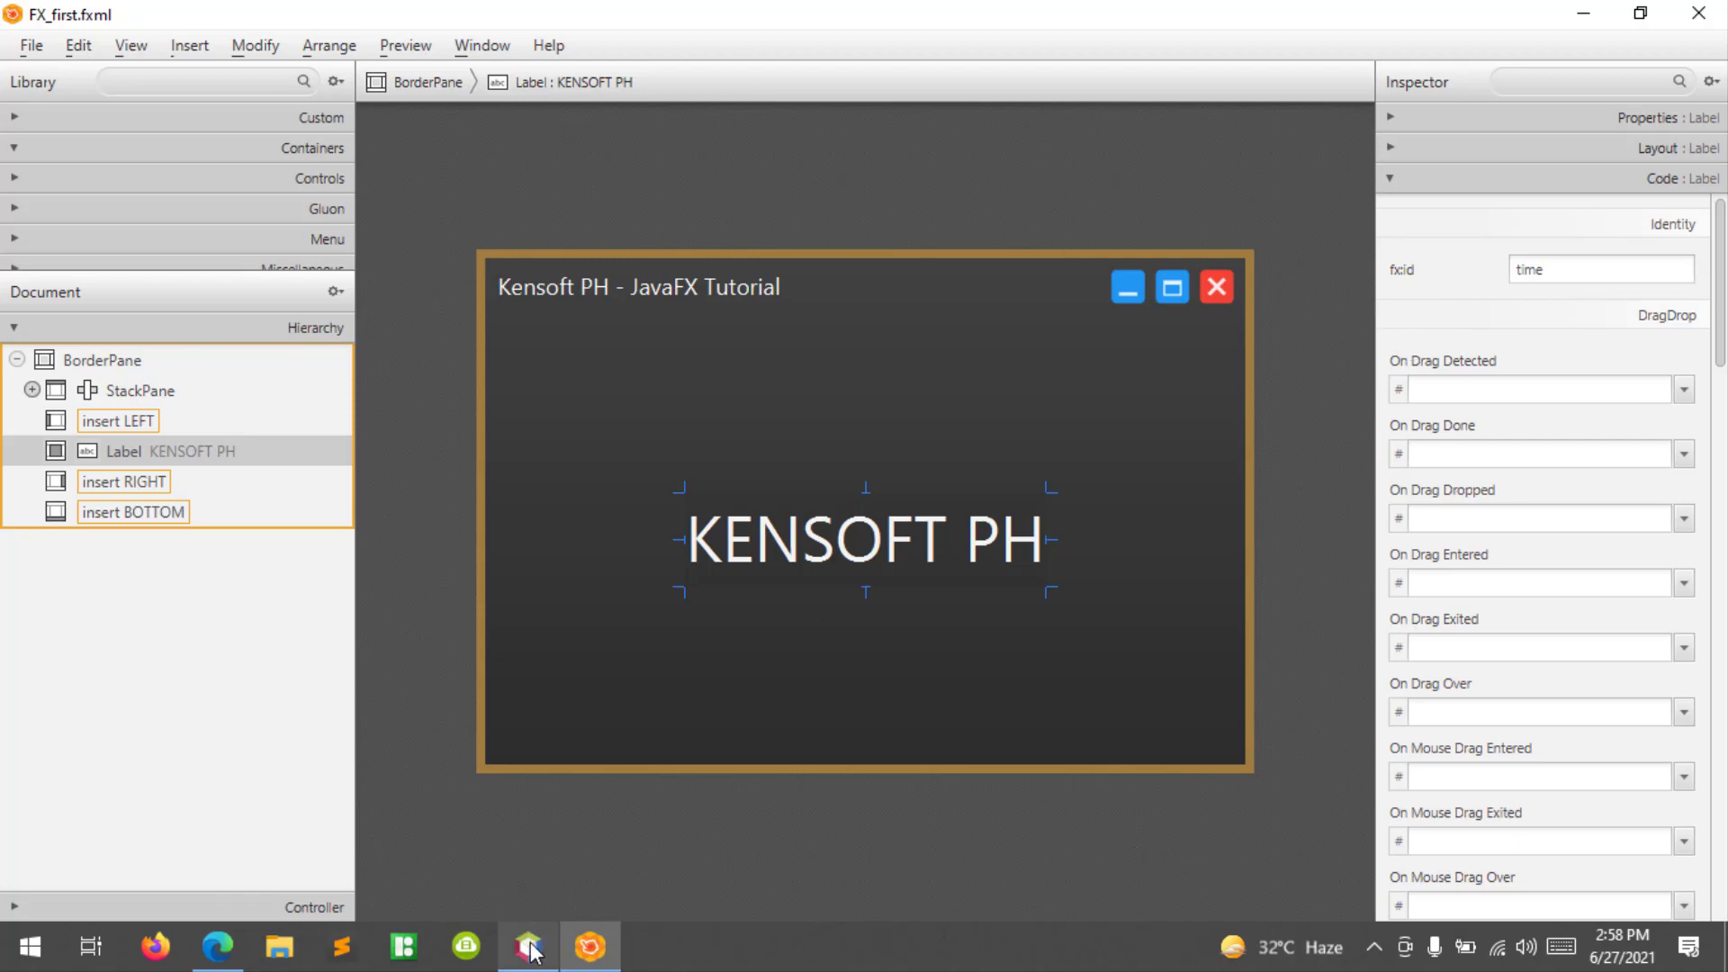
Start a private Date() method below borderpane_pressed in FX_firstController.java.
left_click(527, 945)
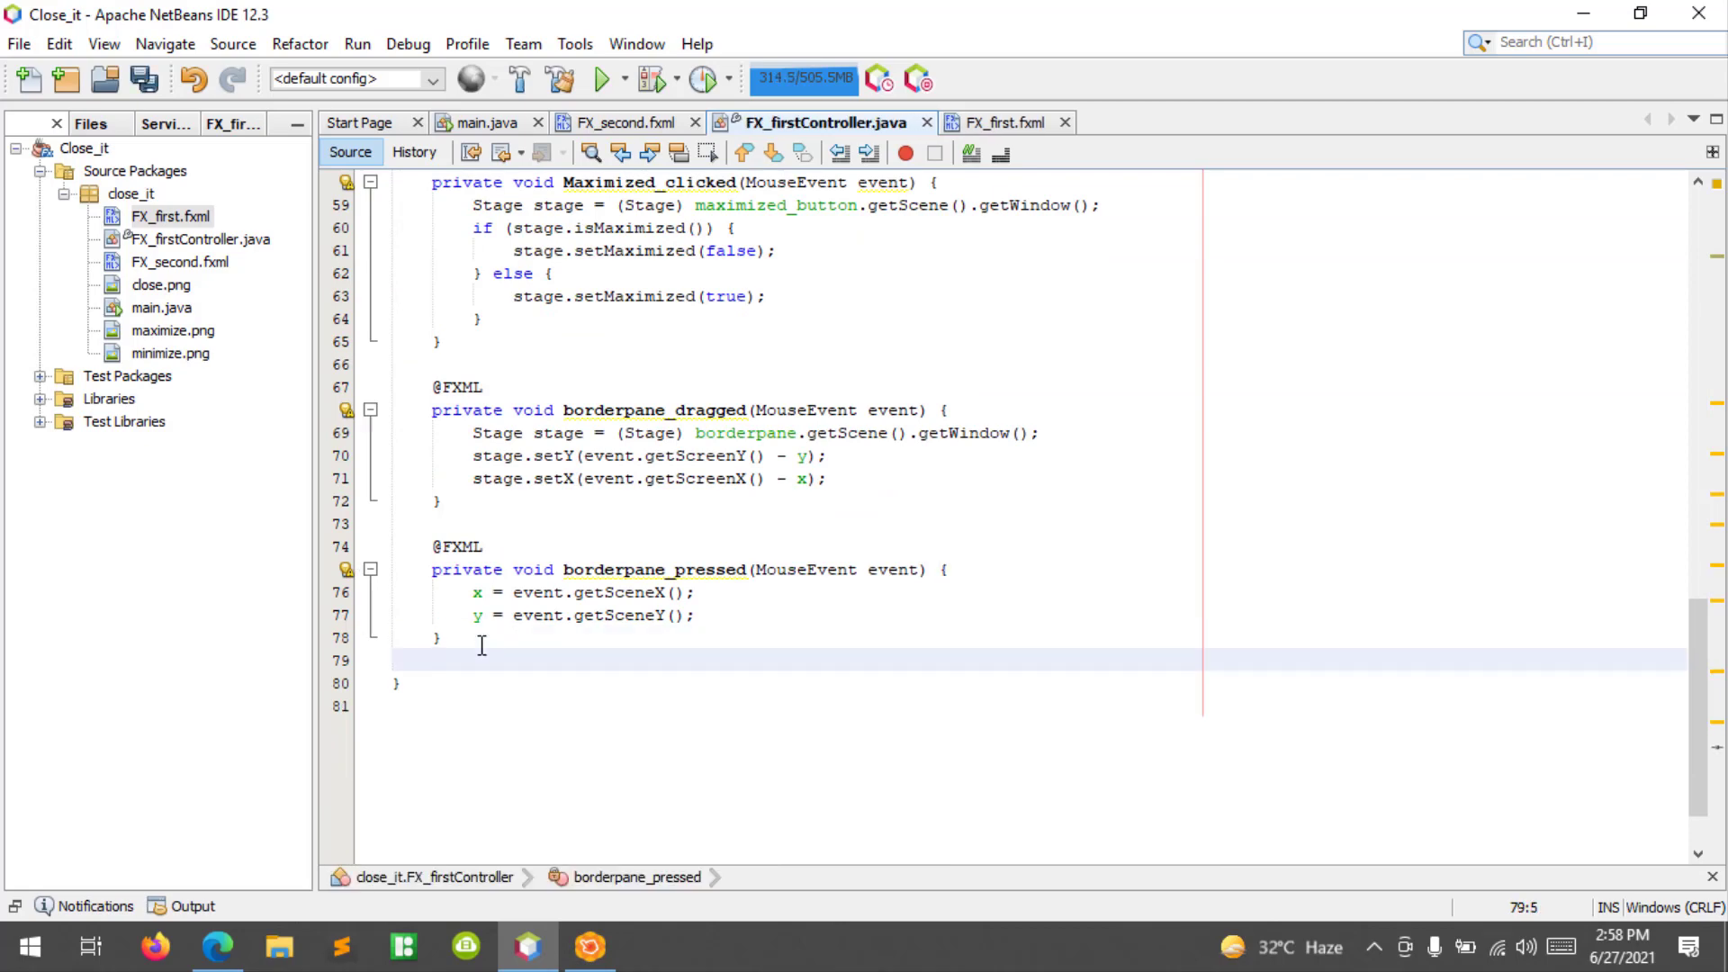
key("enter")
type("private void")
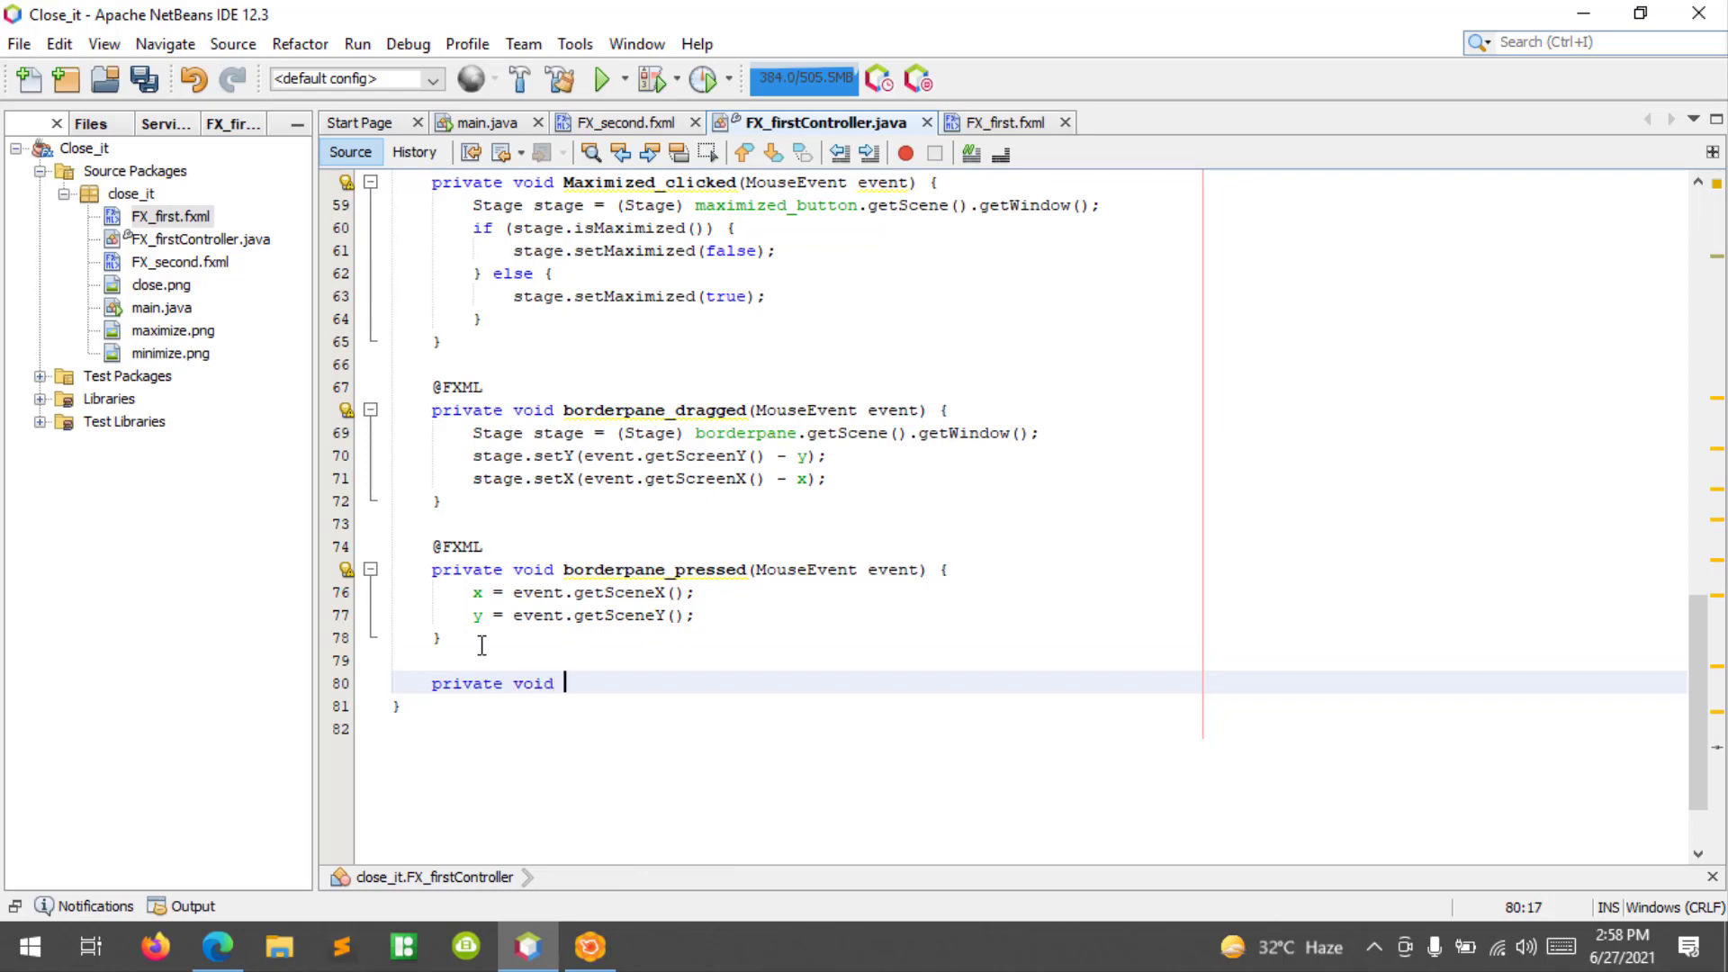
type("Date()")
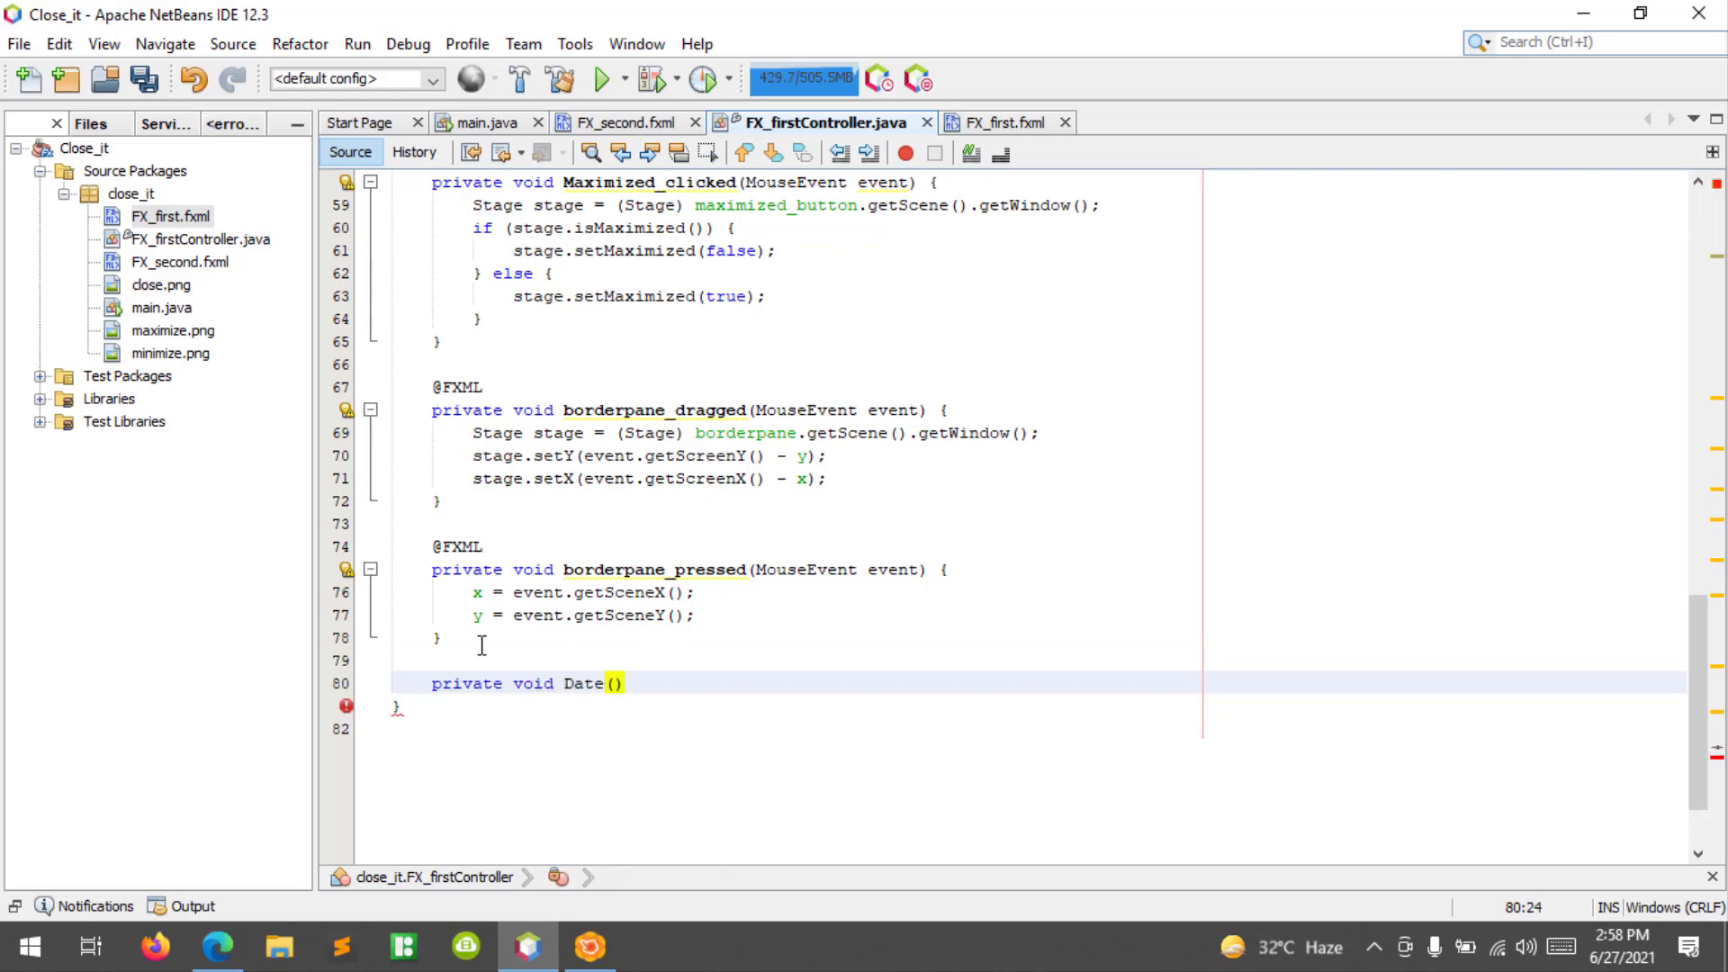
type("{")
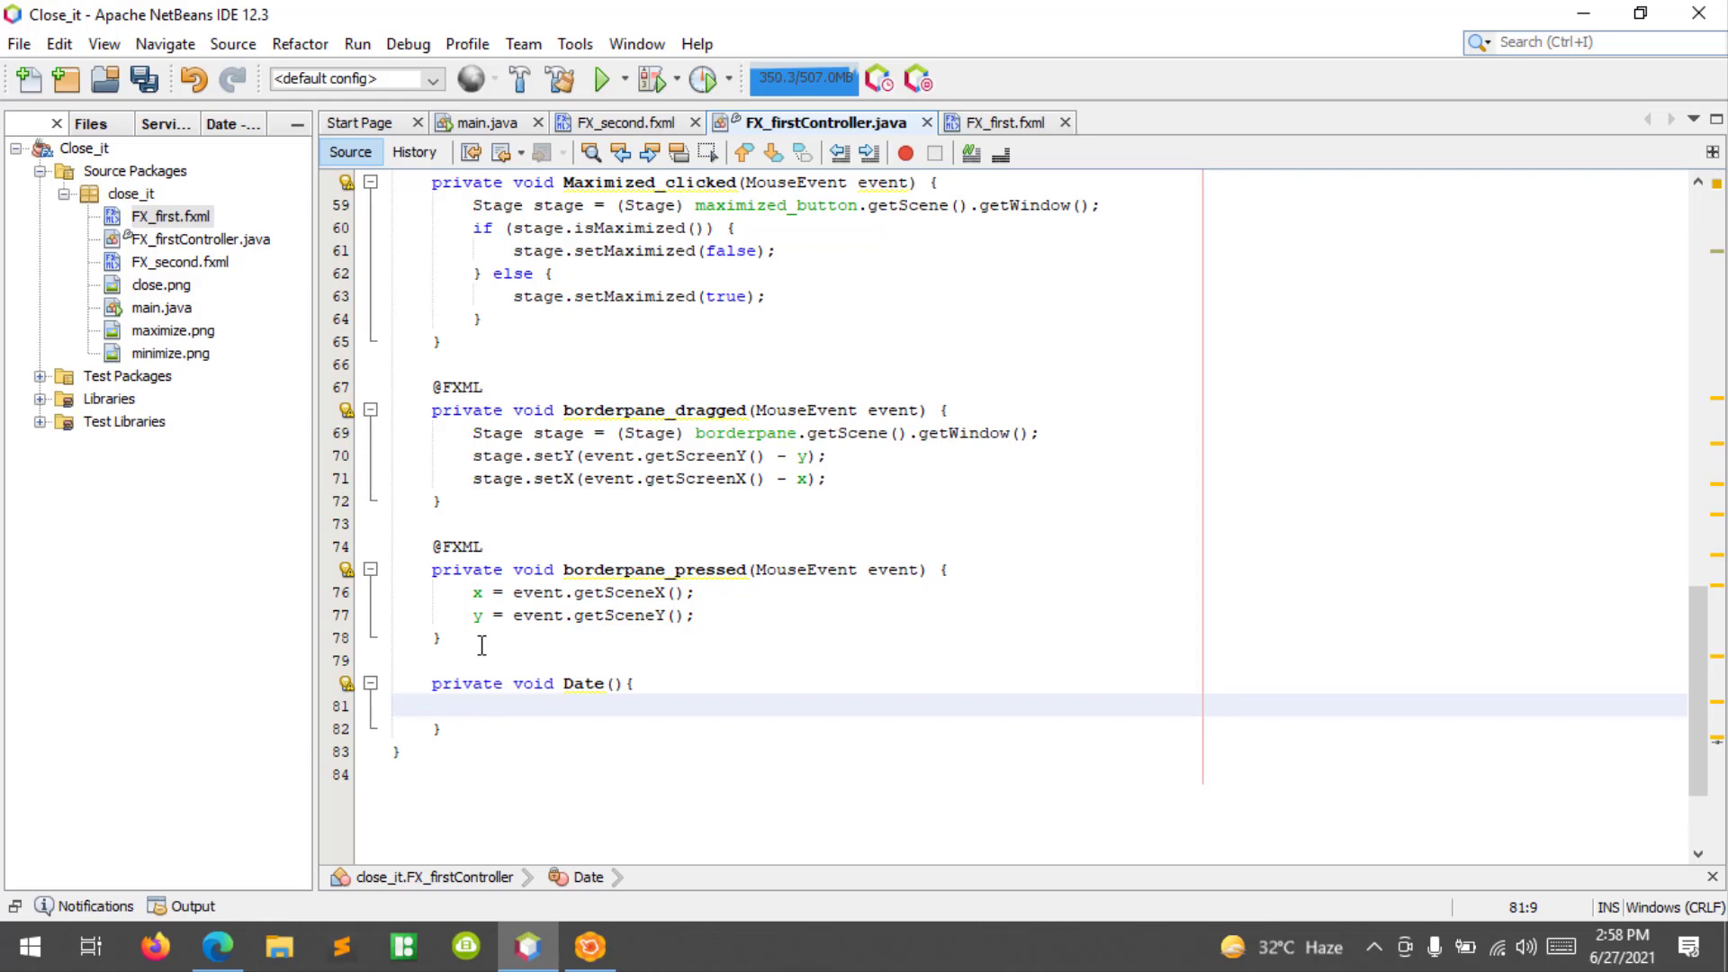
Declare SimpleDateFormat sdf = new SimpleDateFormat(); inside Date().
type("Sim")
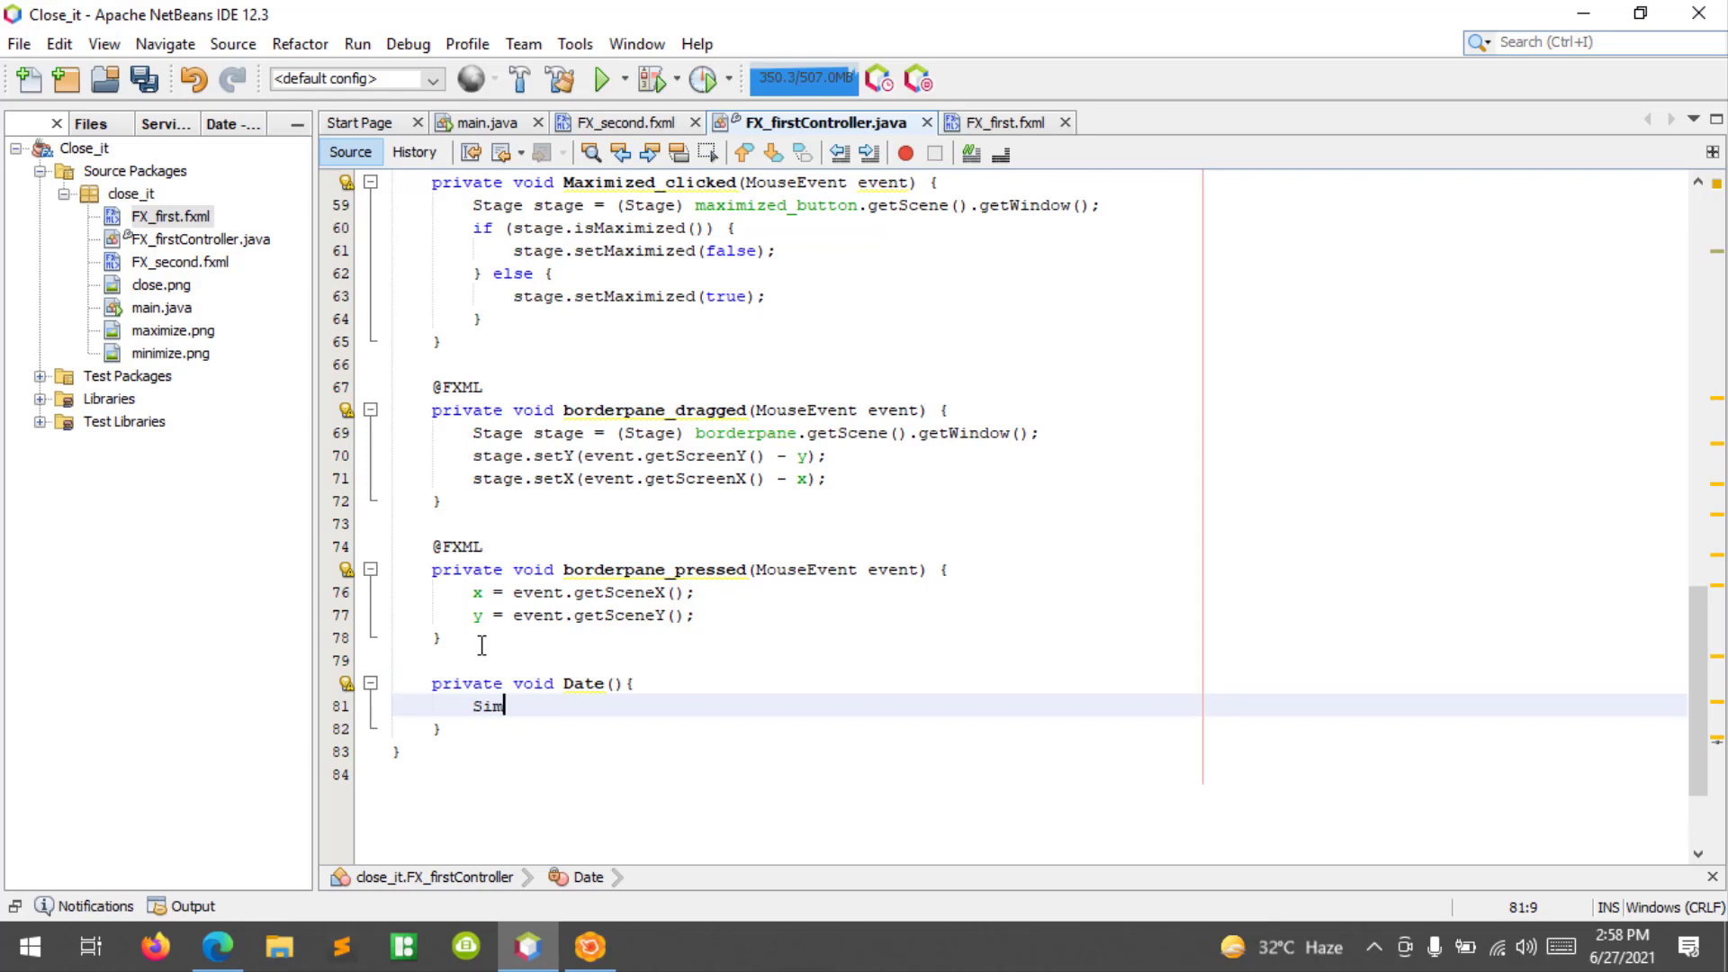
type("pleDateFor")
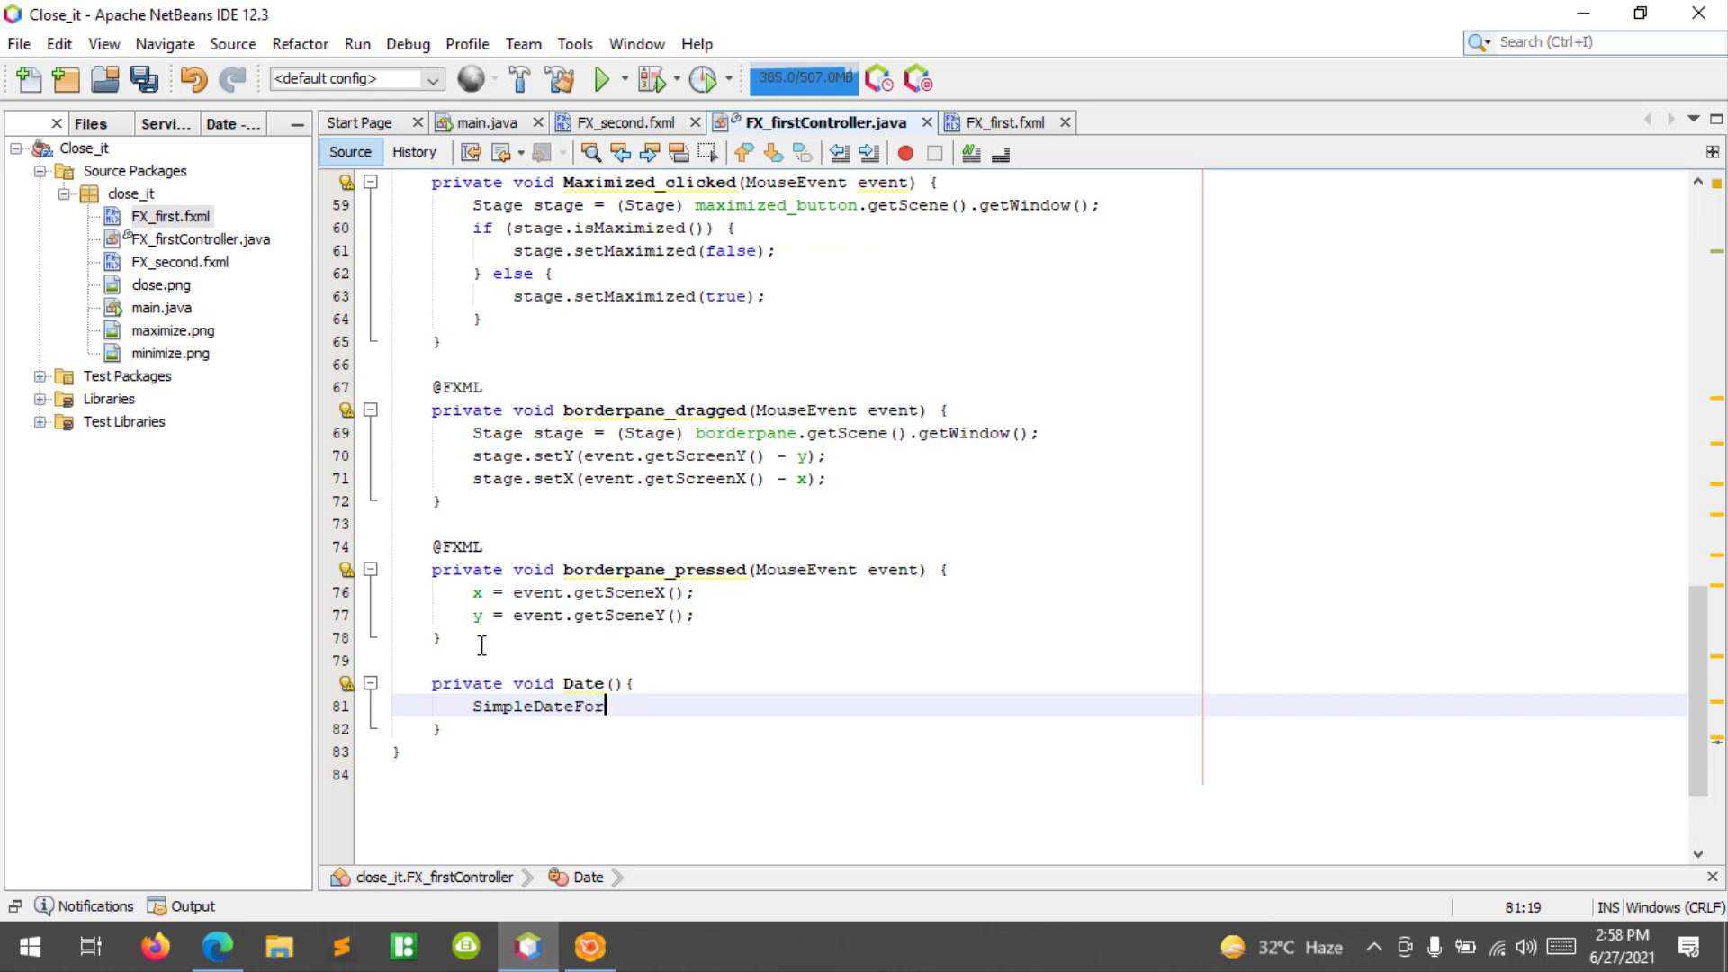
type("mat")
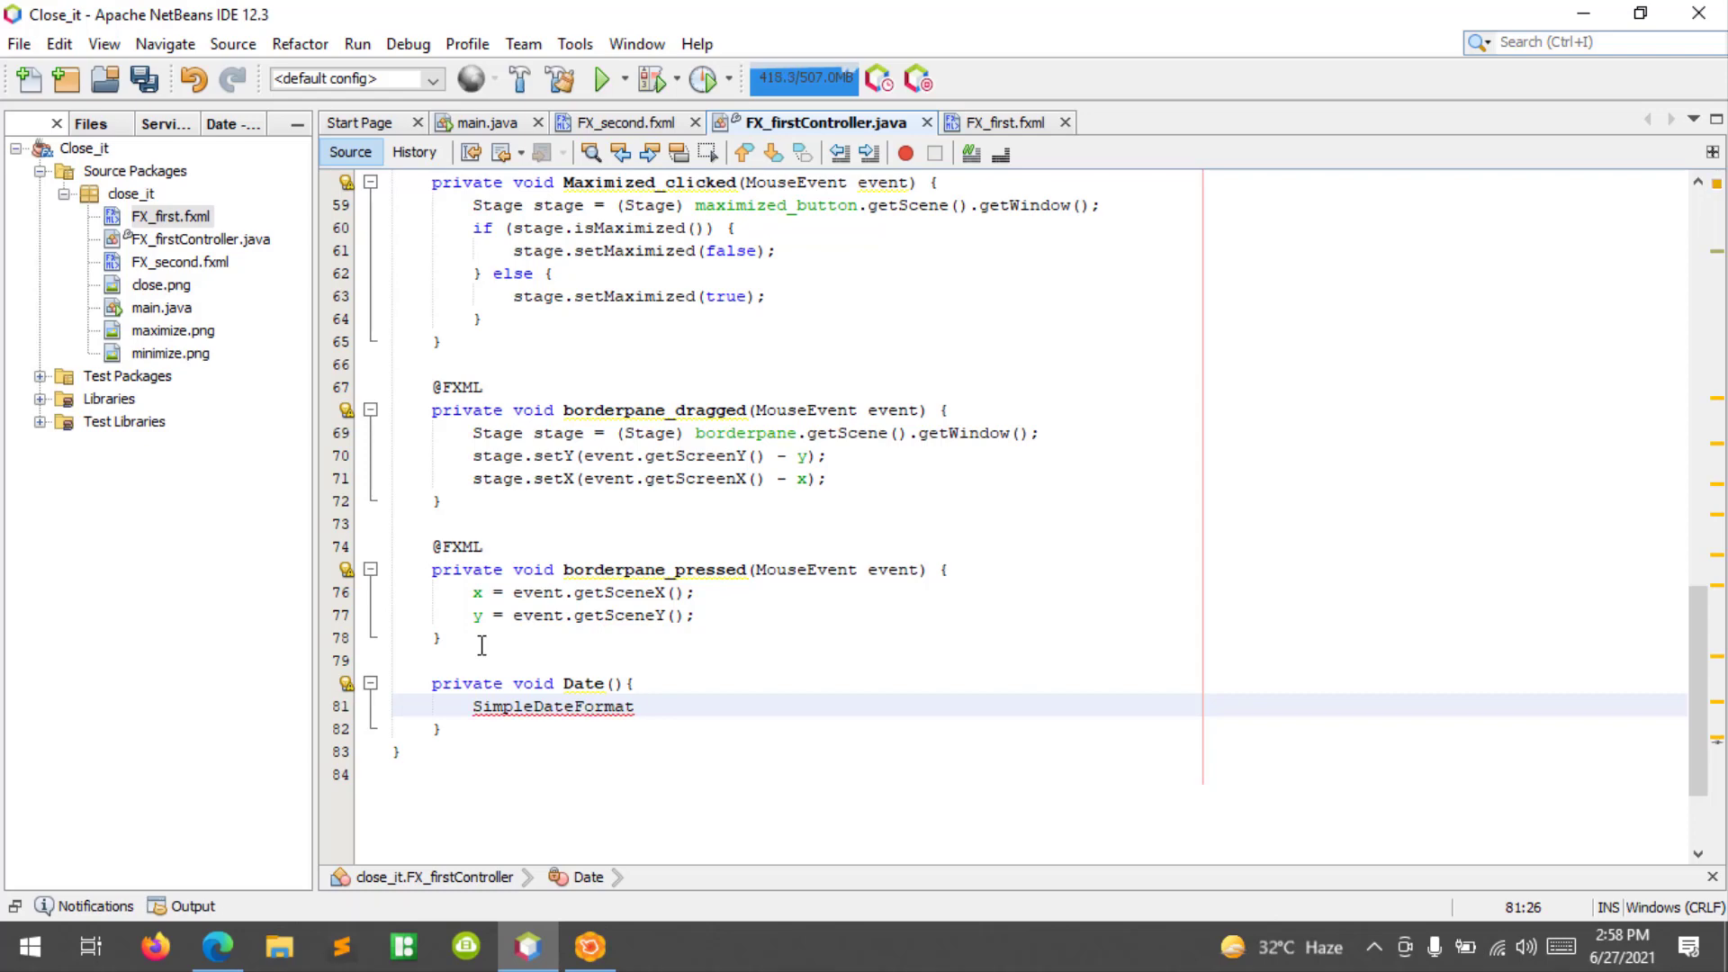
type("sdf =")
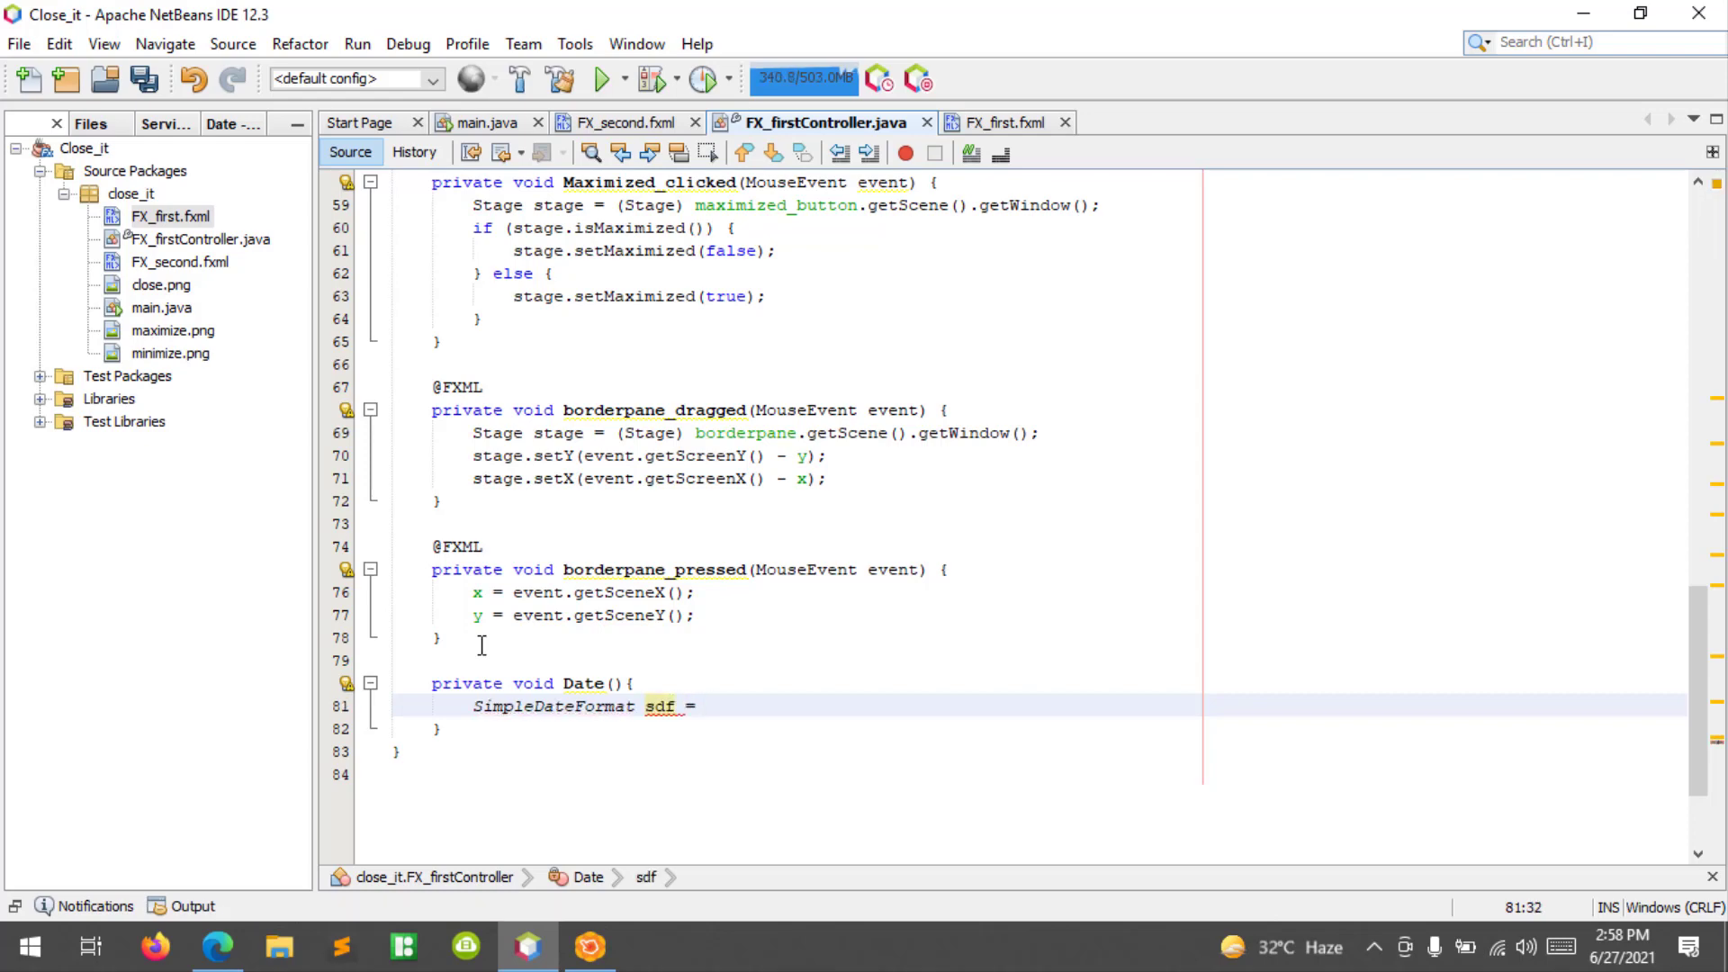
type("new S")
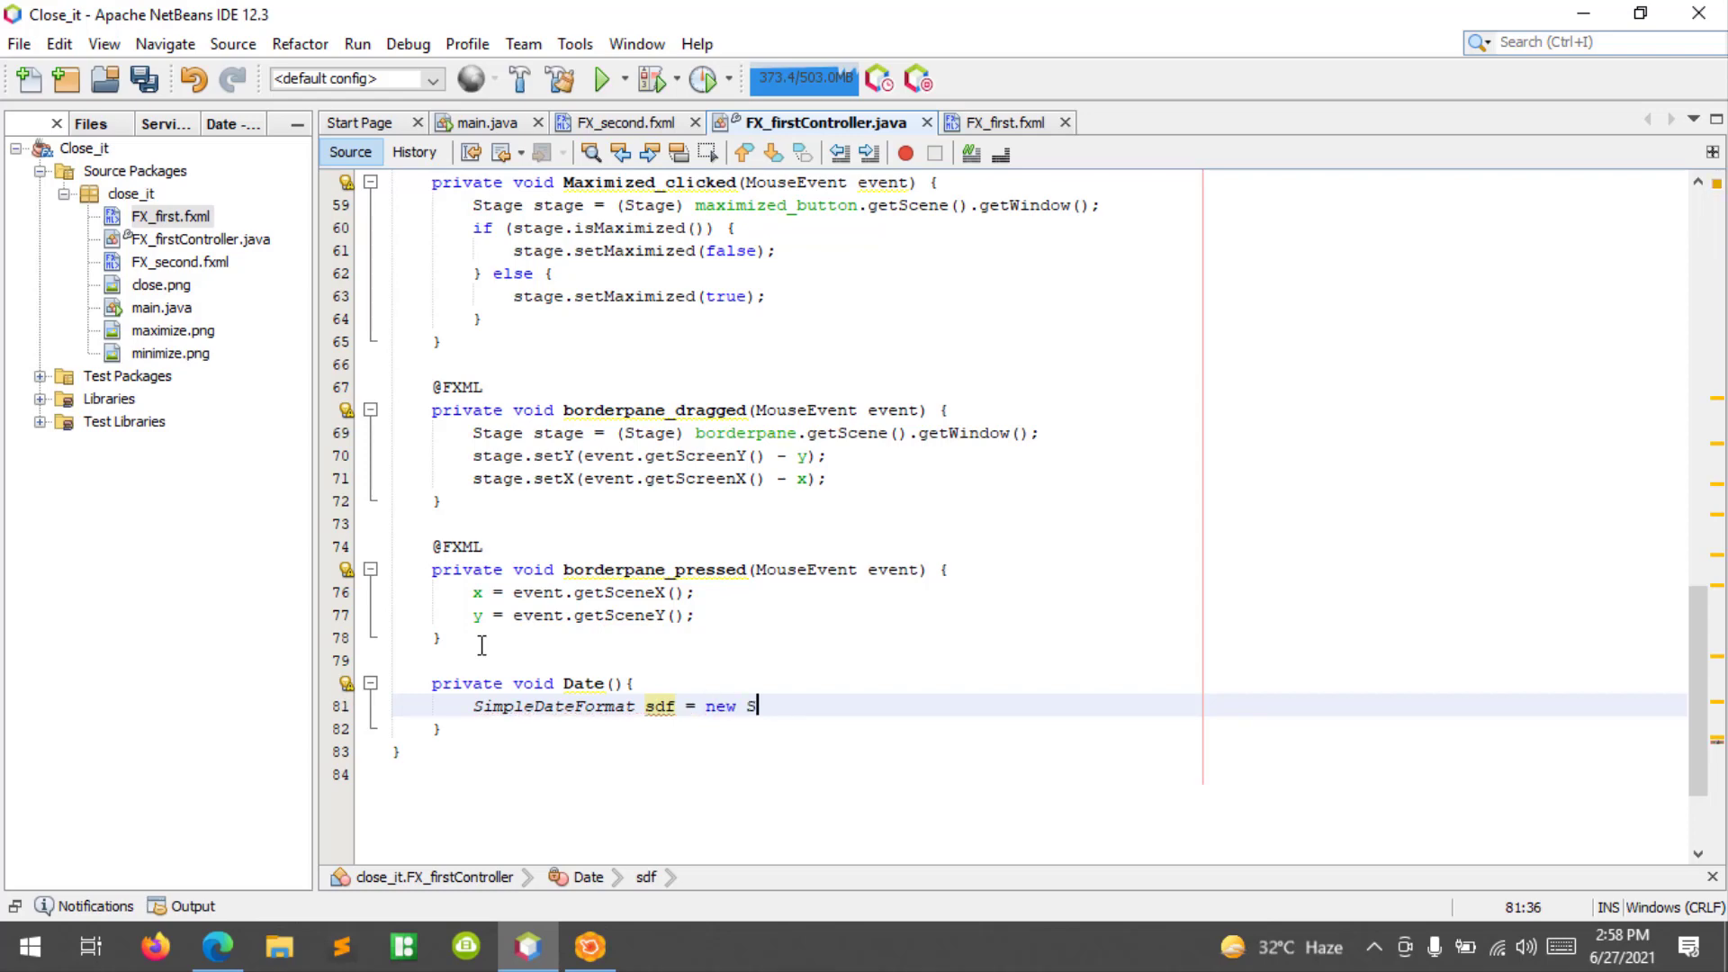
type("impleDateFo")
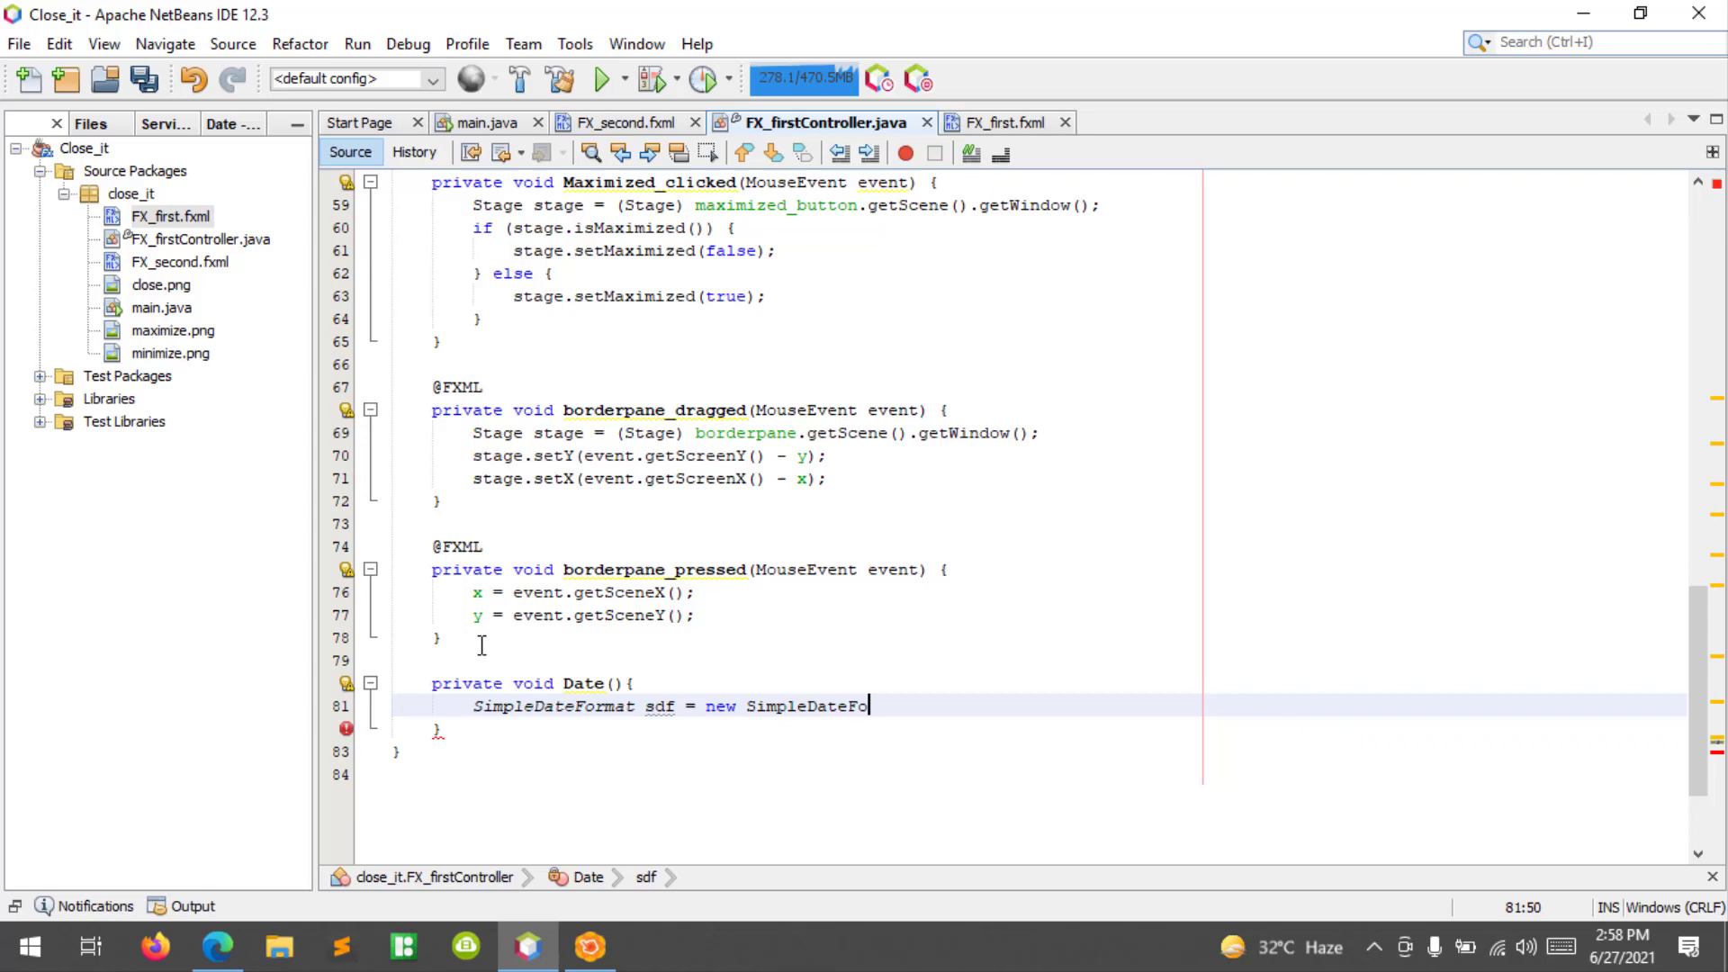
type("rmat();")
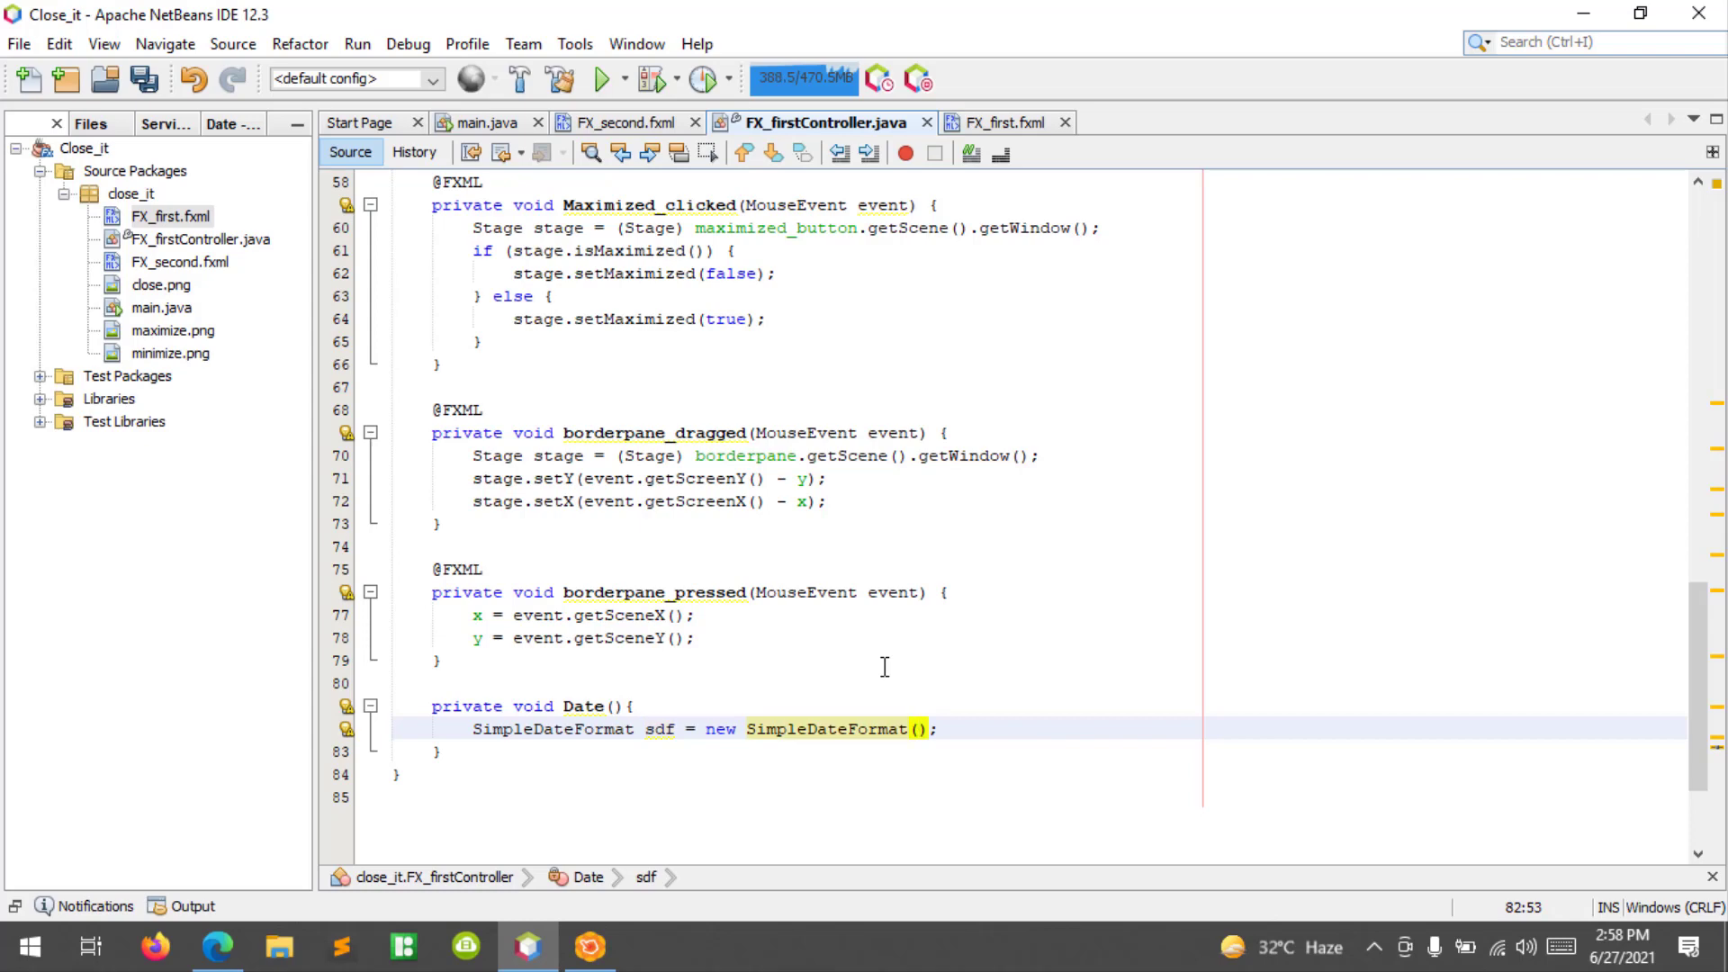
Give the SimpleDateFormat constructor the pattern "MM/dd/yyyy".
type("\"\"")
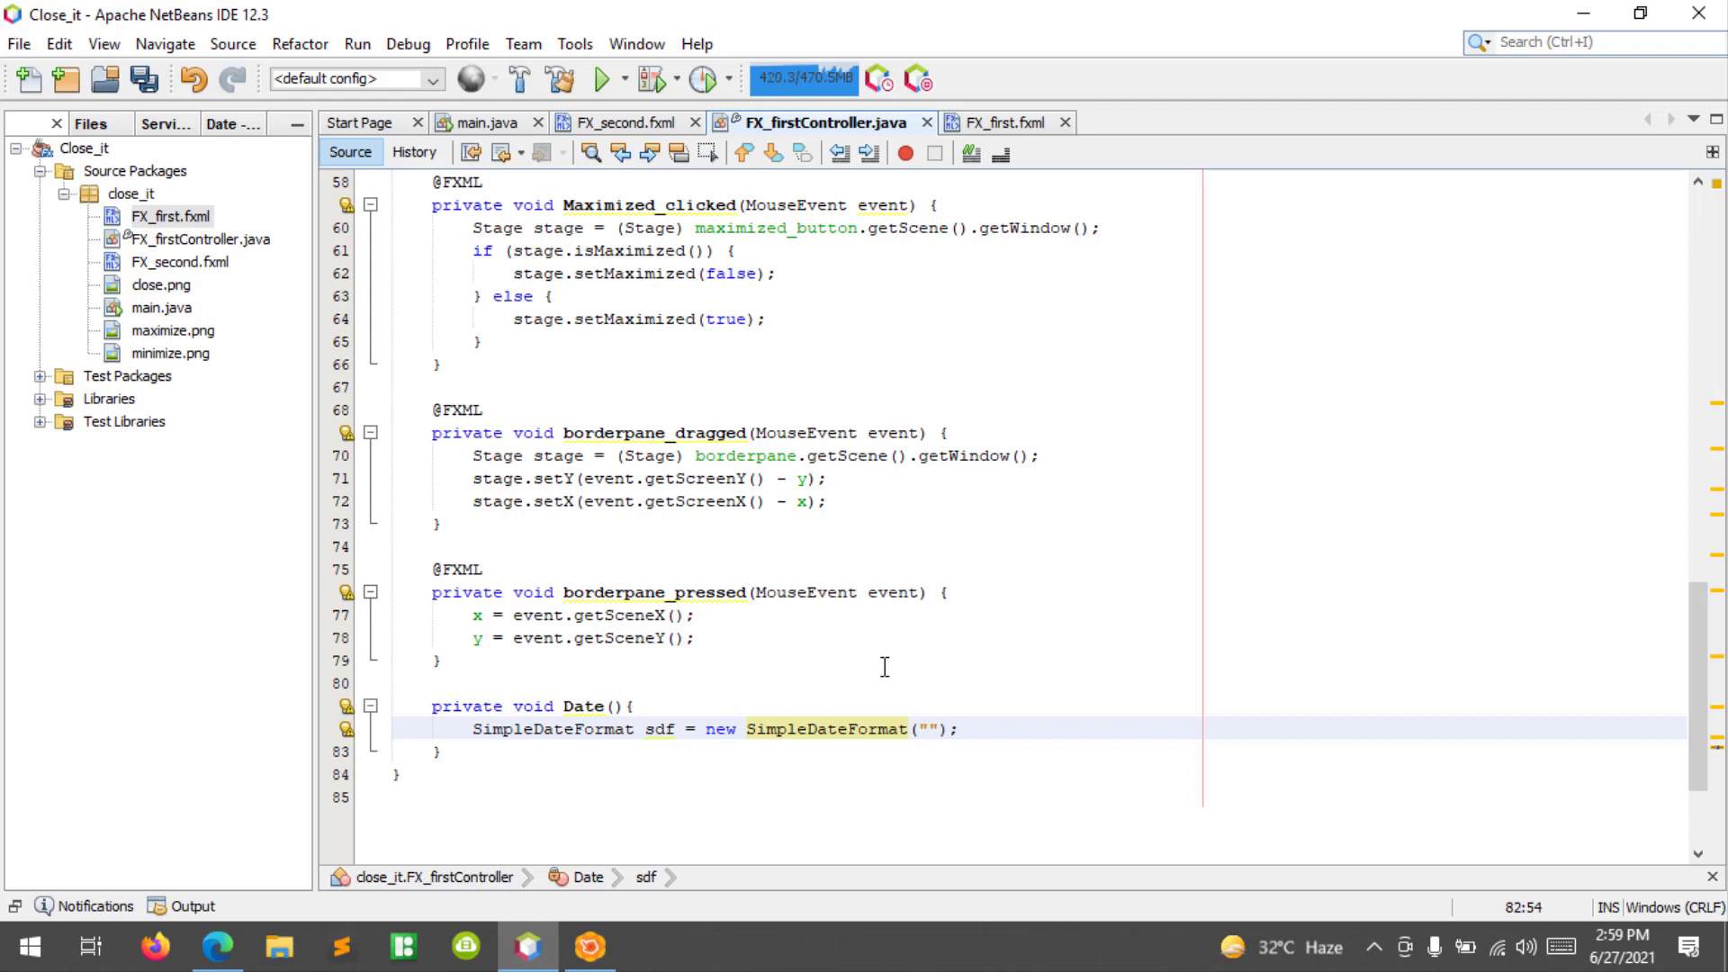
type("m")
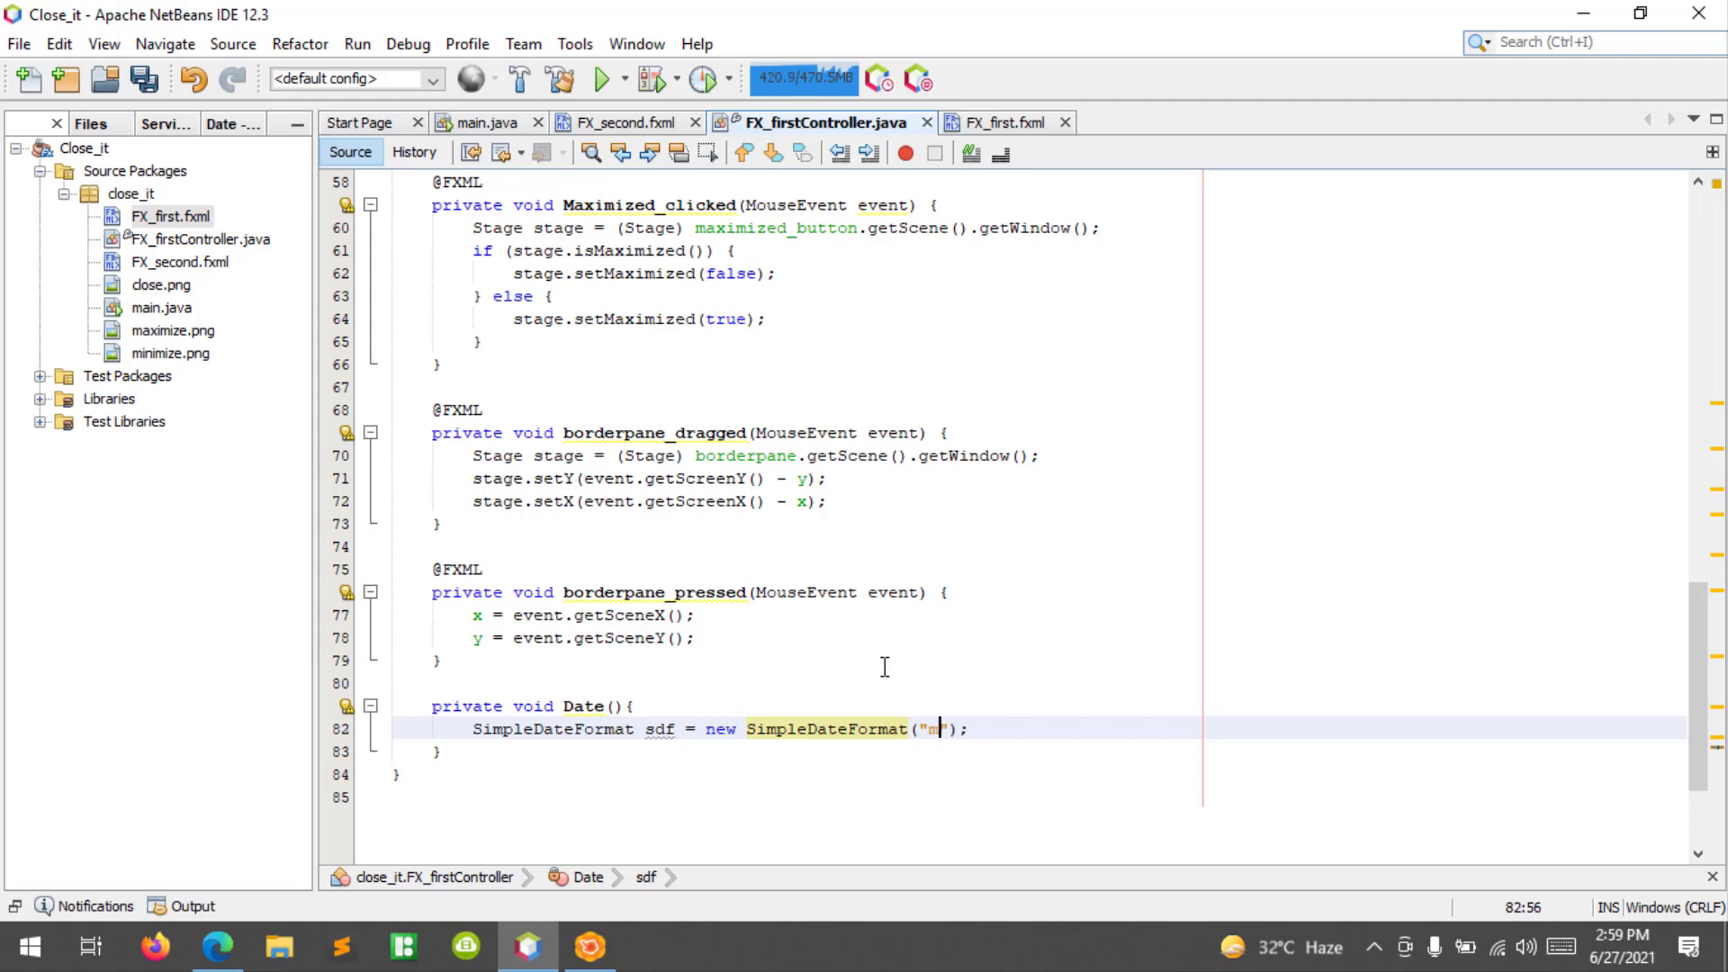
type("MM")
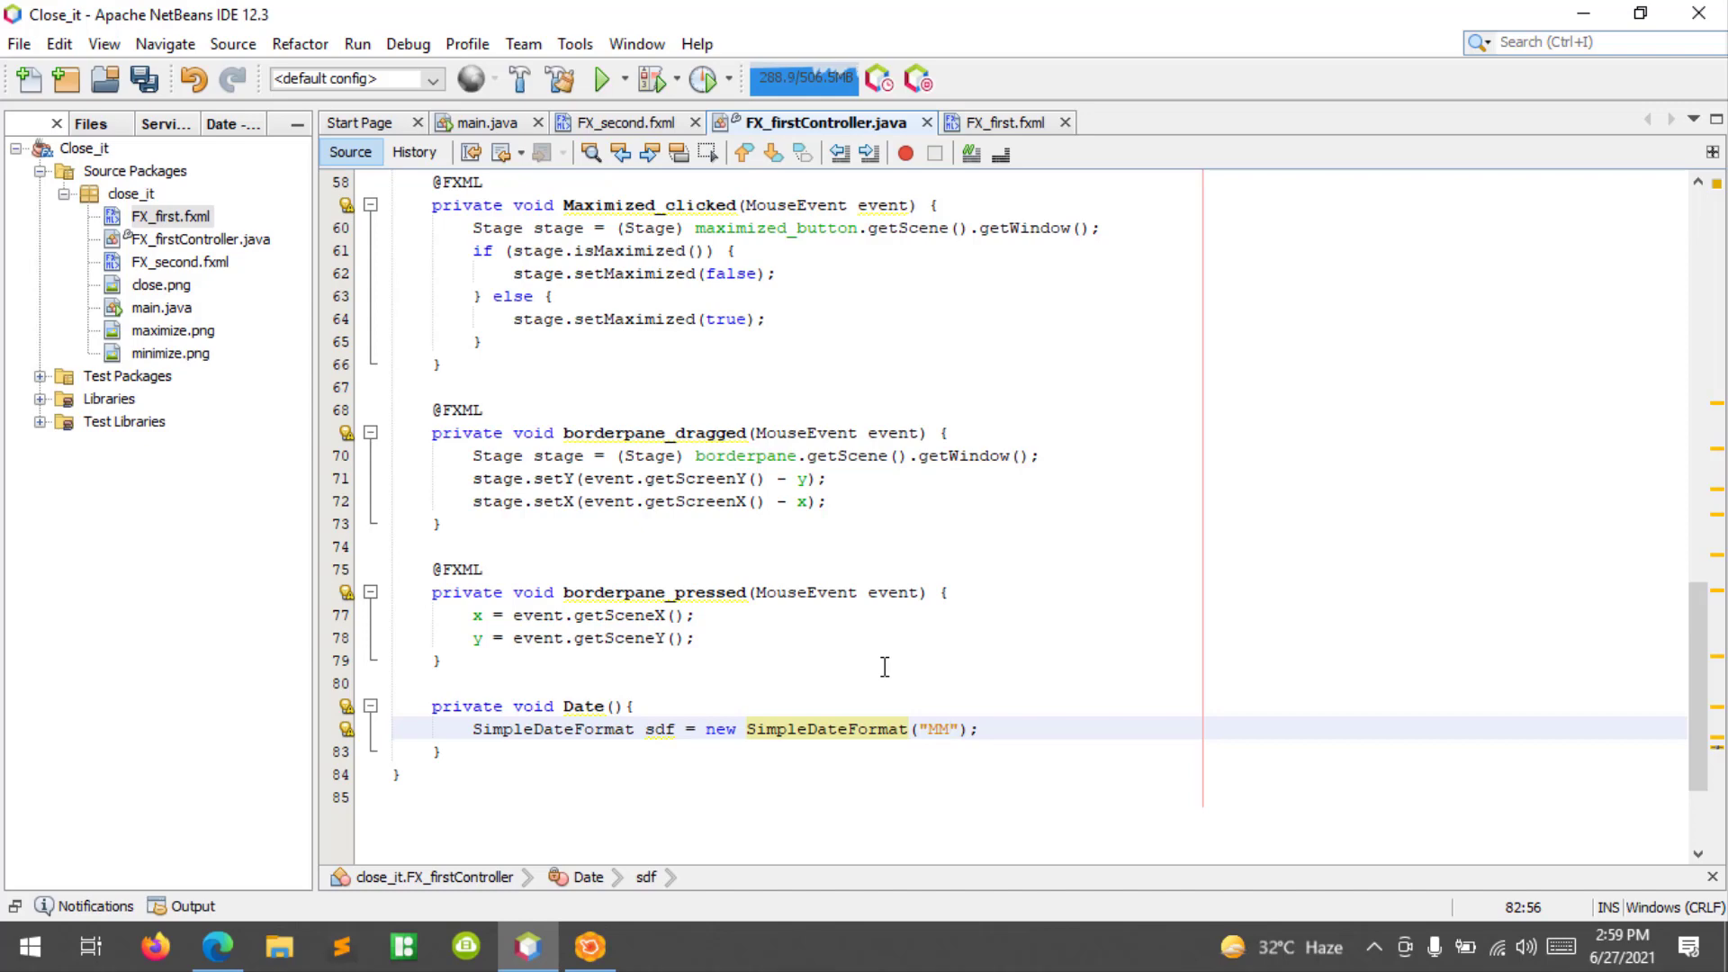
left_click(941, 729)
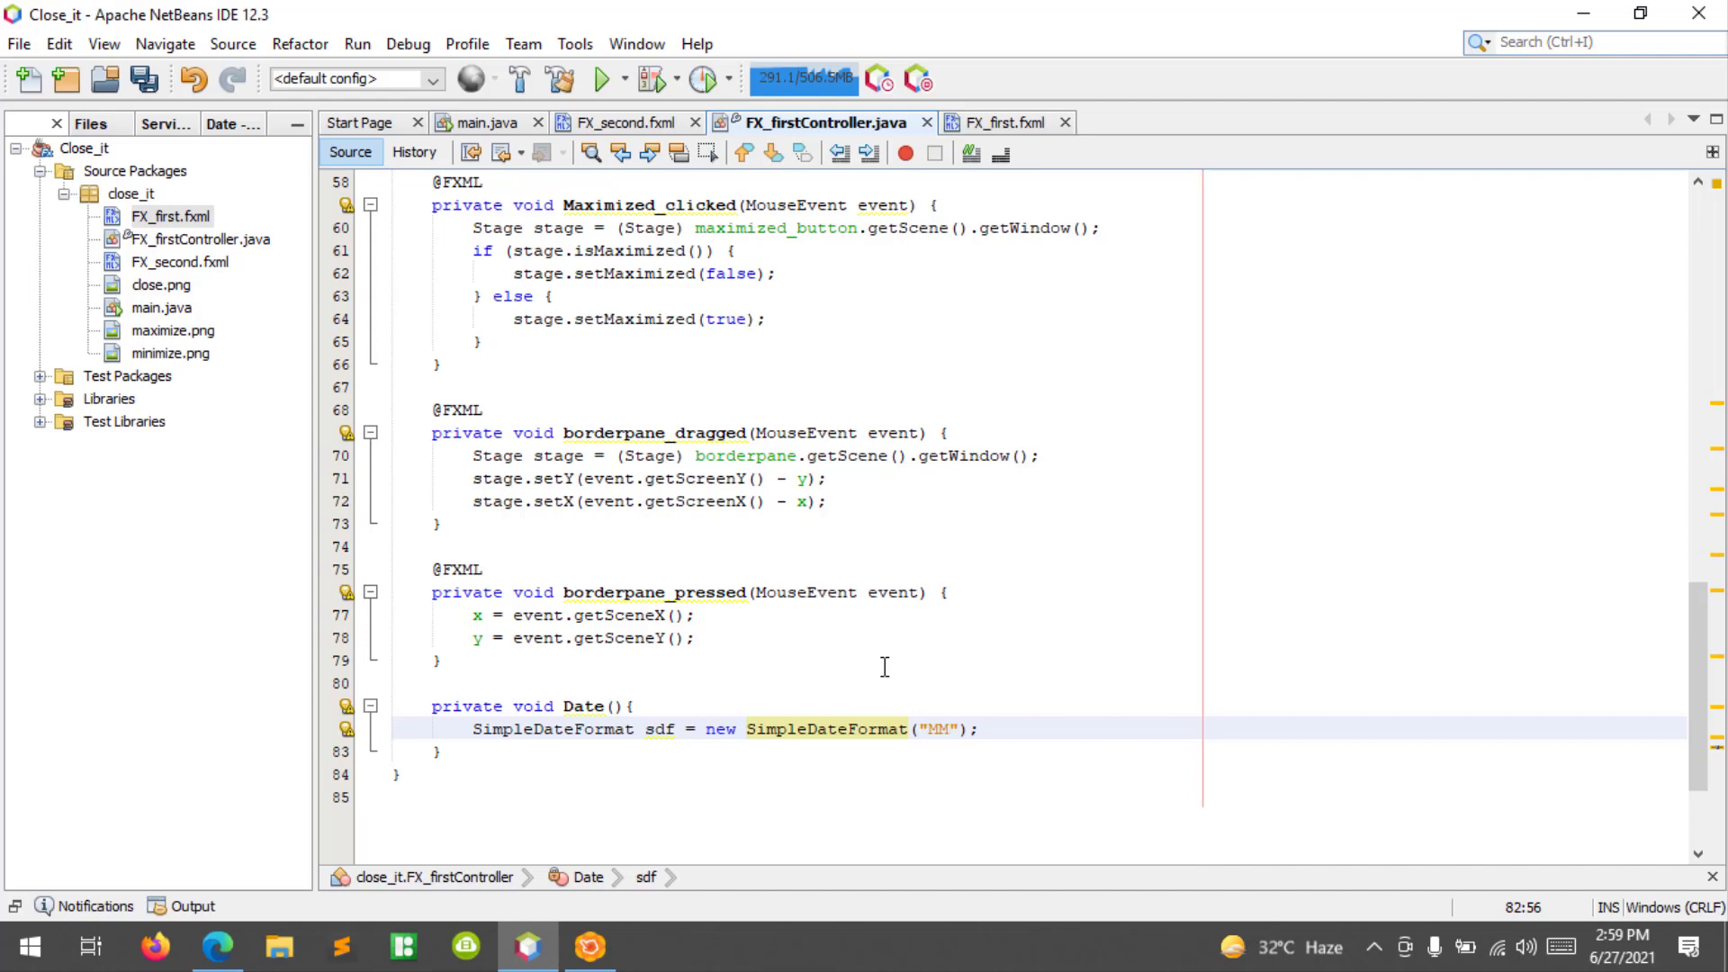
type("/")
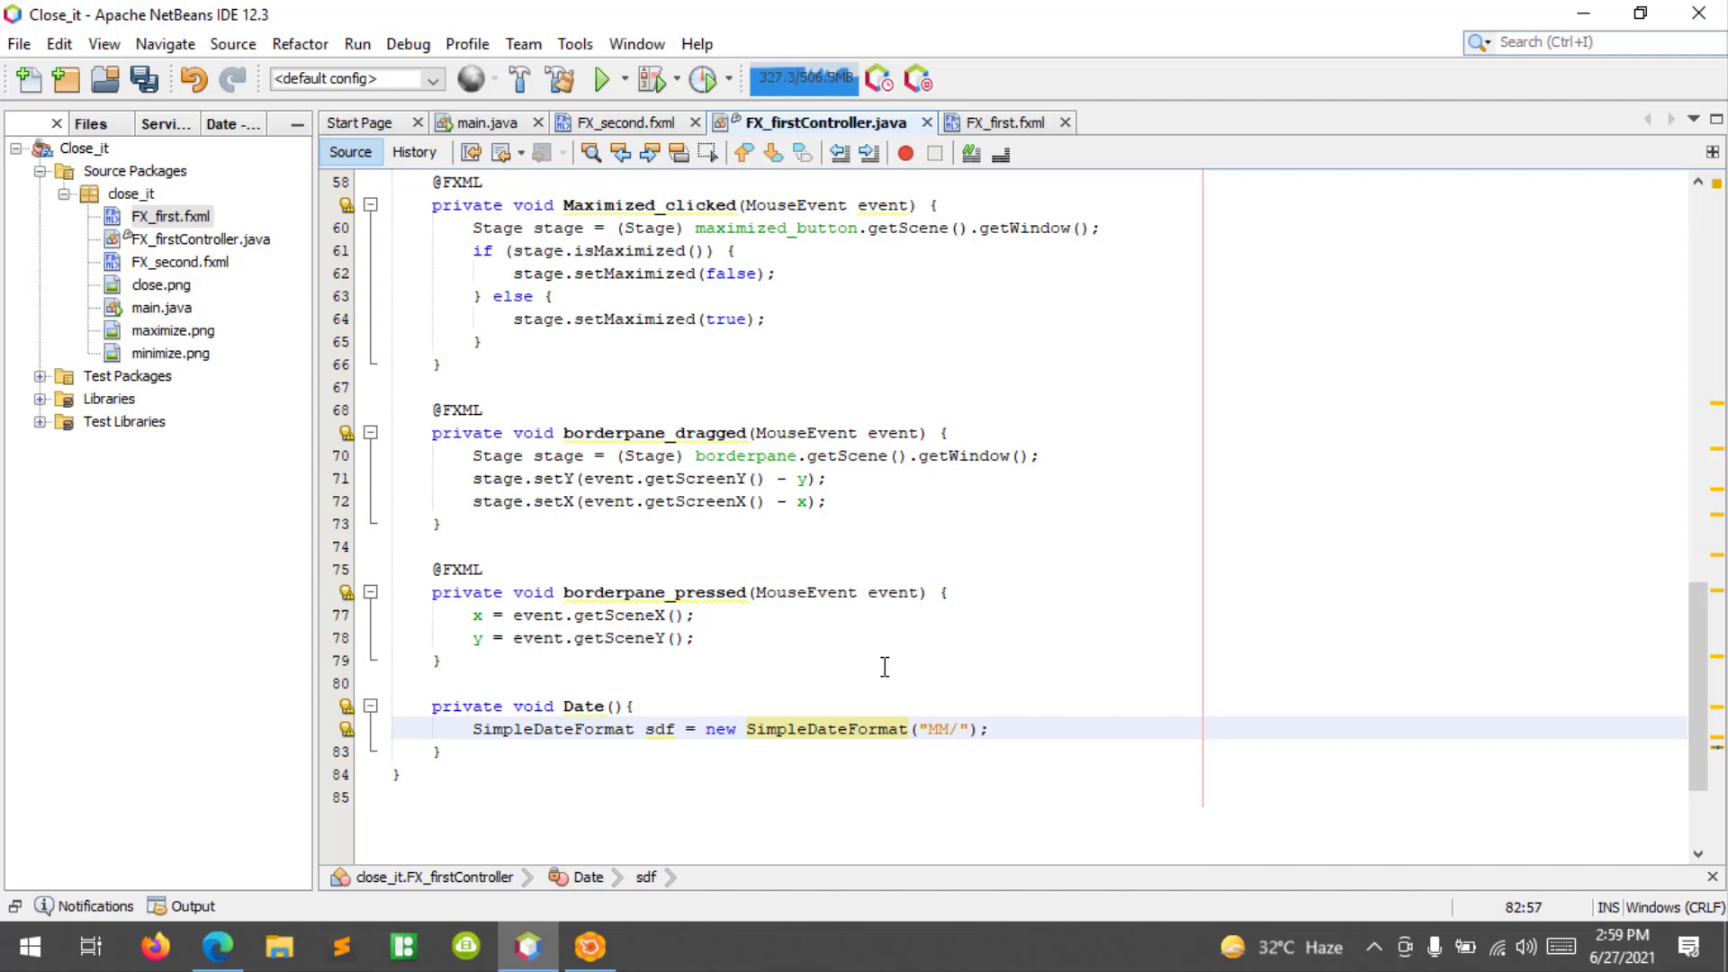
type("dd")
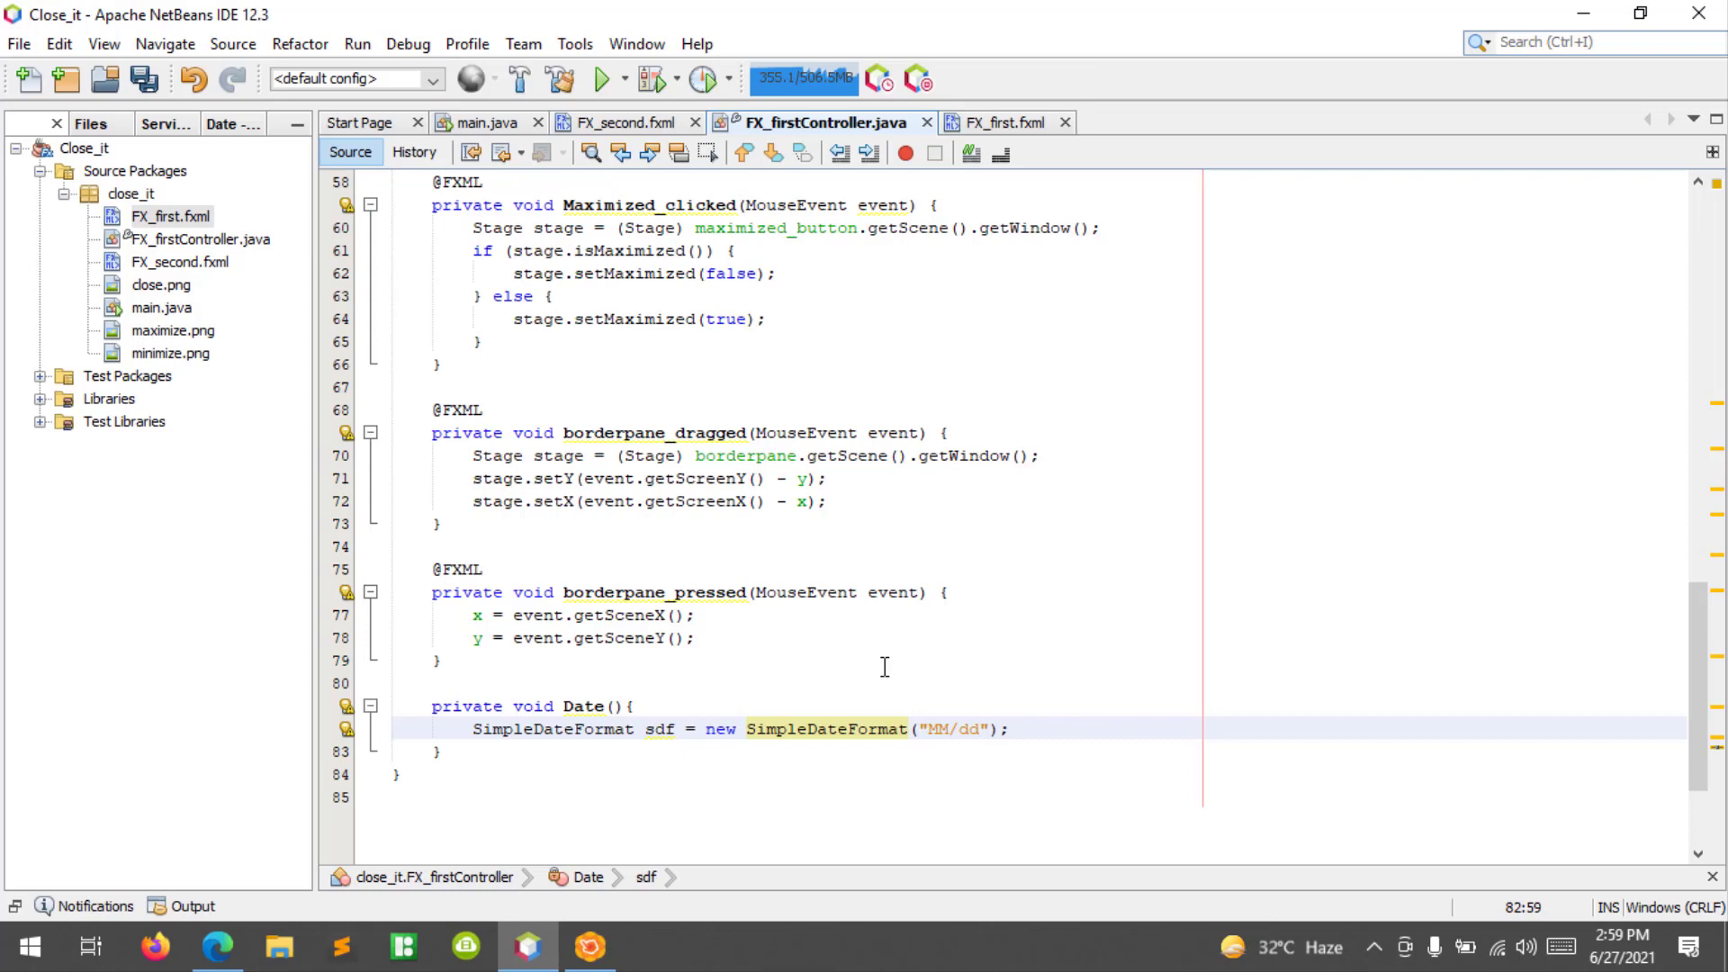
type("/")
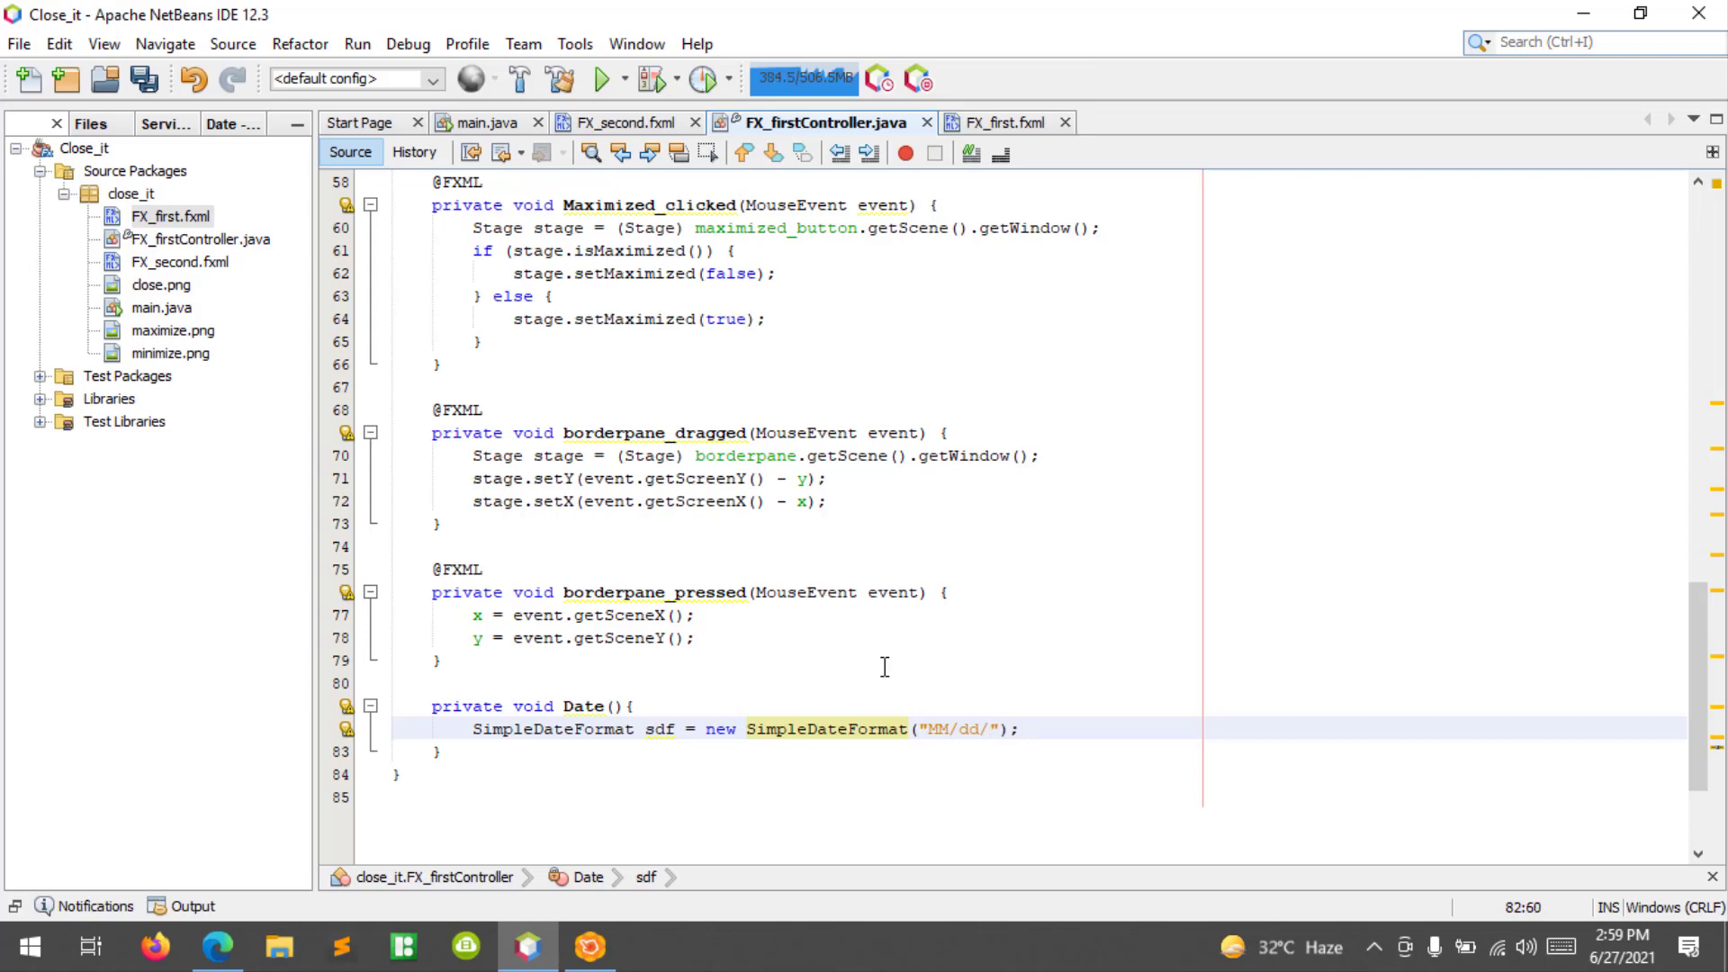
left_click(992, 729)
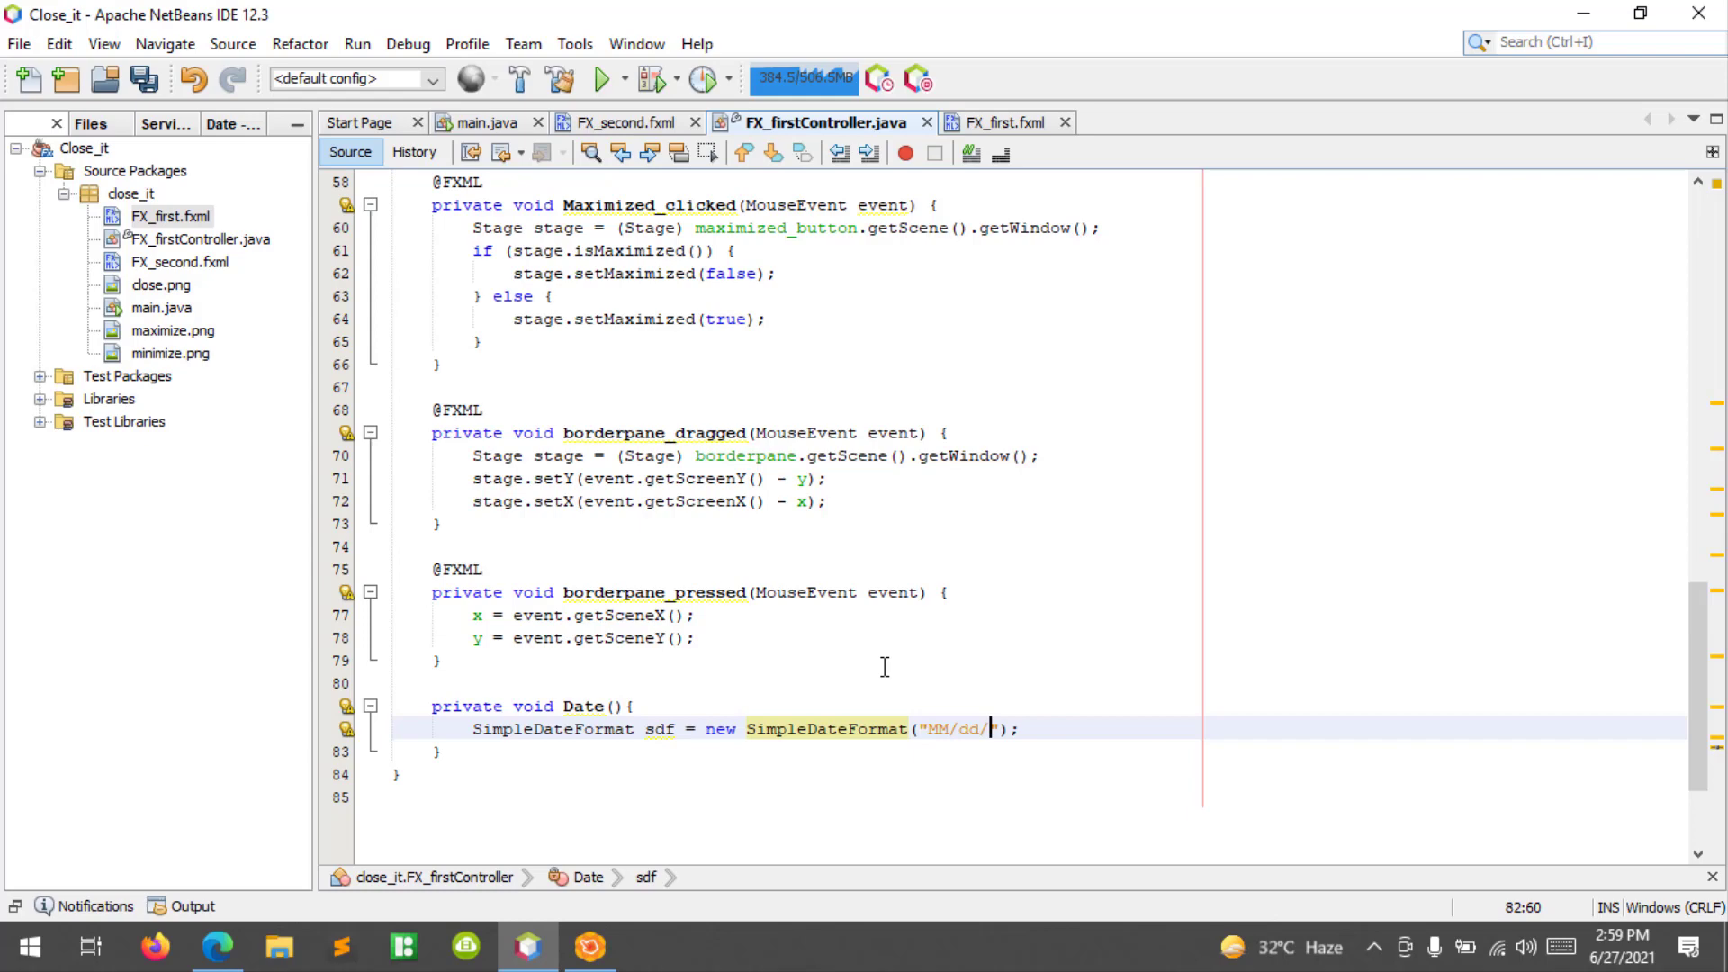
type("yyy")
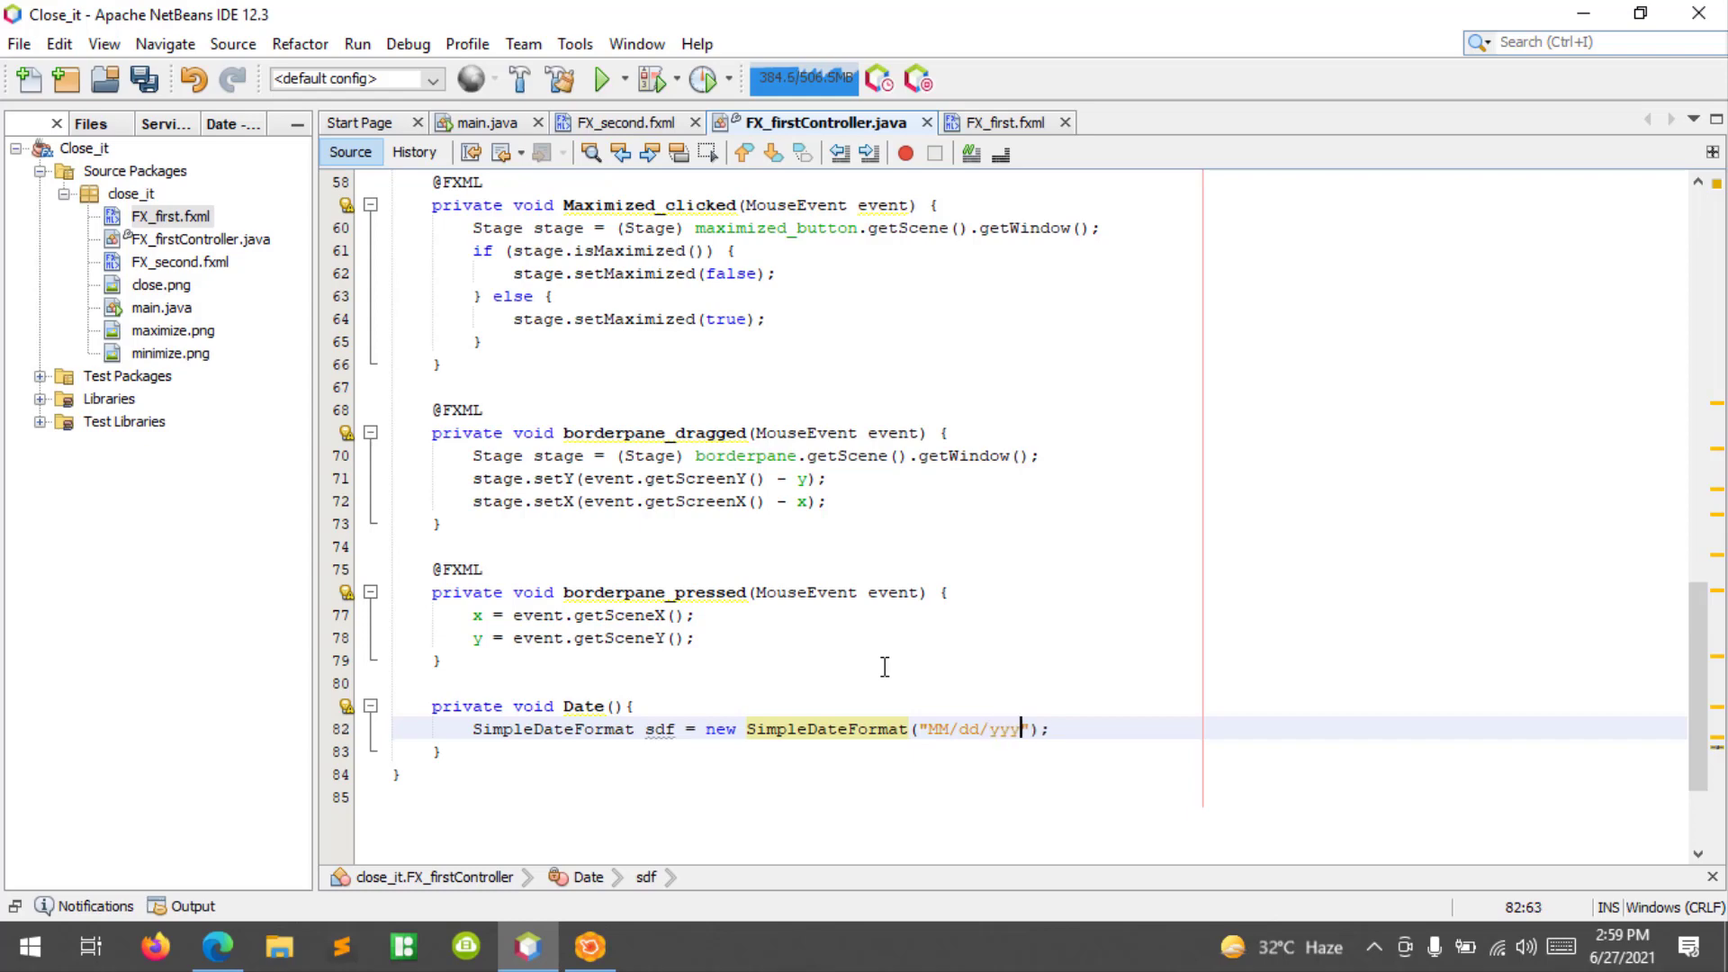
type("y")
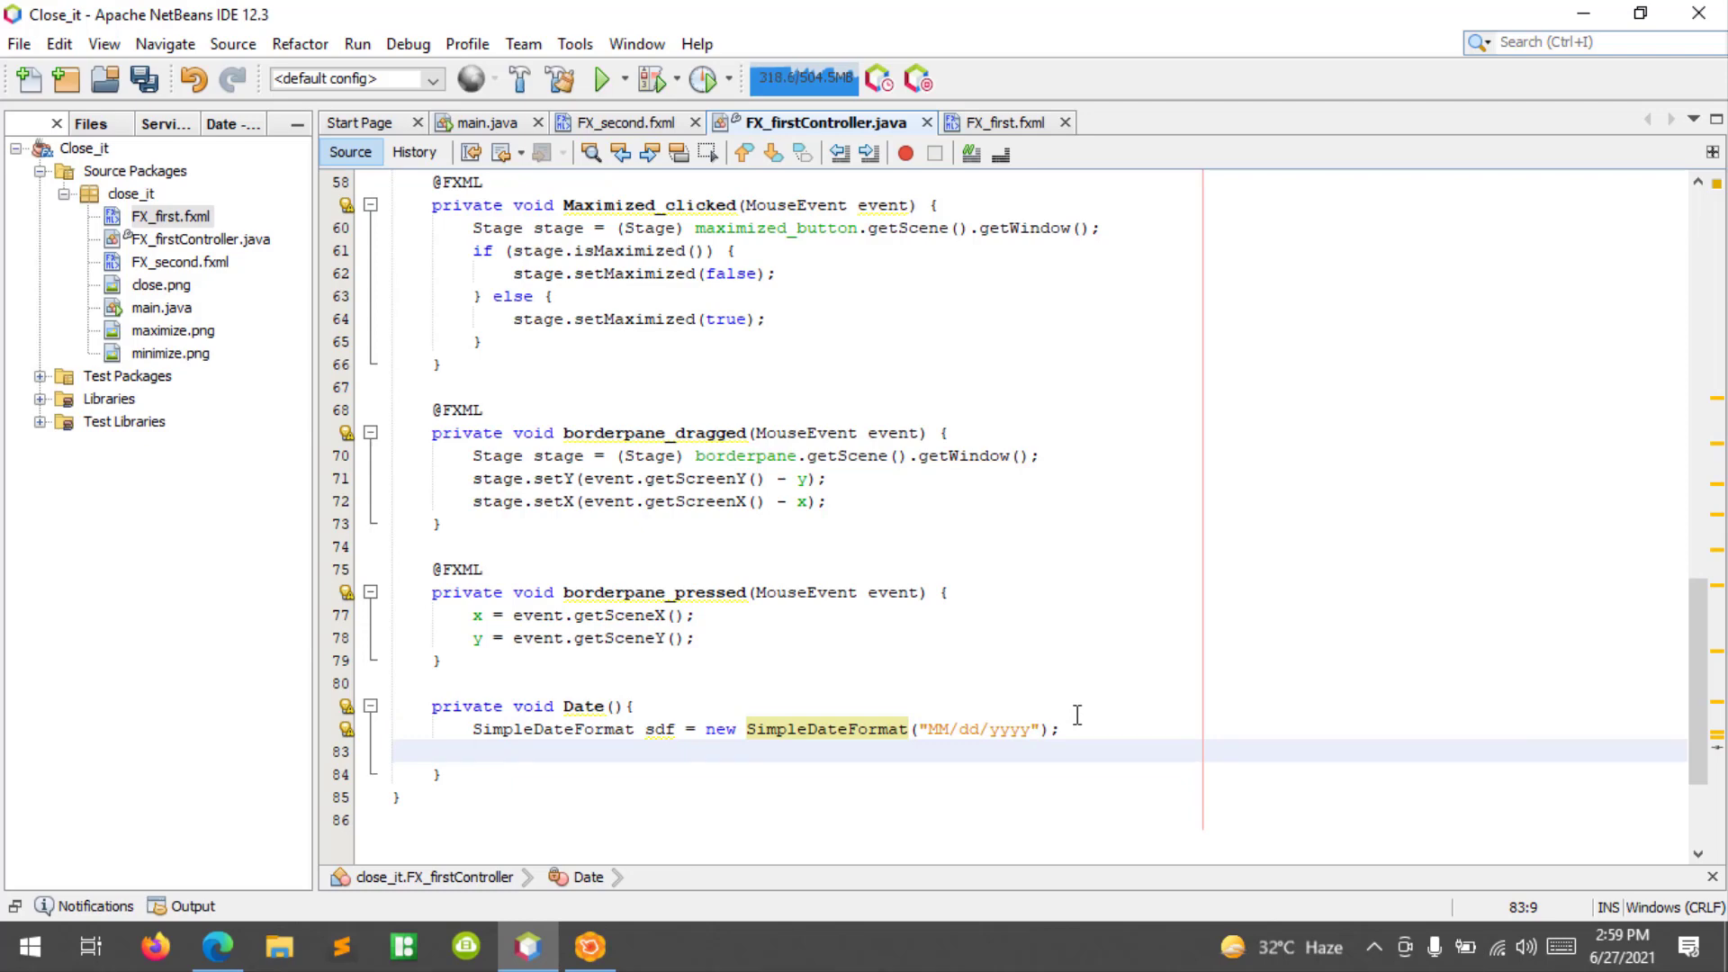
Add String datenow = sdf.format(new Date()); to format the current date.
type("Str")
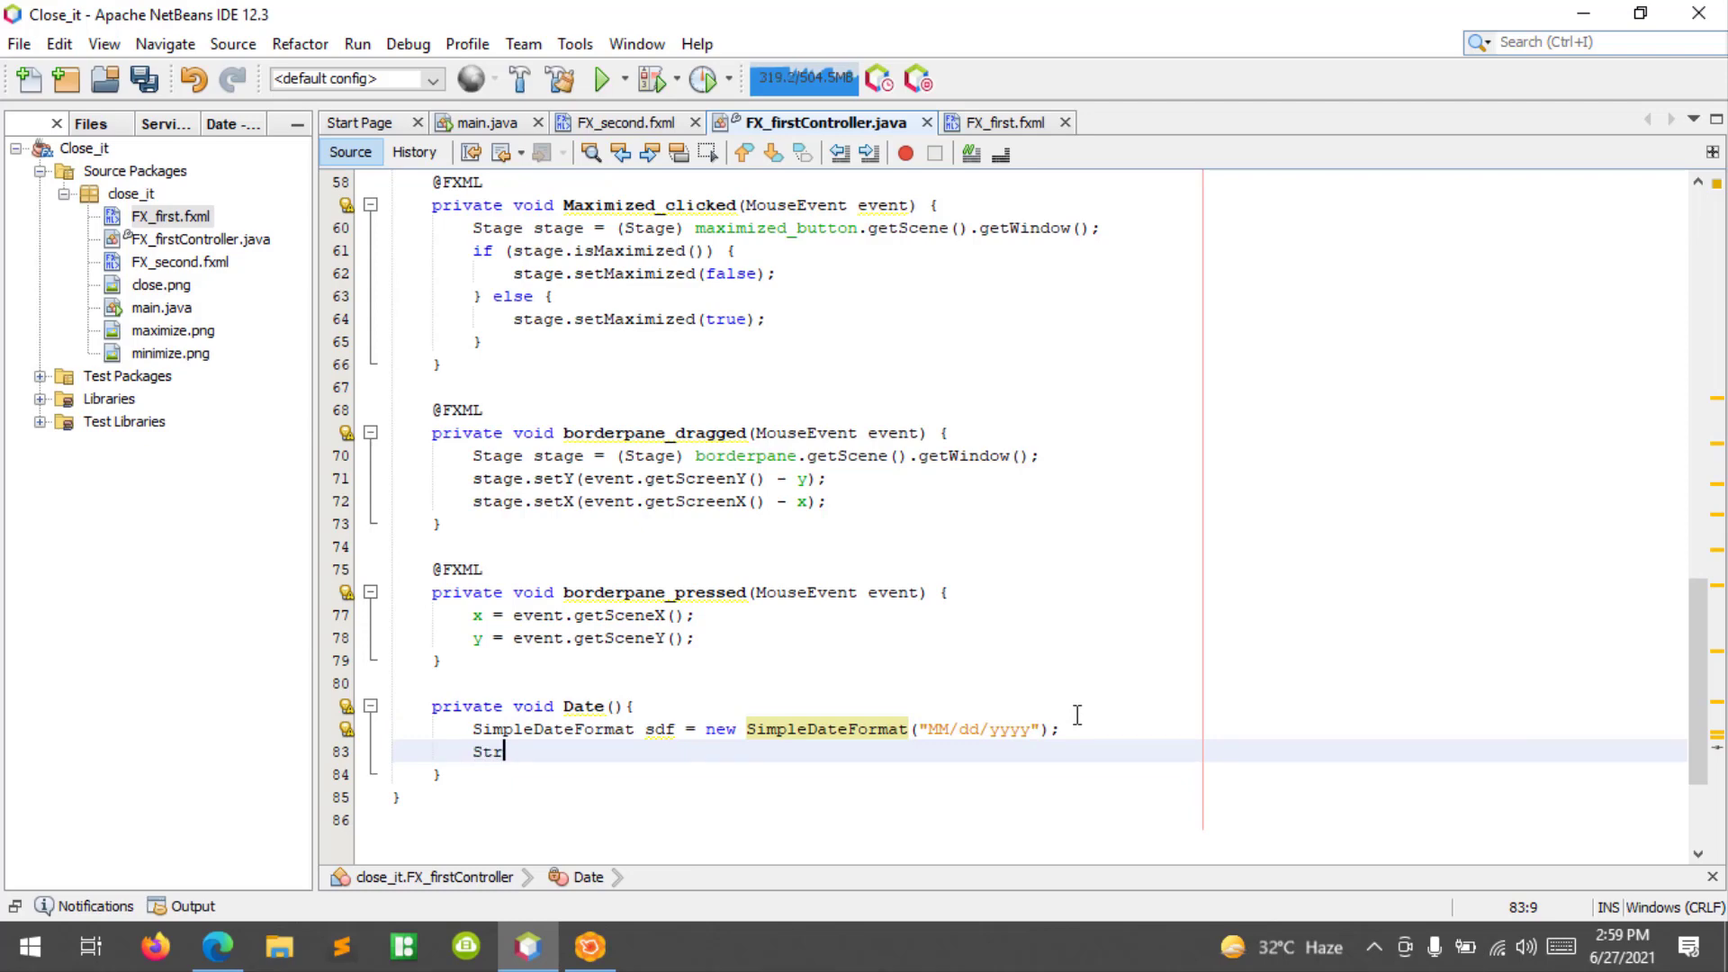
type("ing datenow =")
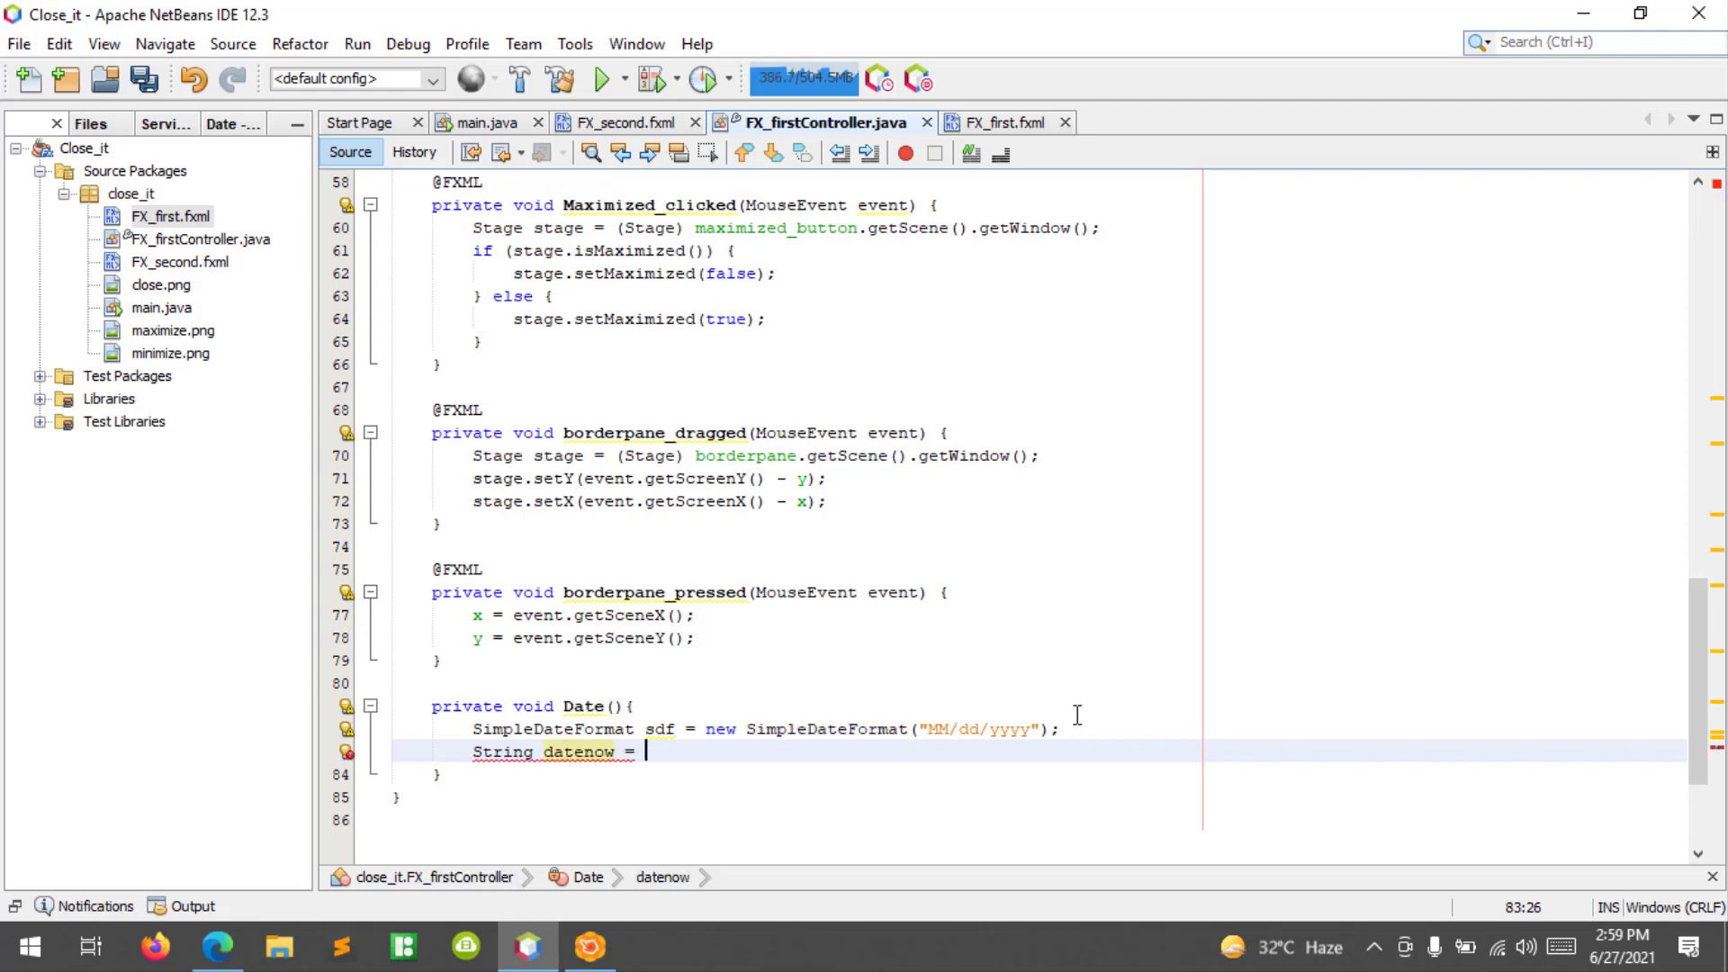
type("sdf.format(date")
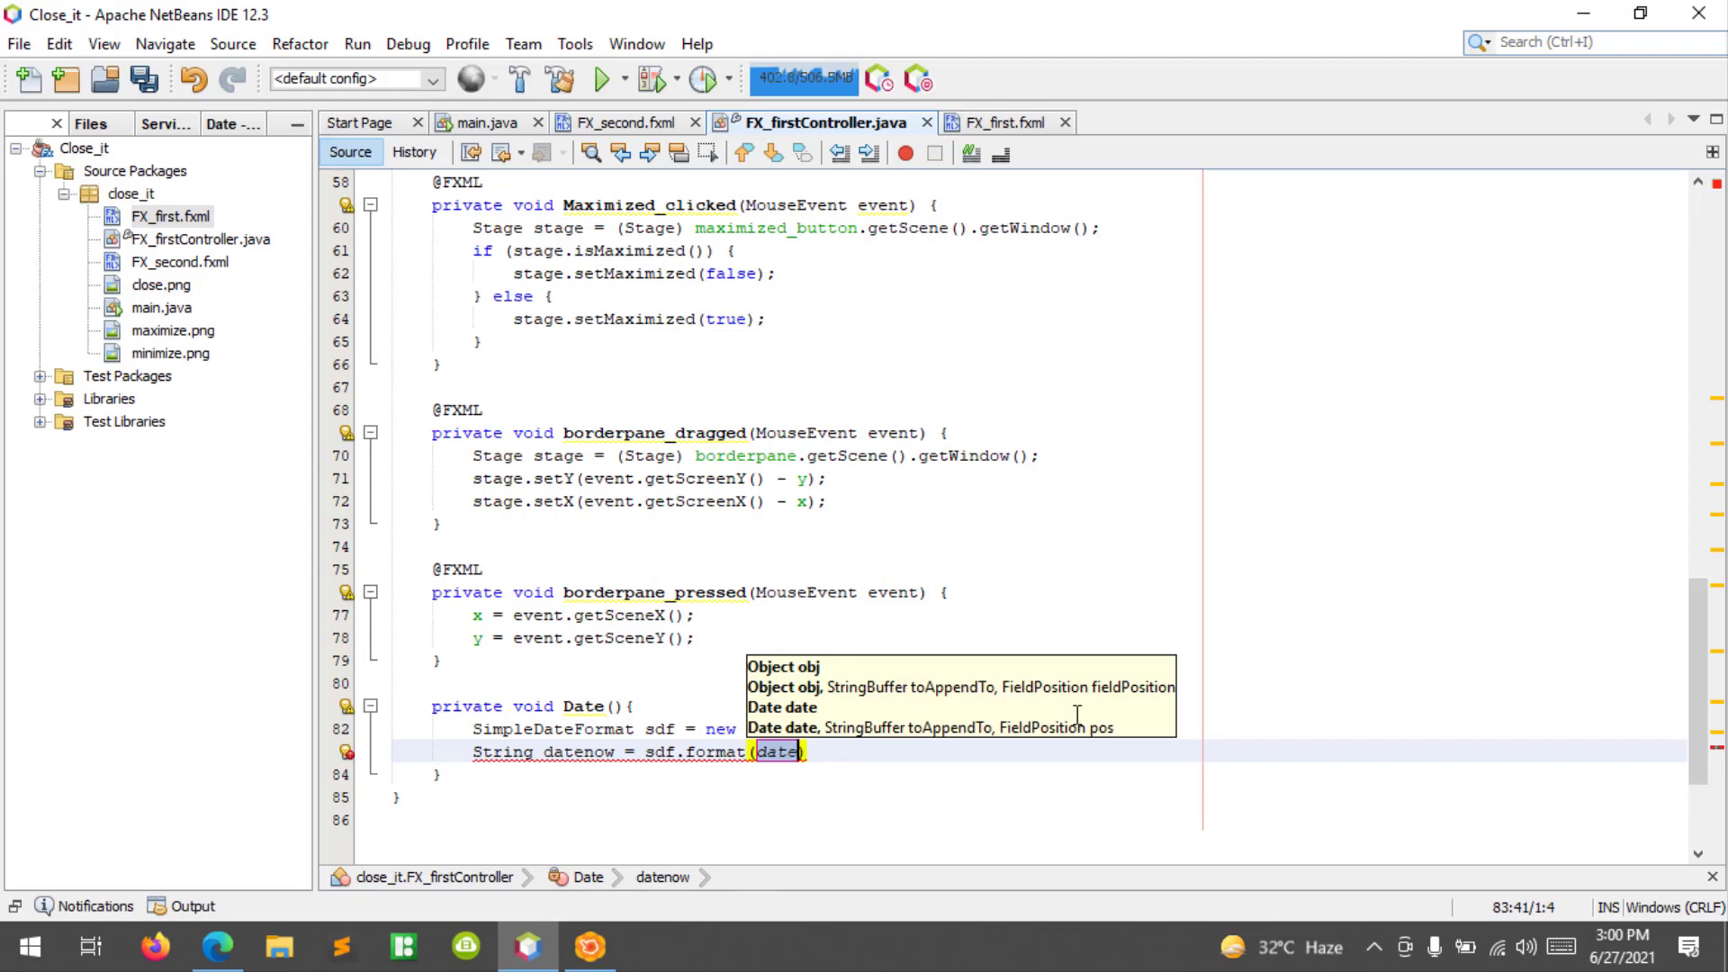
type("new D")
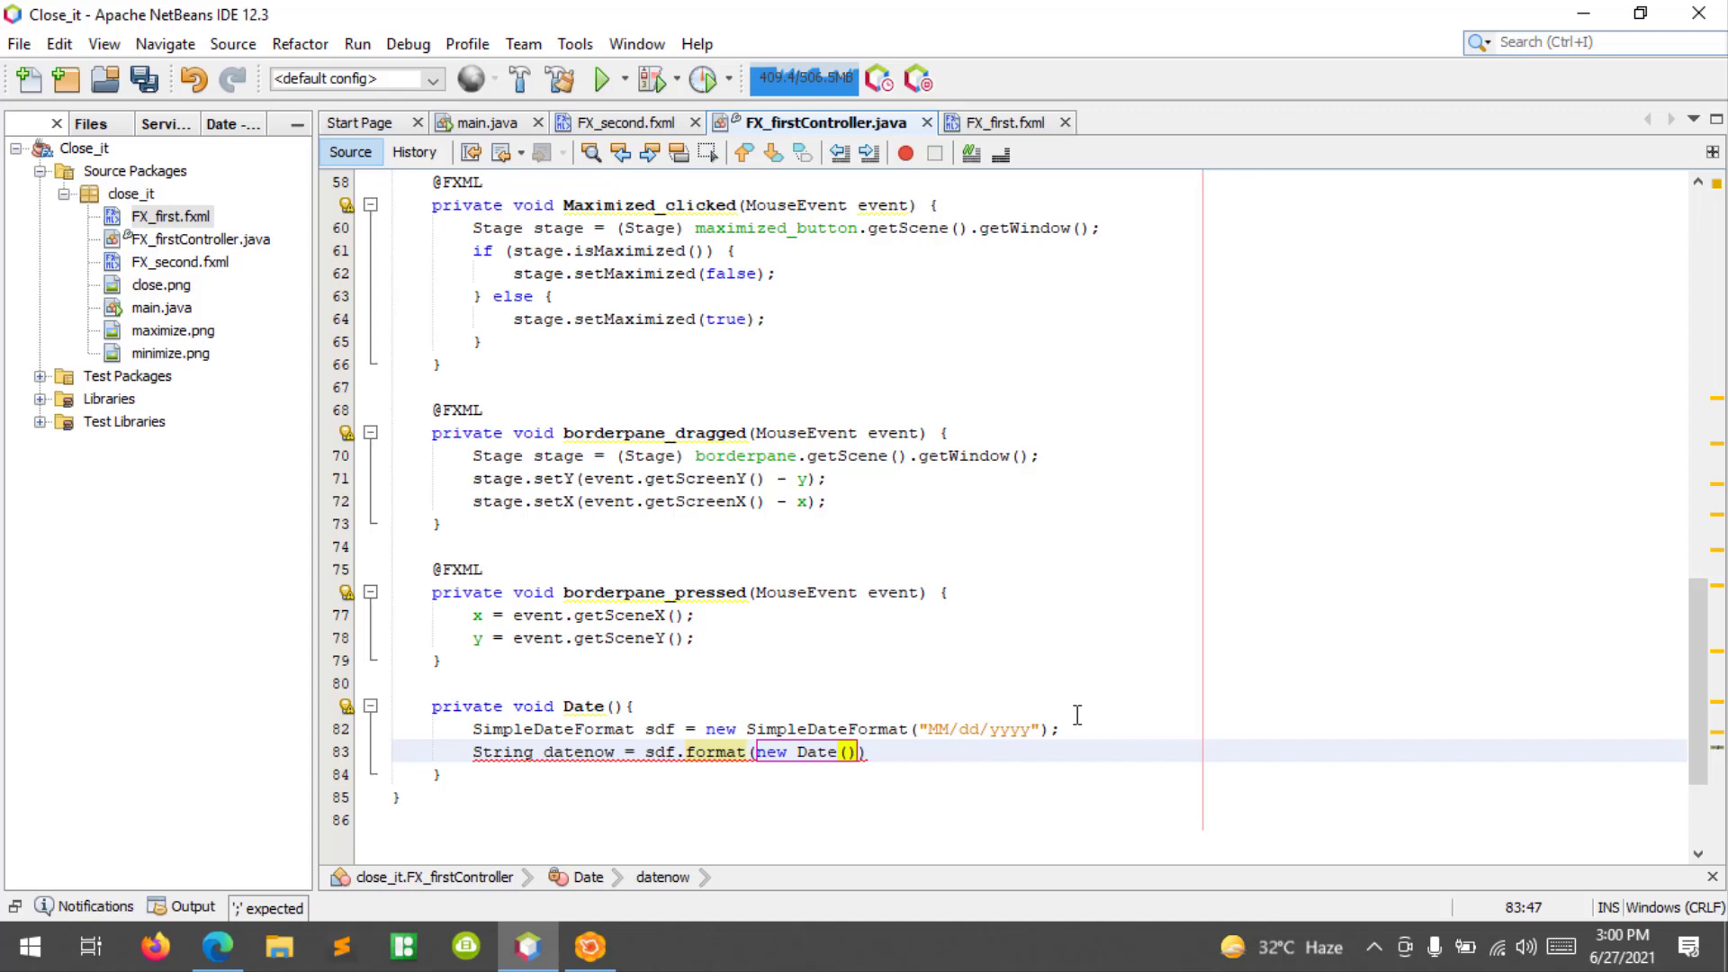
type(";")
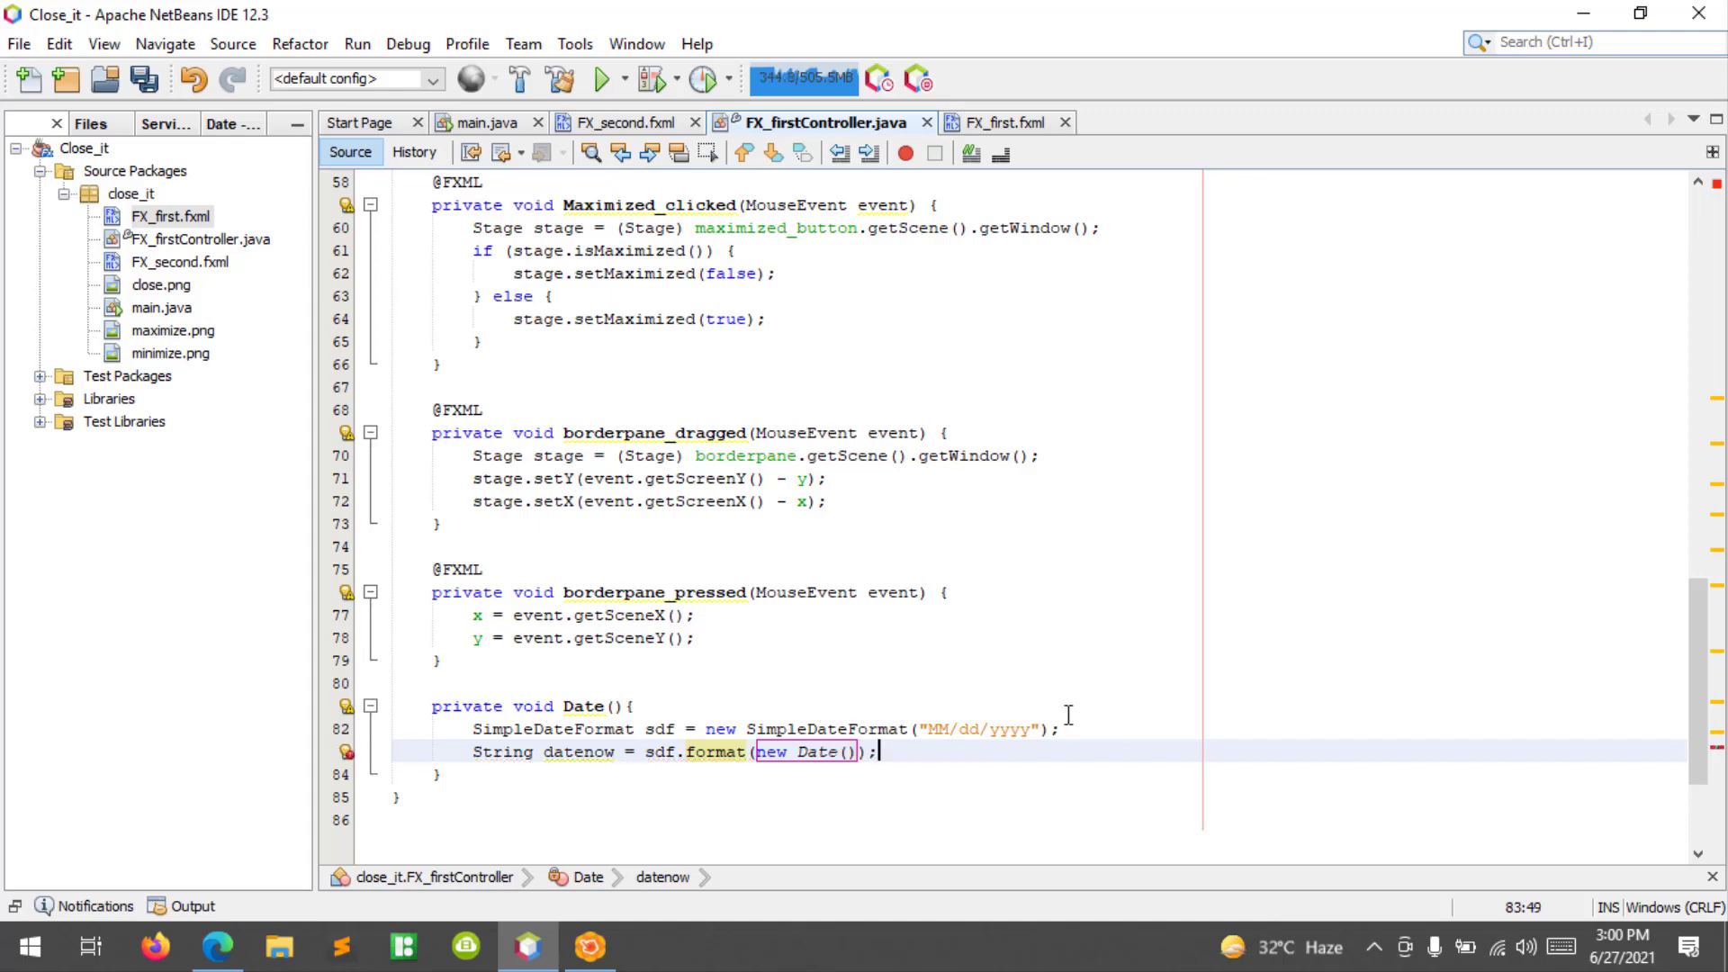
mouse_move(353, 760)
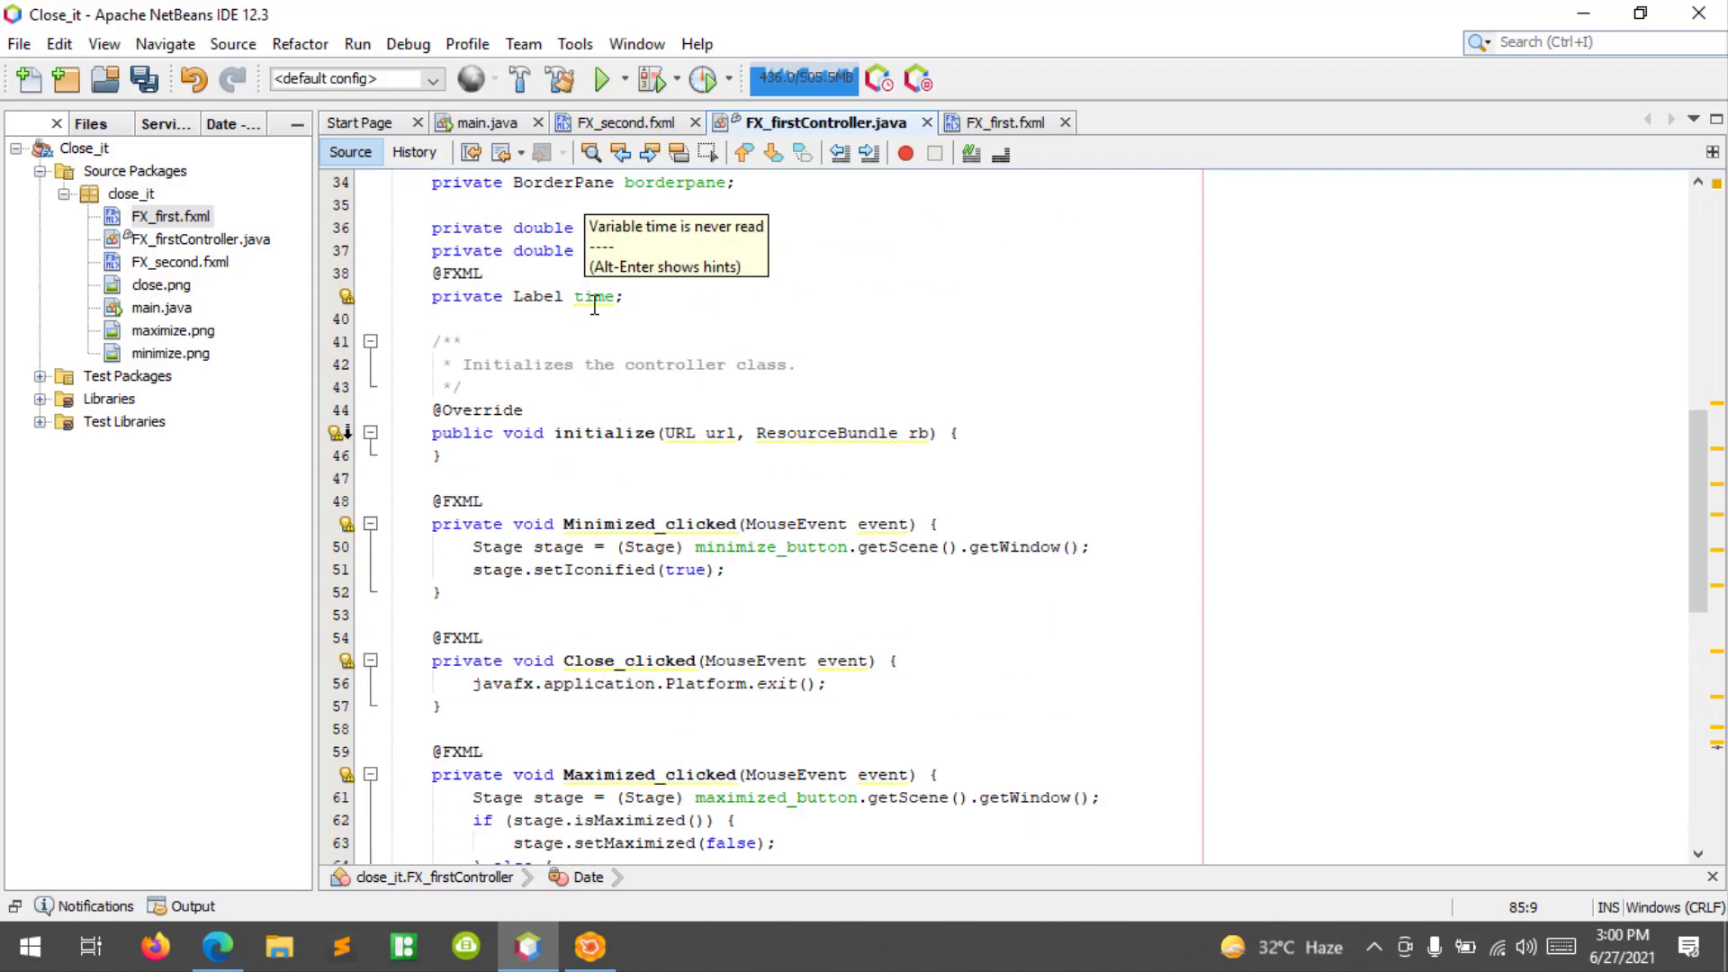
Add time.setText(datenow); so the label shows the formatted date.
scroll("down", 3)
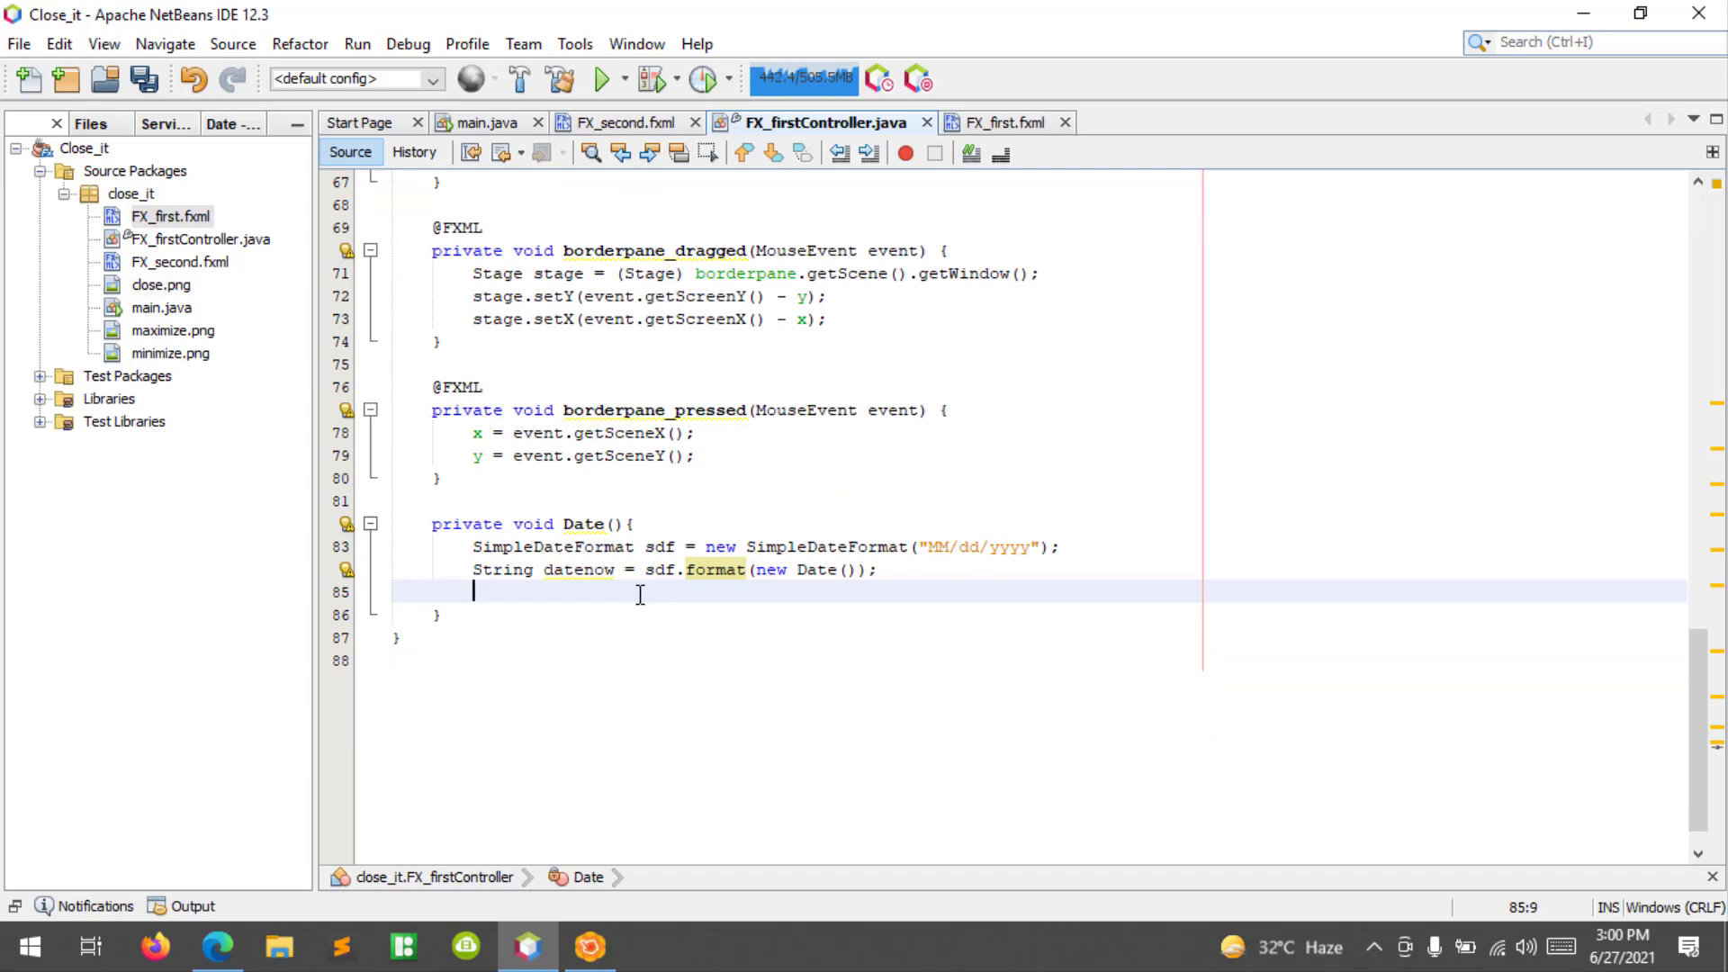
type("time")
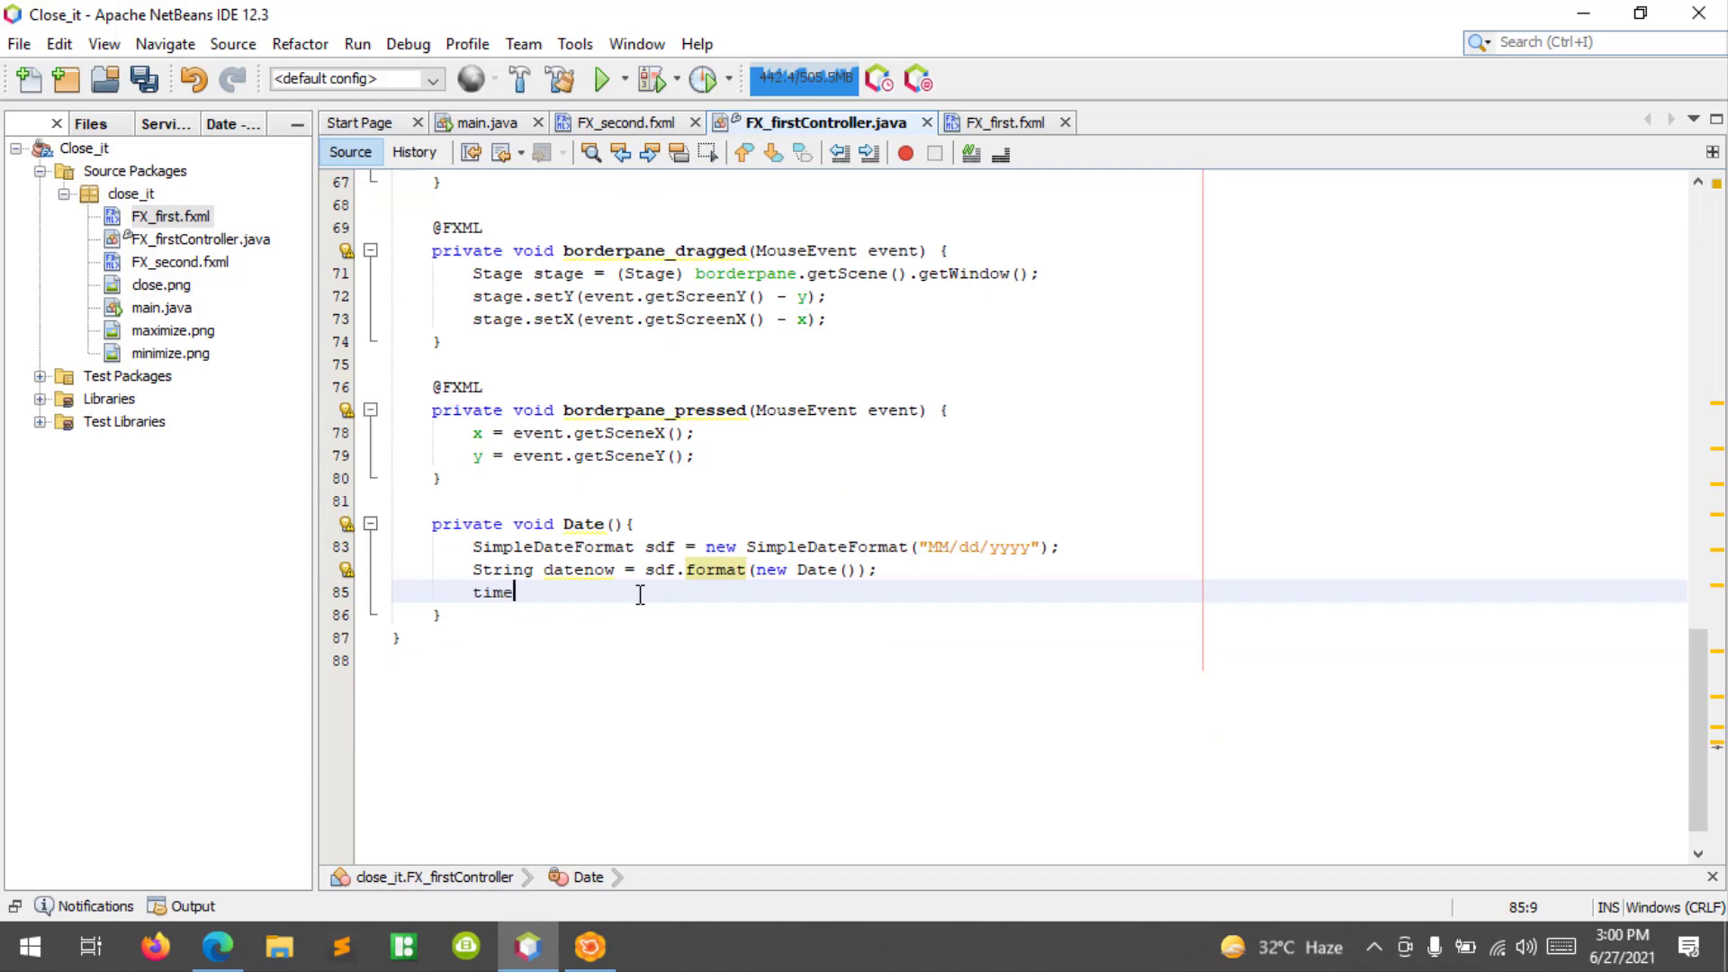
type(".setText(datenow);")
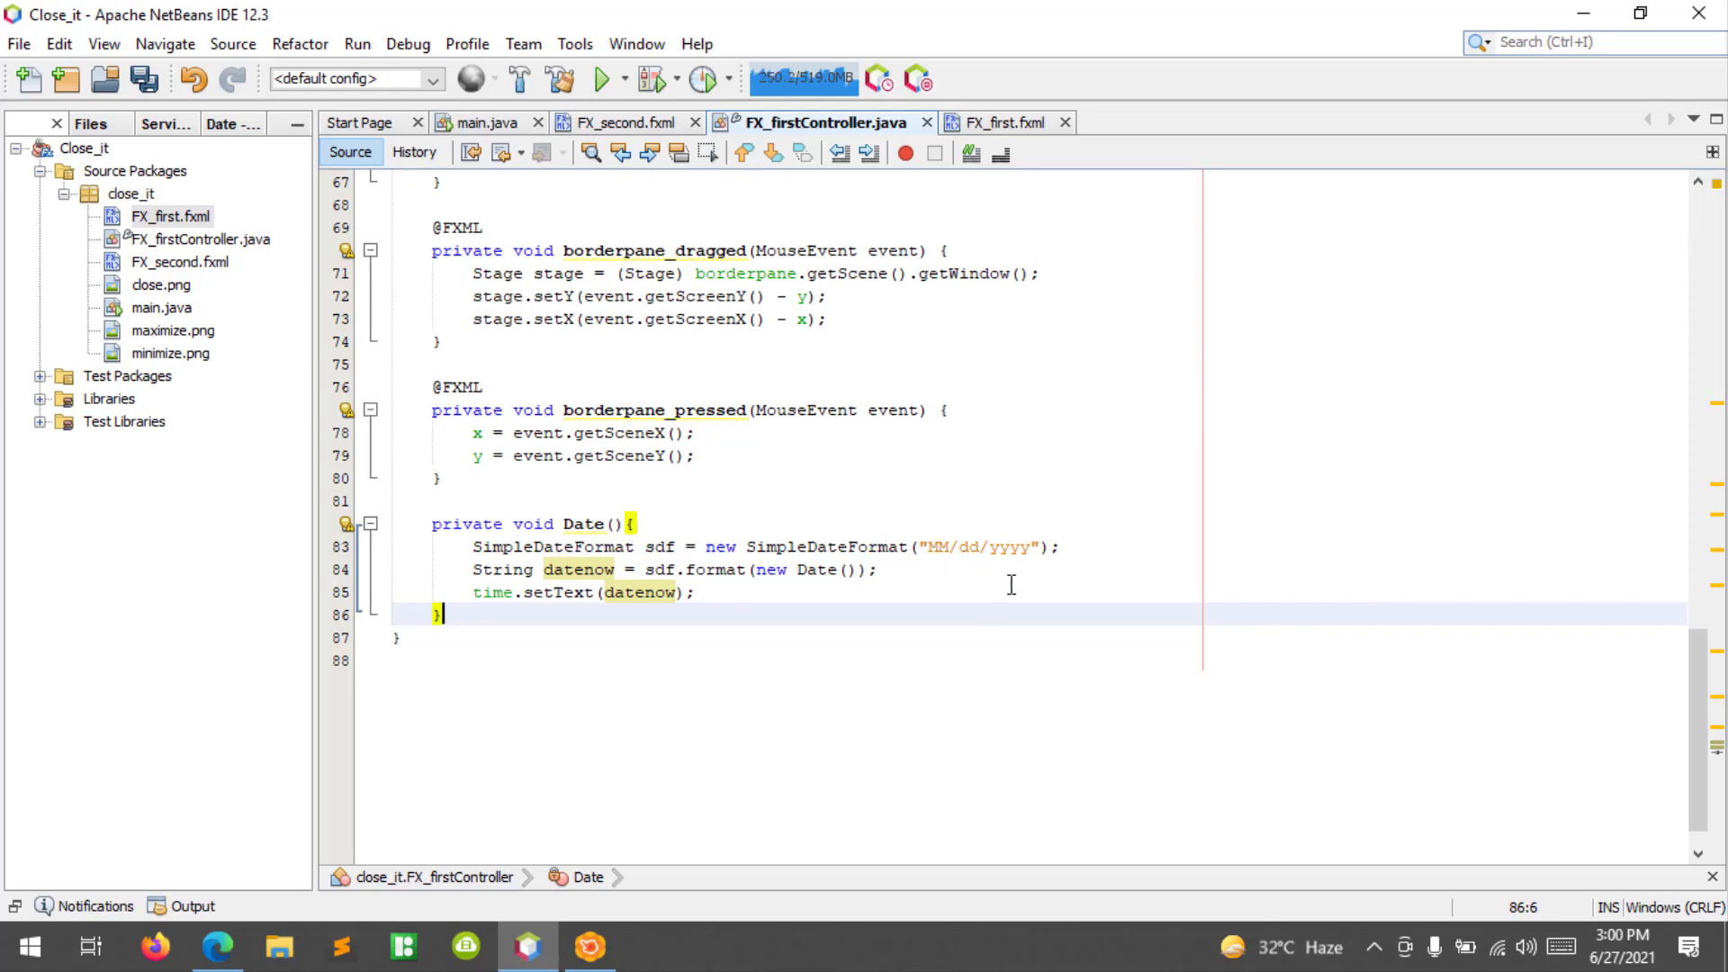
mouse_move(828, 588)
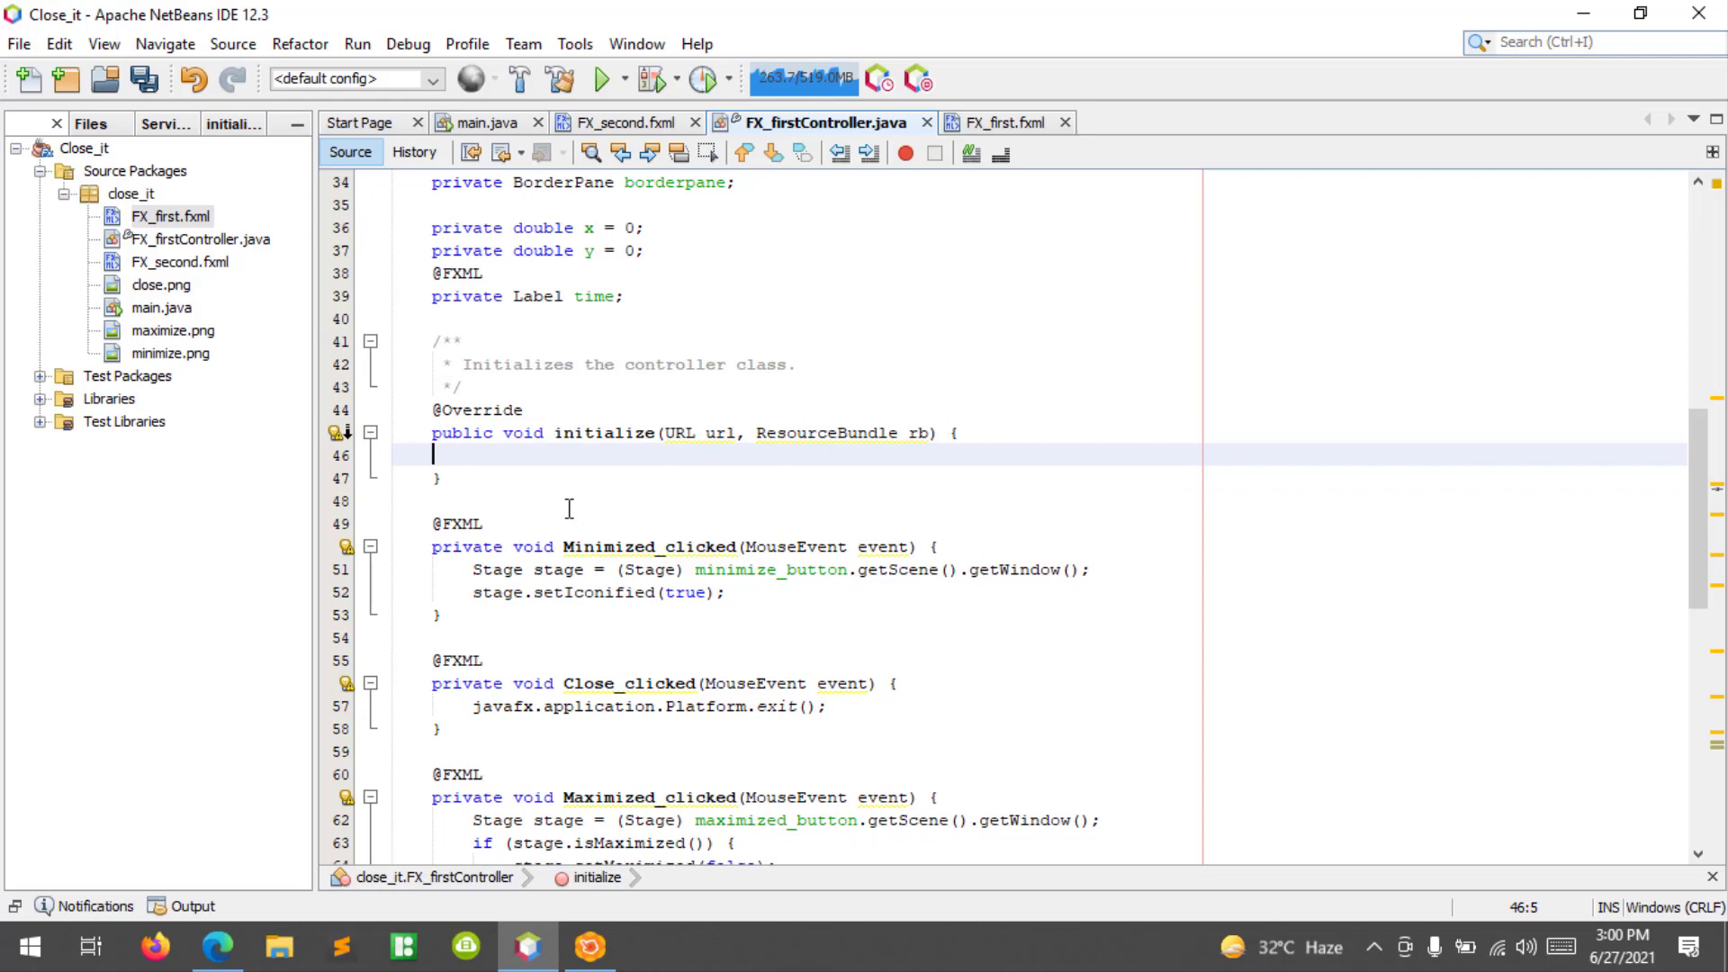
Call Date(); from initialize() and run the Close_it project.
type("Da")
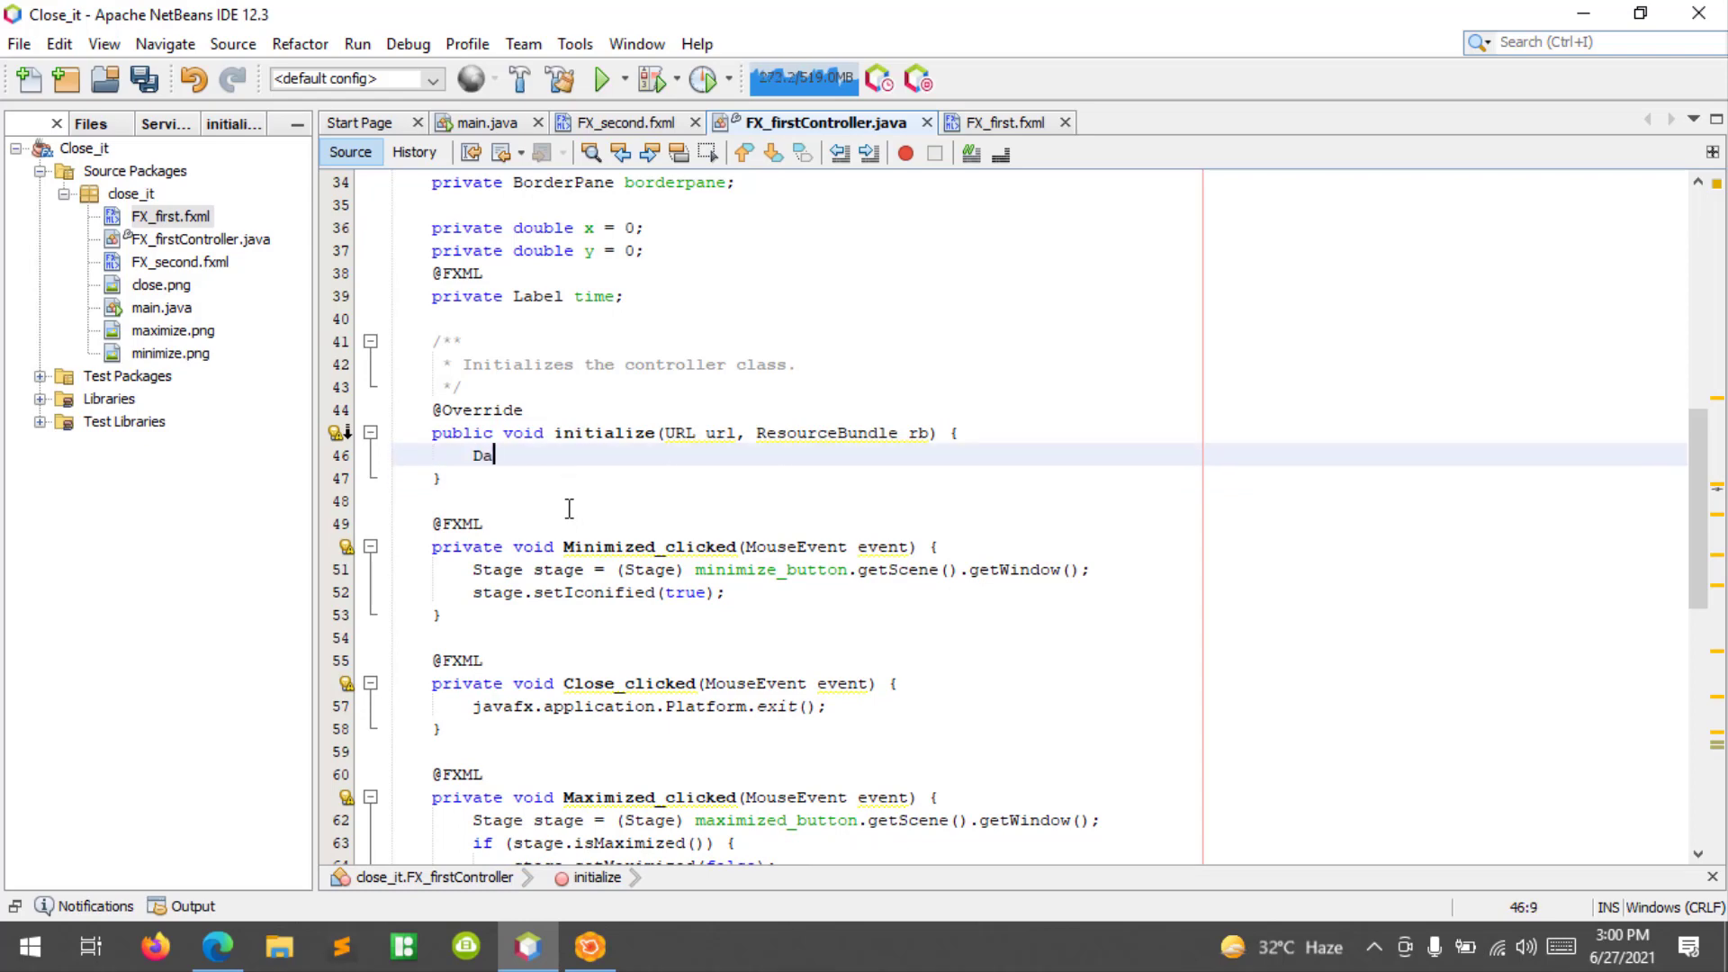
type("te();")
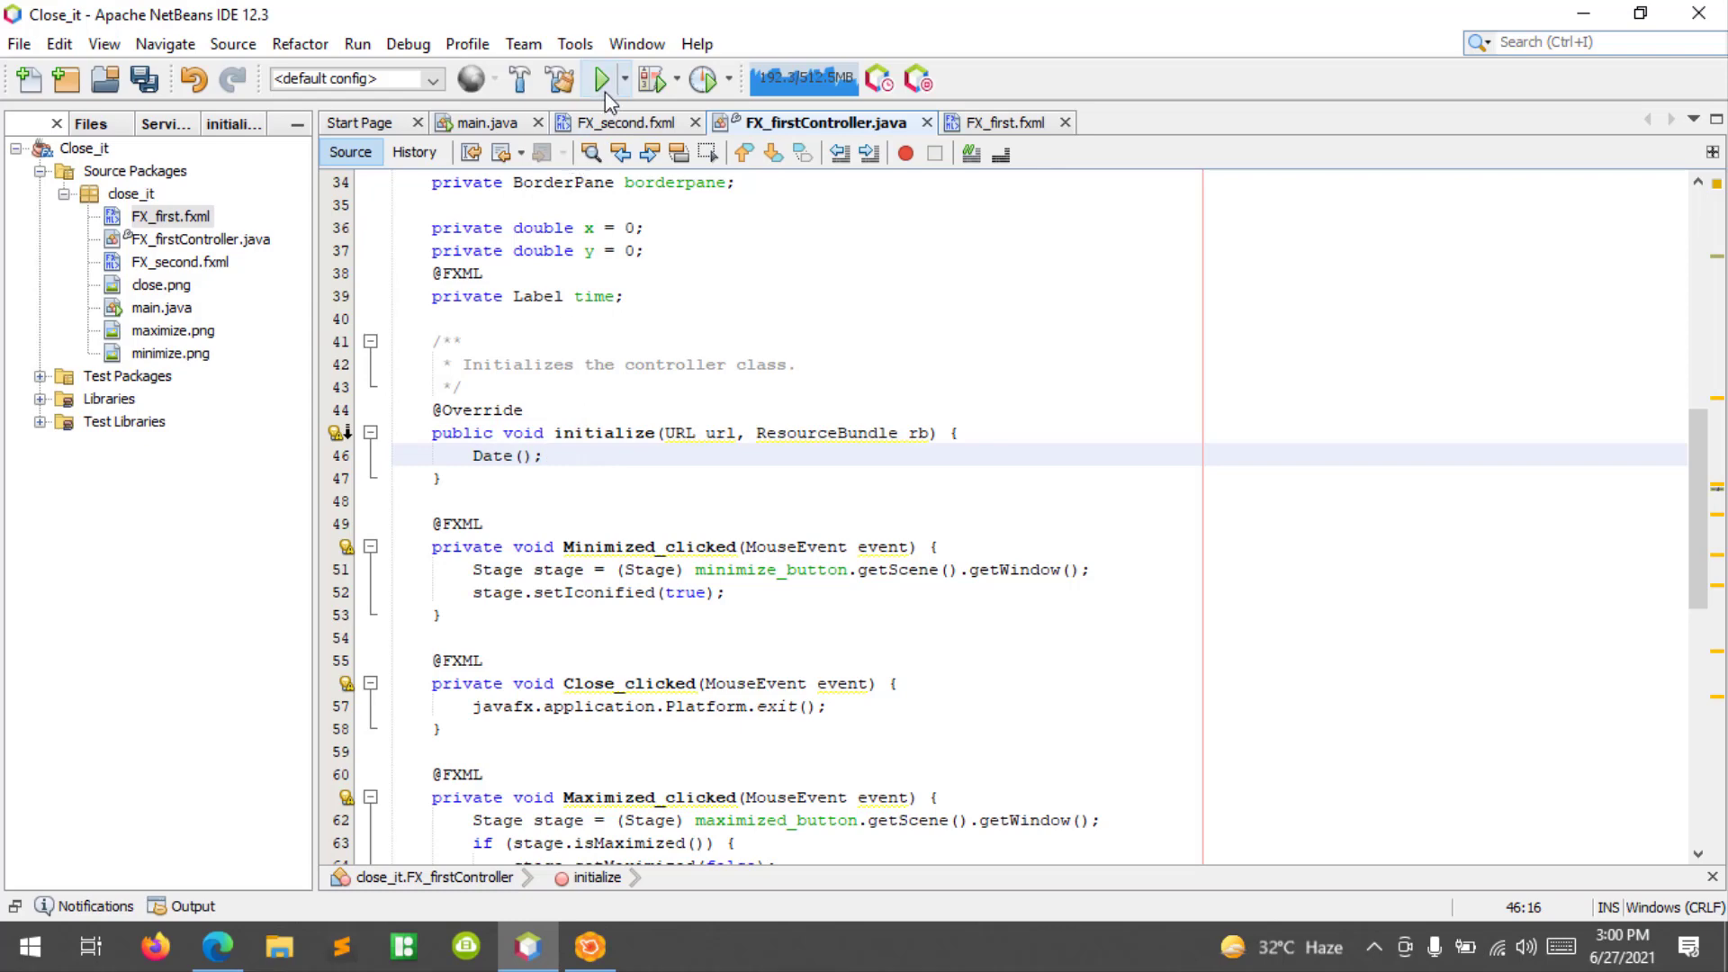
left_click(601, 77)
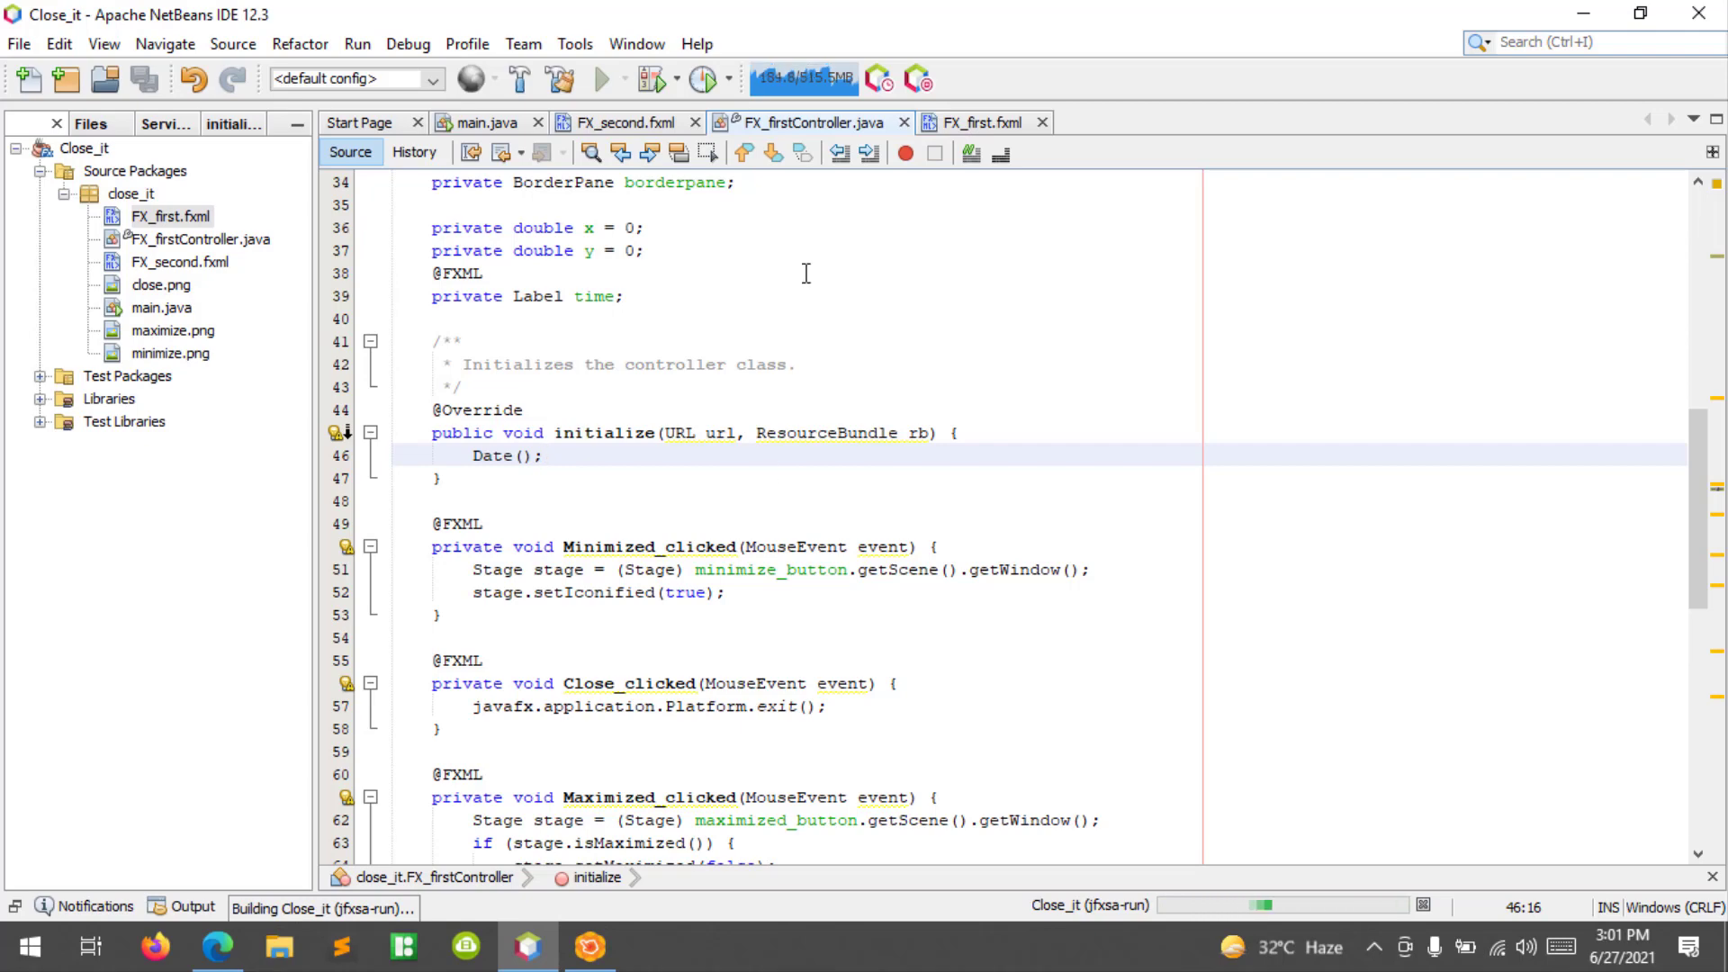
Check the running app shows 06/27/2021, then close its window.
left_click(605, 77)
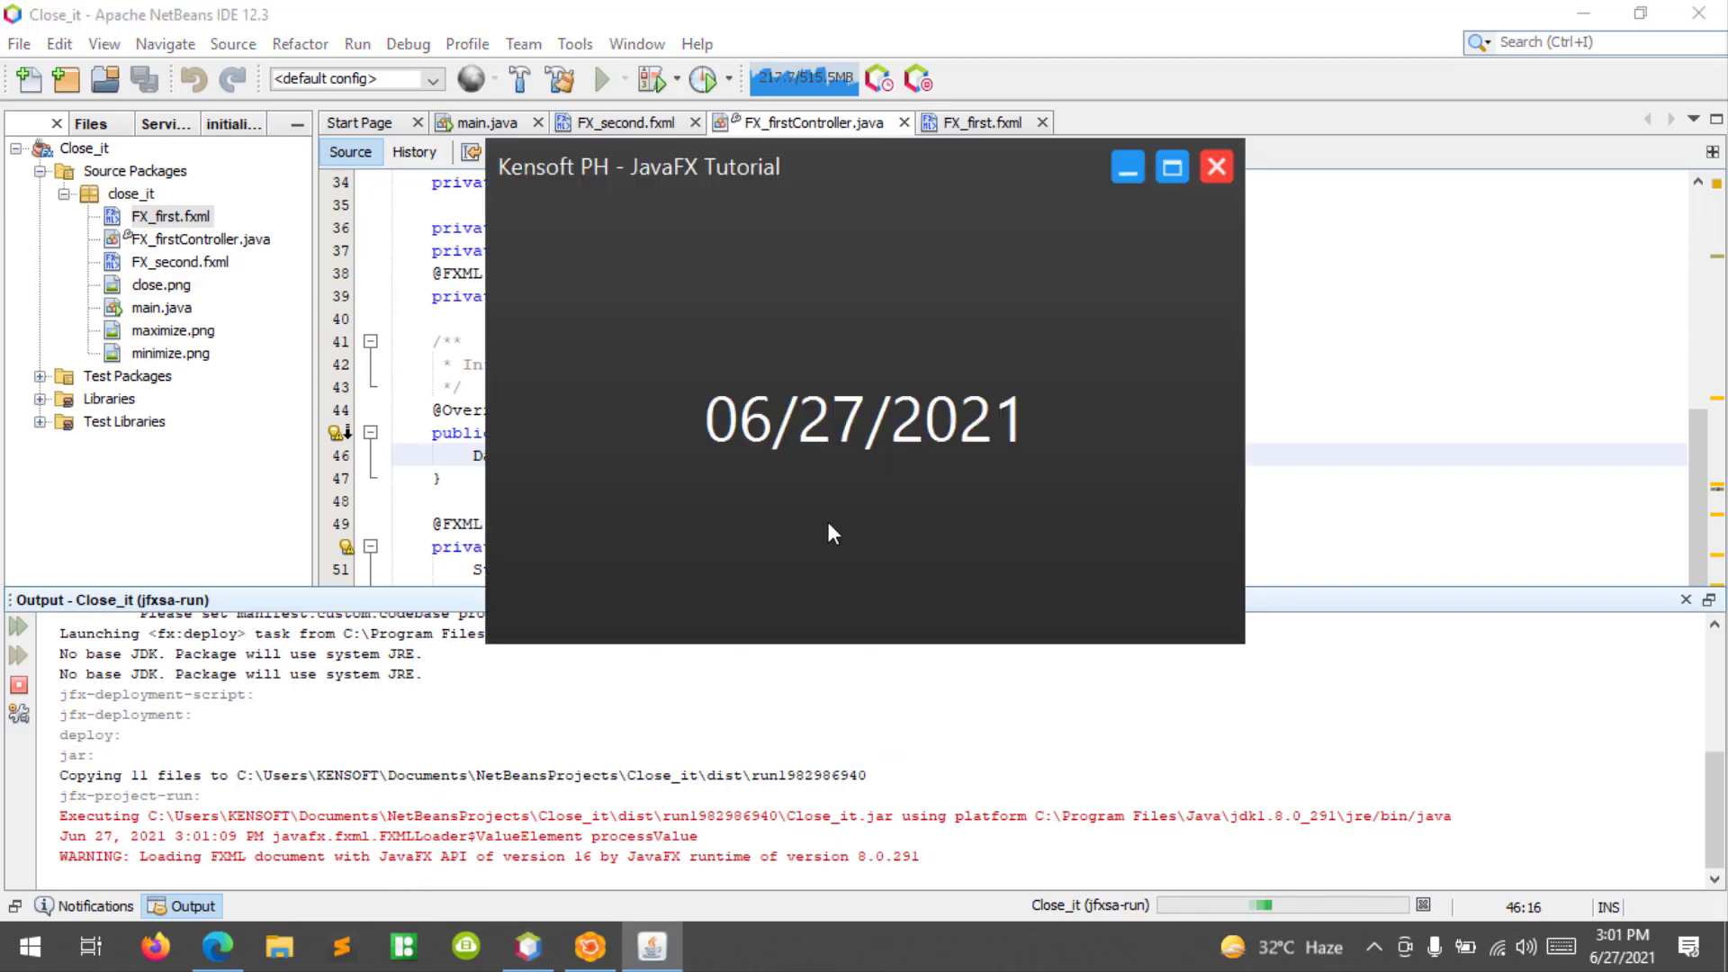
mouse_move(774, 468)
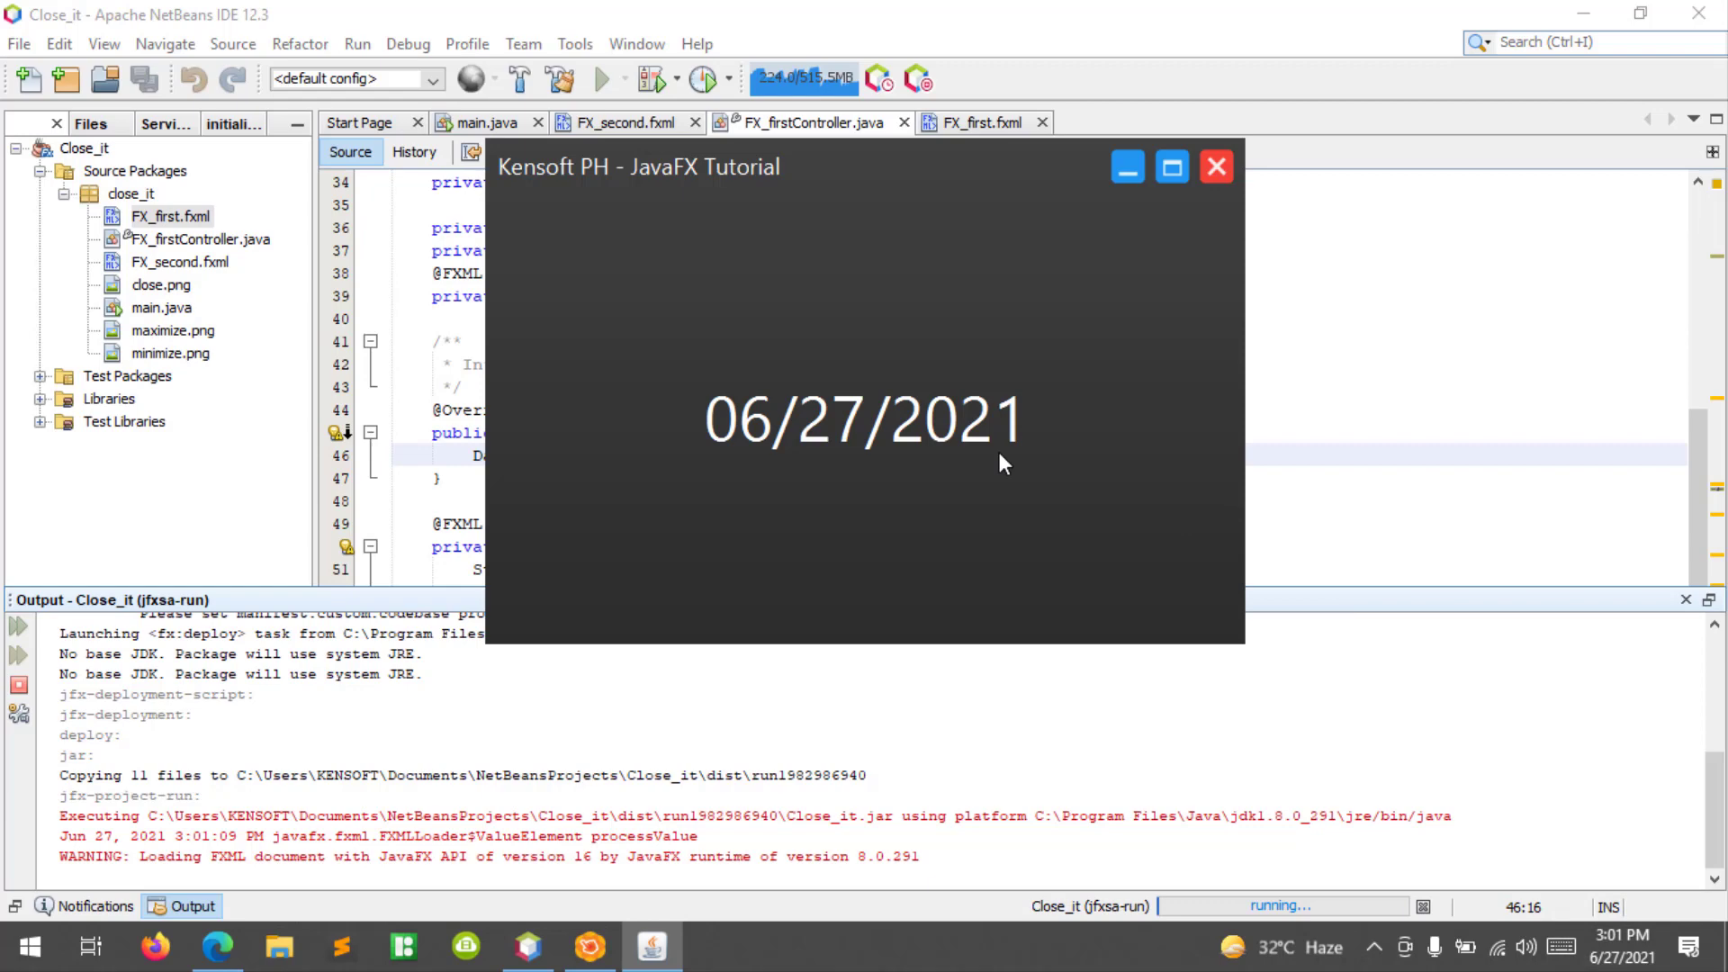
mouse_move(788, 463)
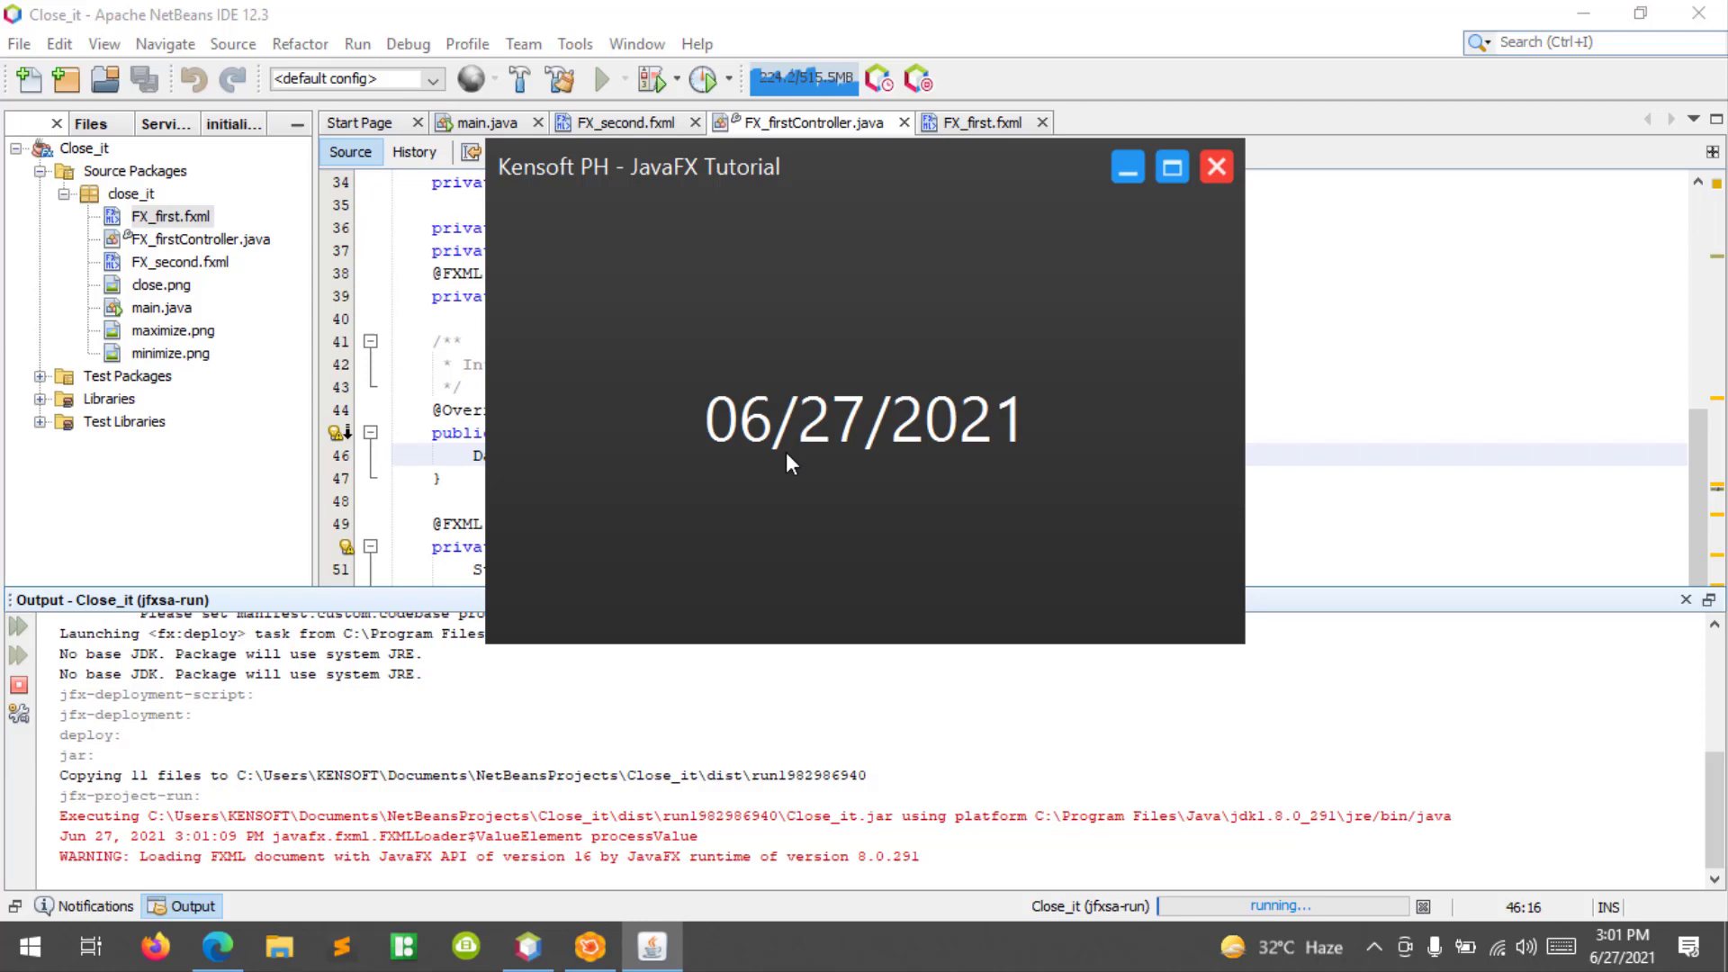
mouse_move(1200, 246)
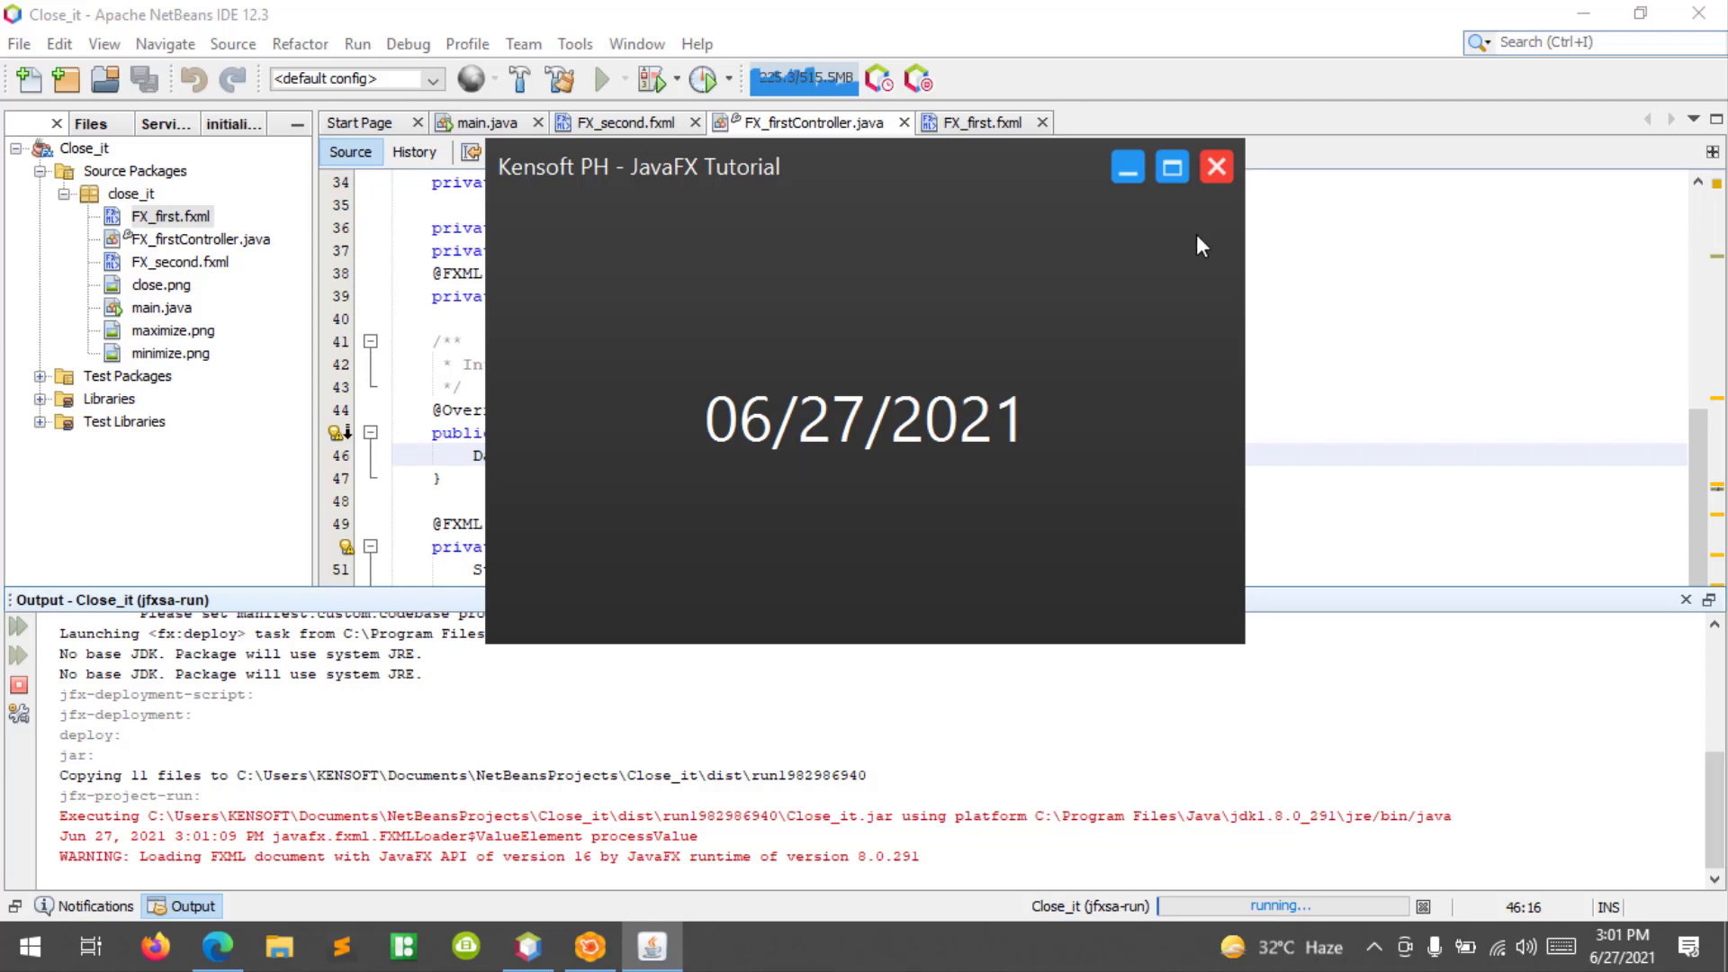
left_click(1214, 166)
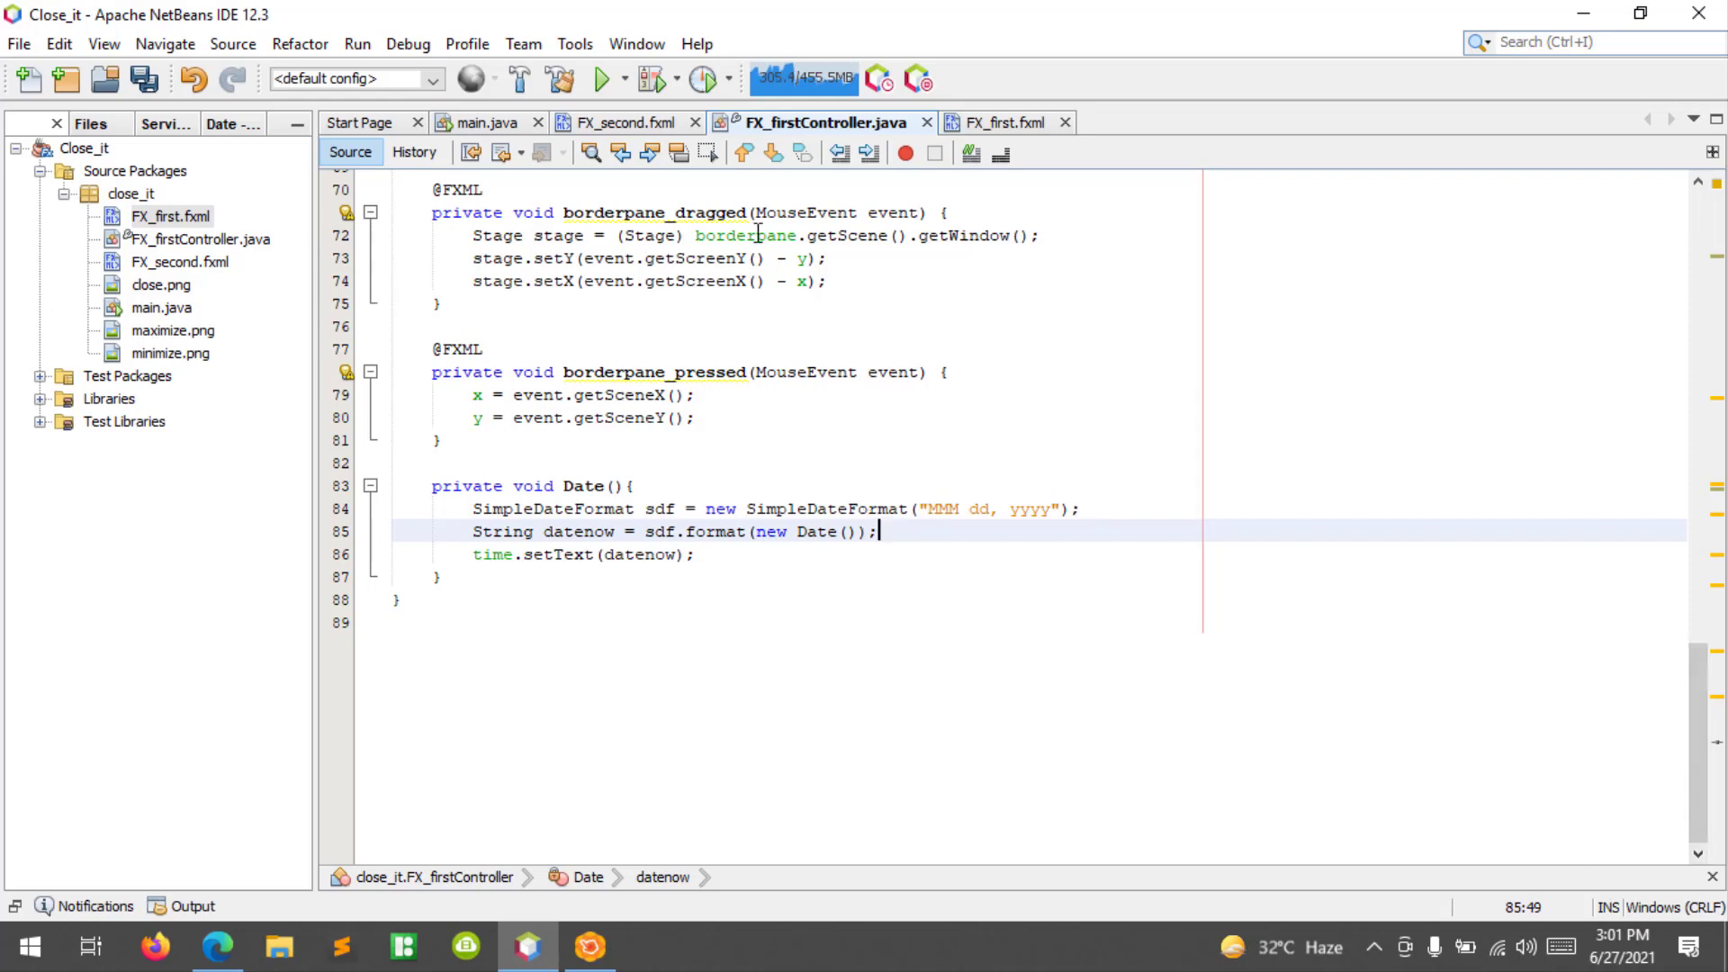
Rerun the project so the label reads Jun 27, 2021 with the MMM dd, yyyy pattern.
left_click(601, 77)
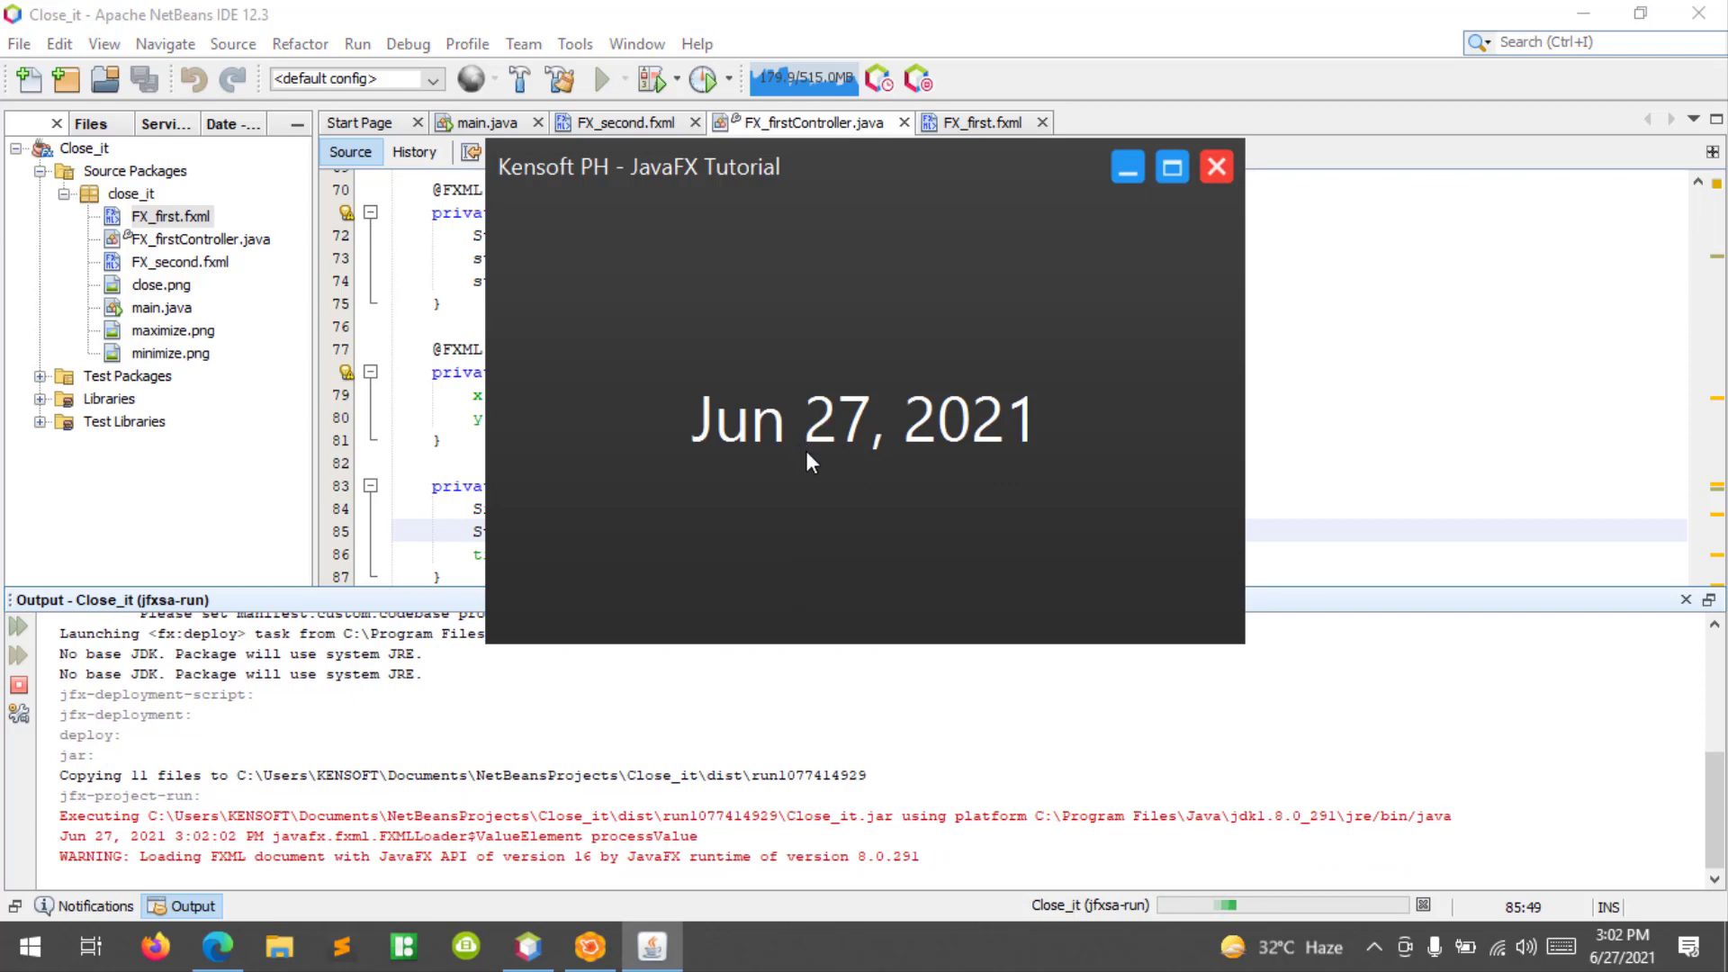
mouse_move(810, 488)
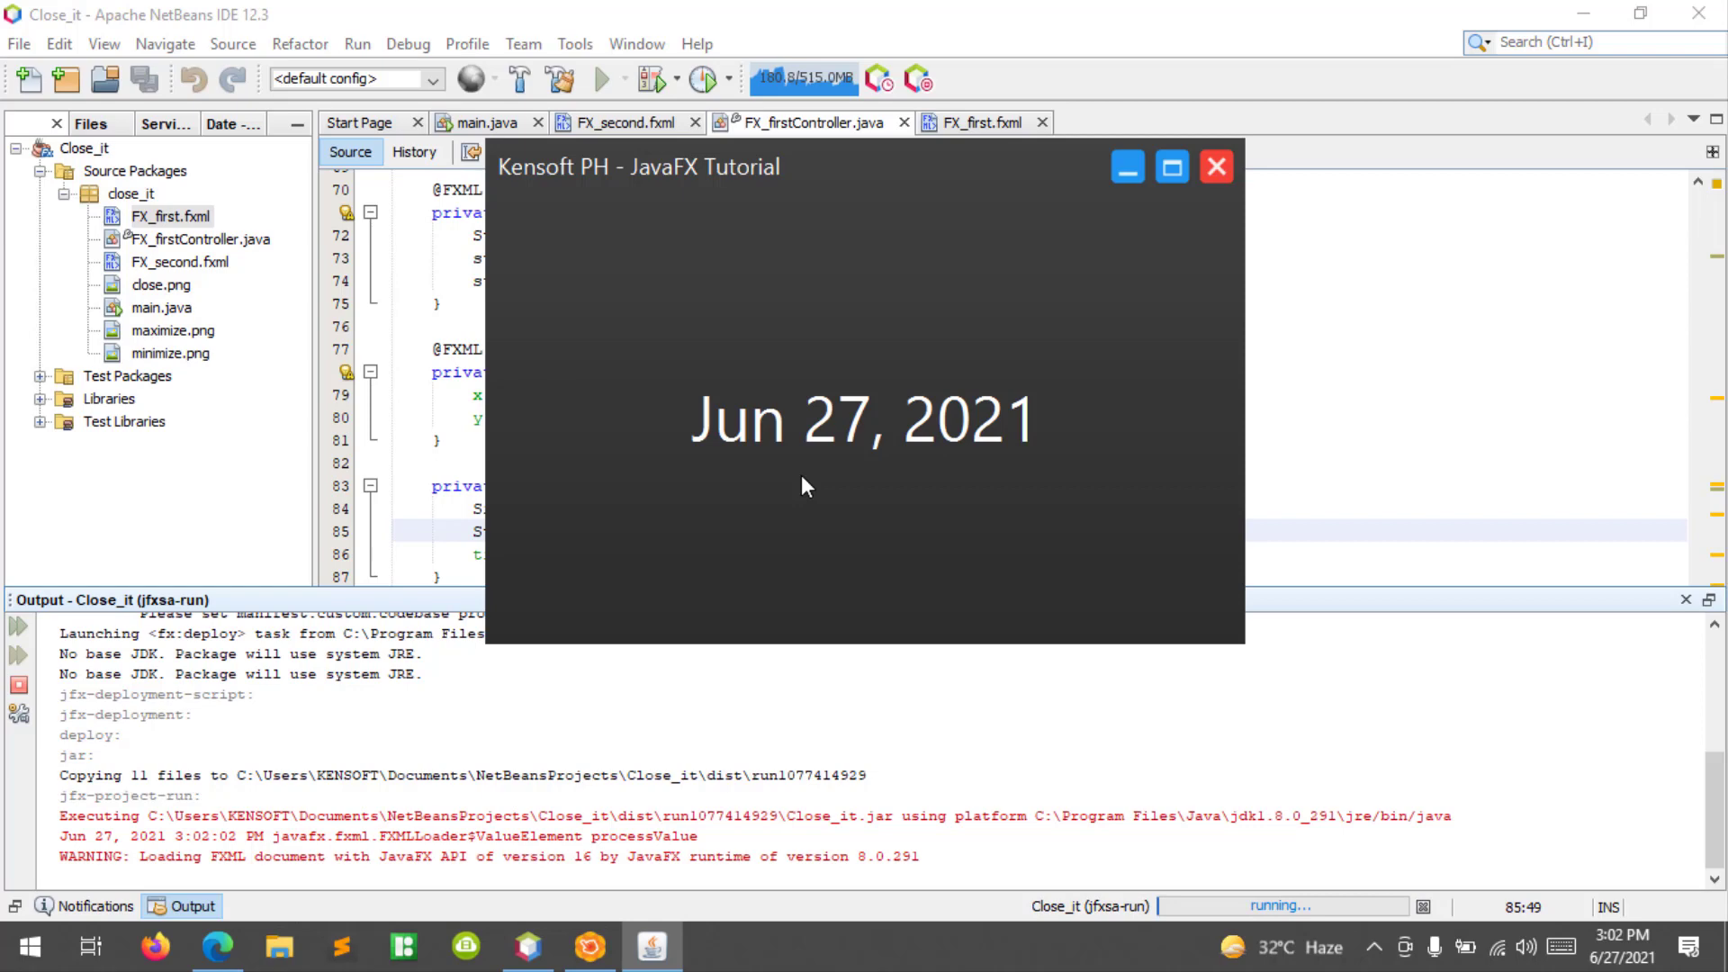
mouse_move(1197, 193)
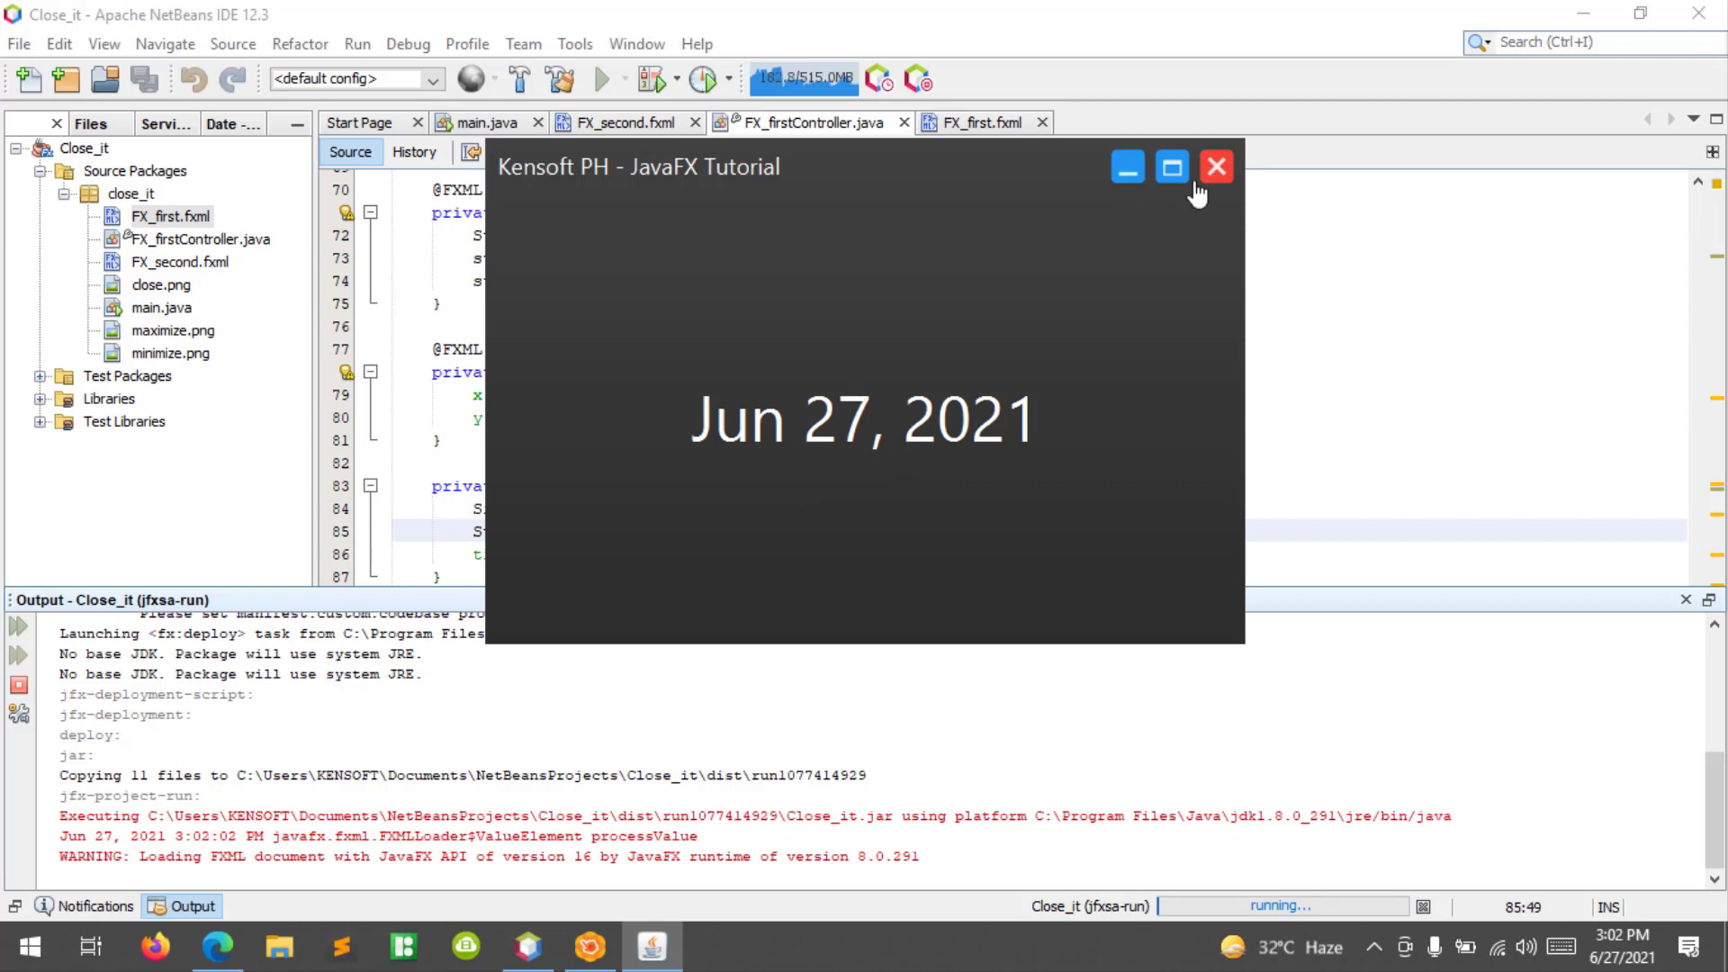
Close the app and begin a quoted 'Today is ' prefix in the "MMMM dd, yyyy" pattern.
left_click(1215, 167)
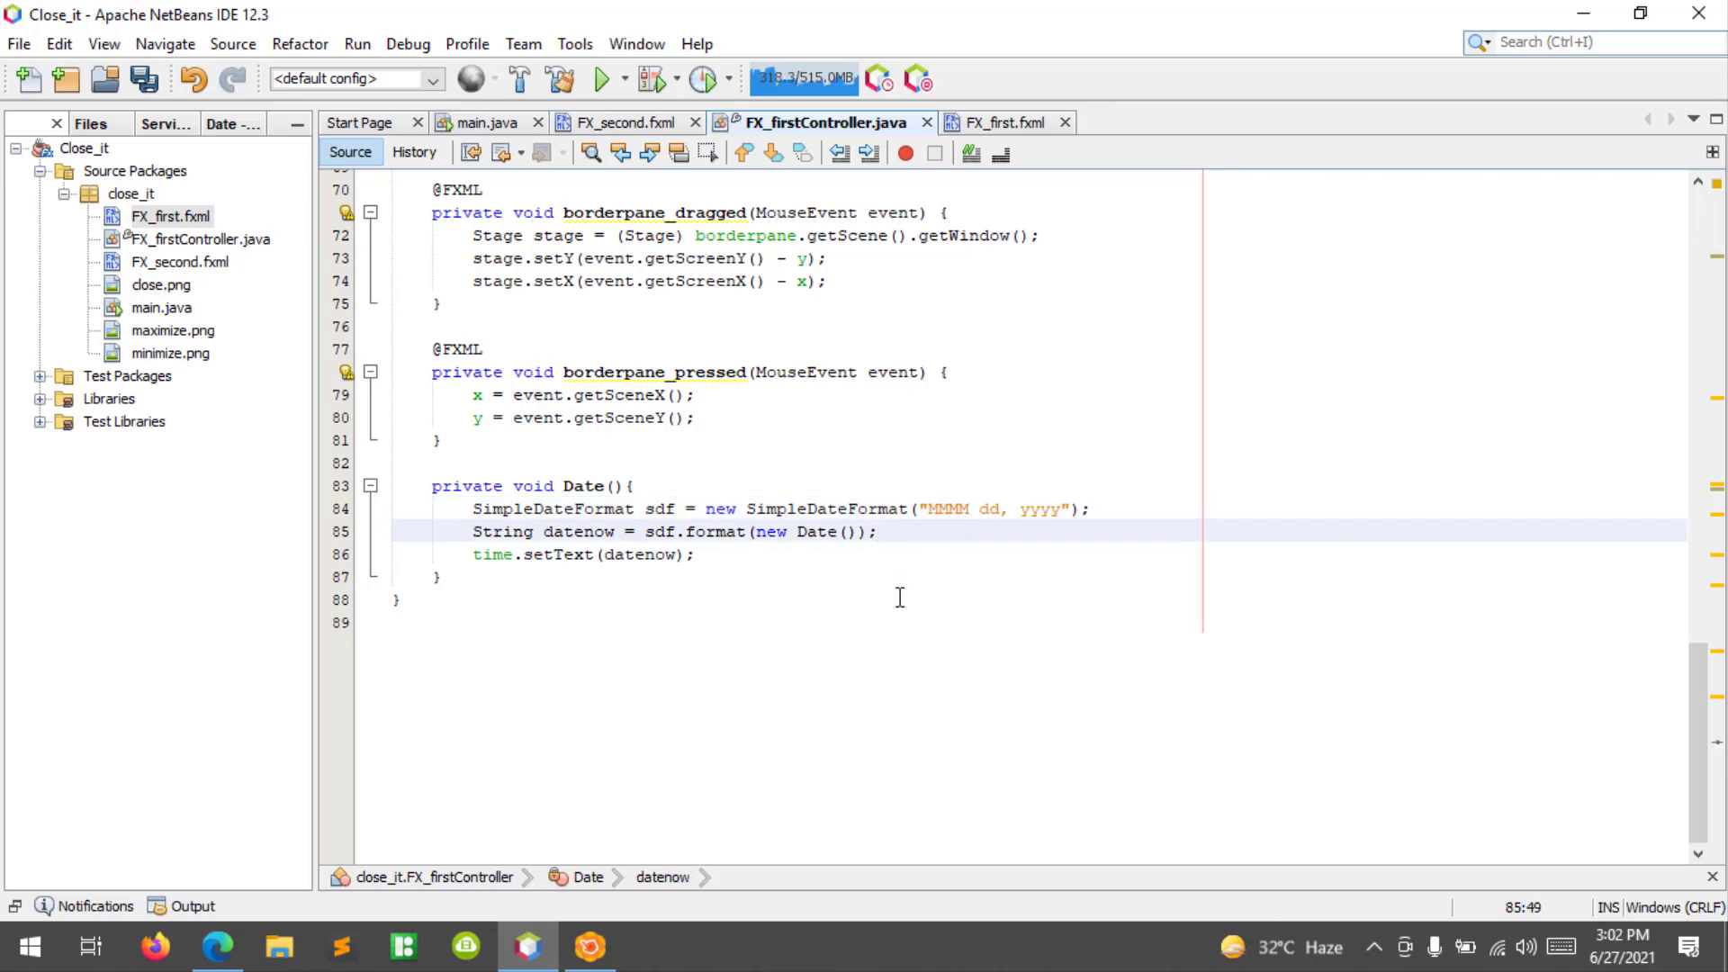
left_click(601, 78)
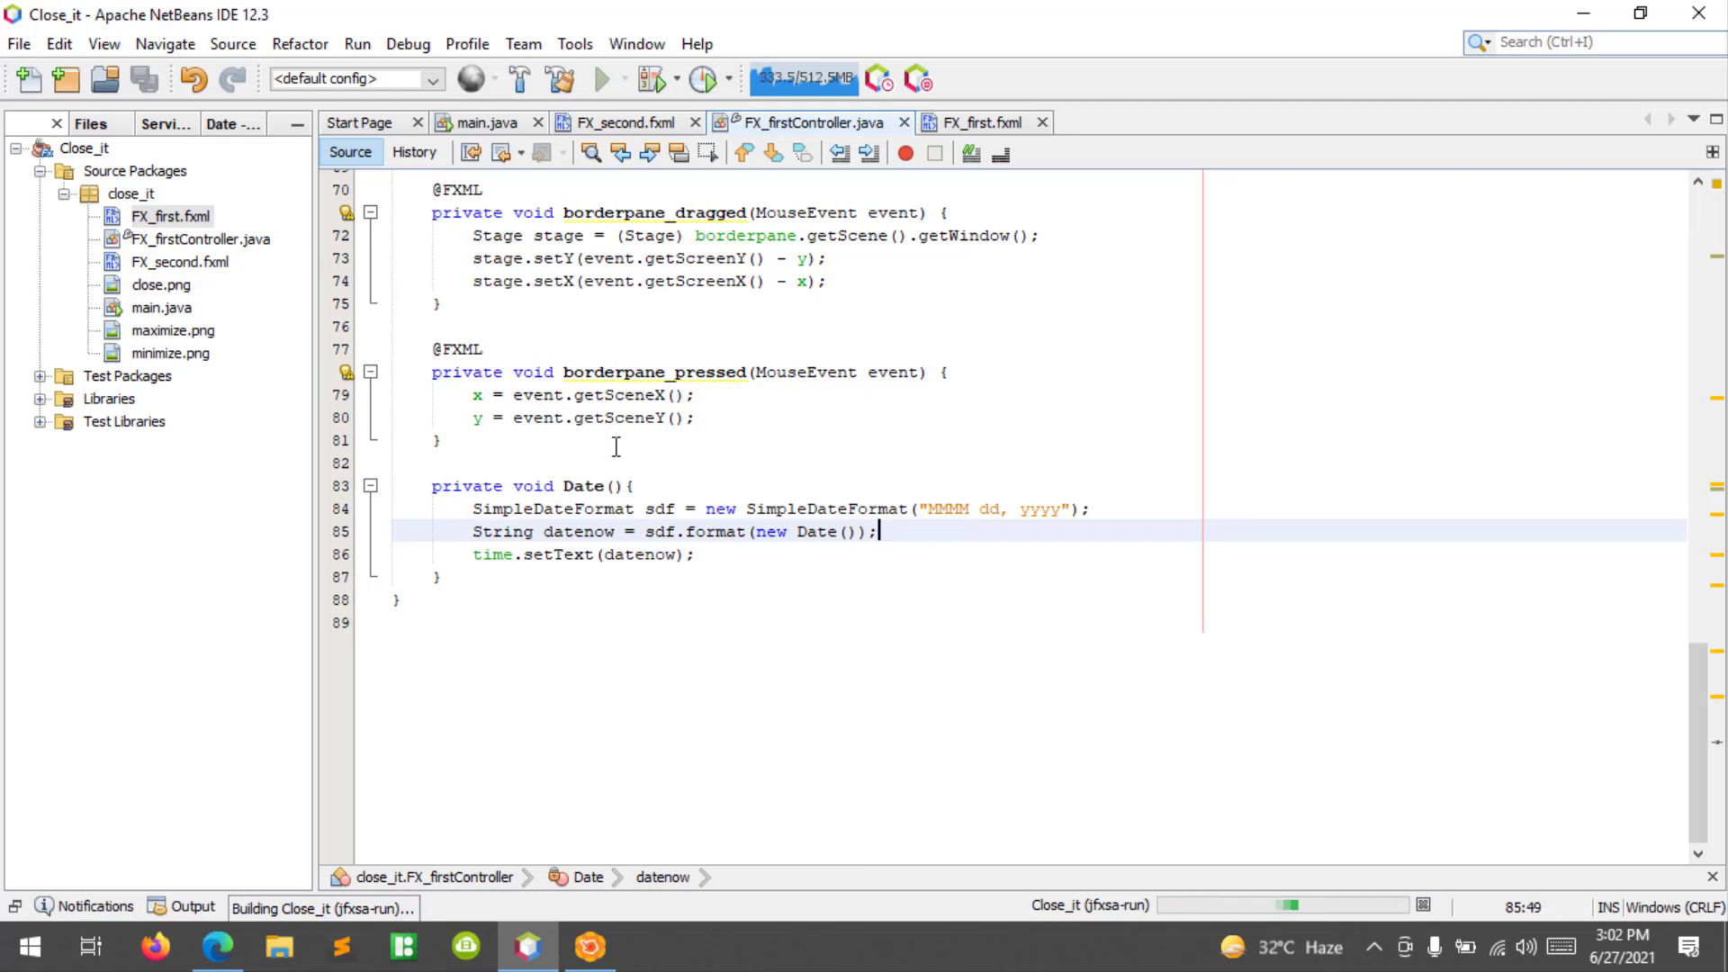
left_click(605, 77)
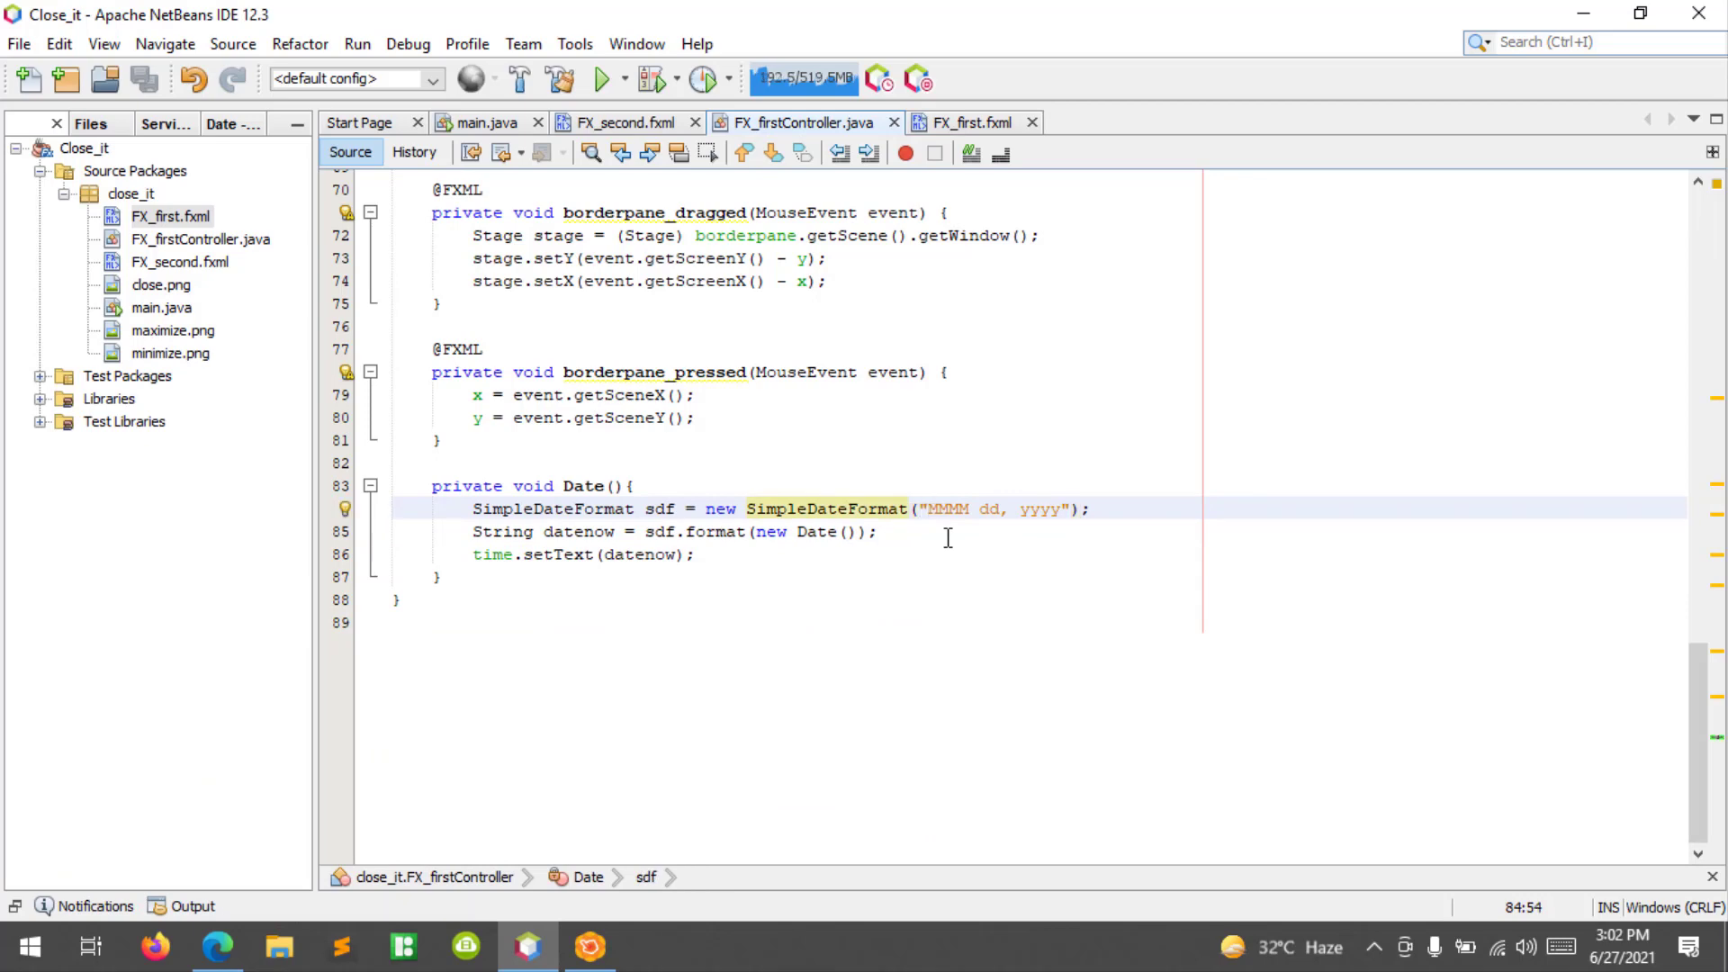
type("'Today is")
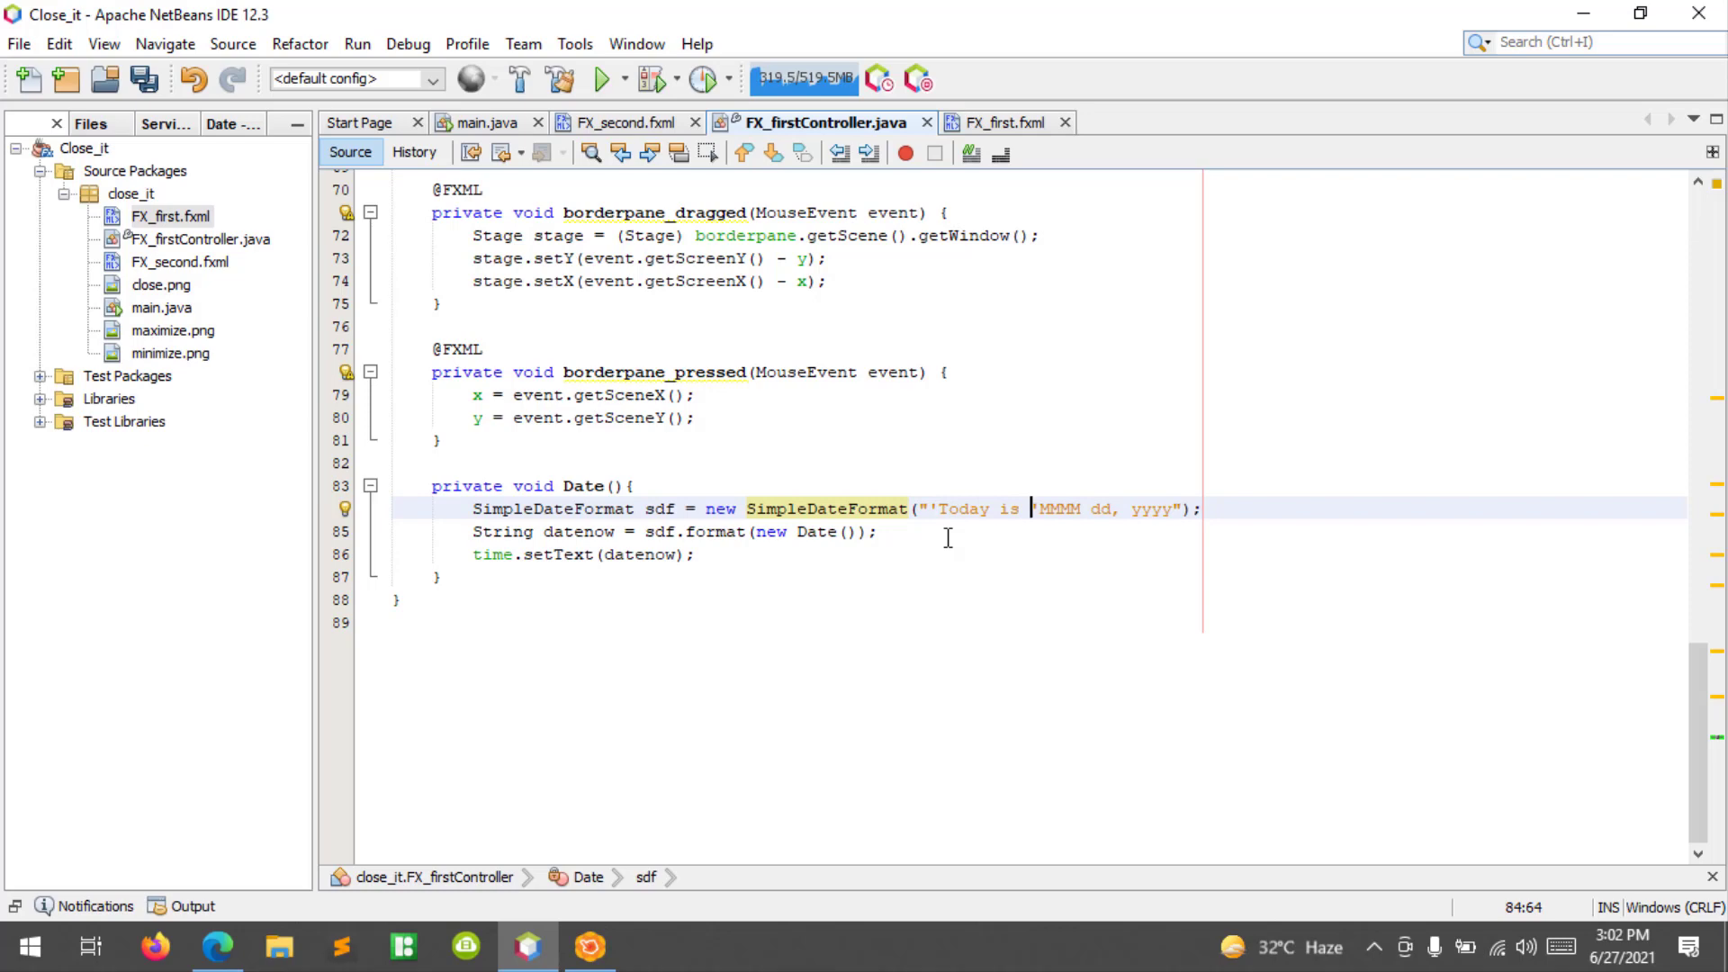
mouse_move(914, 564)
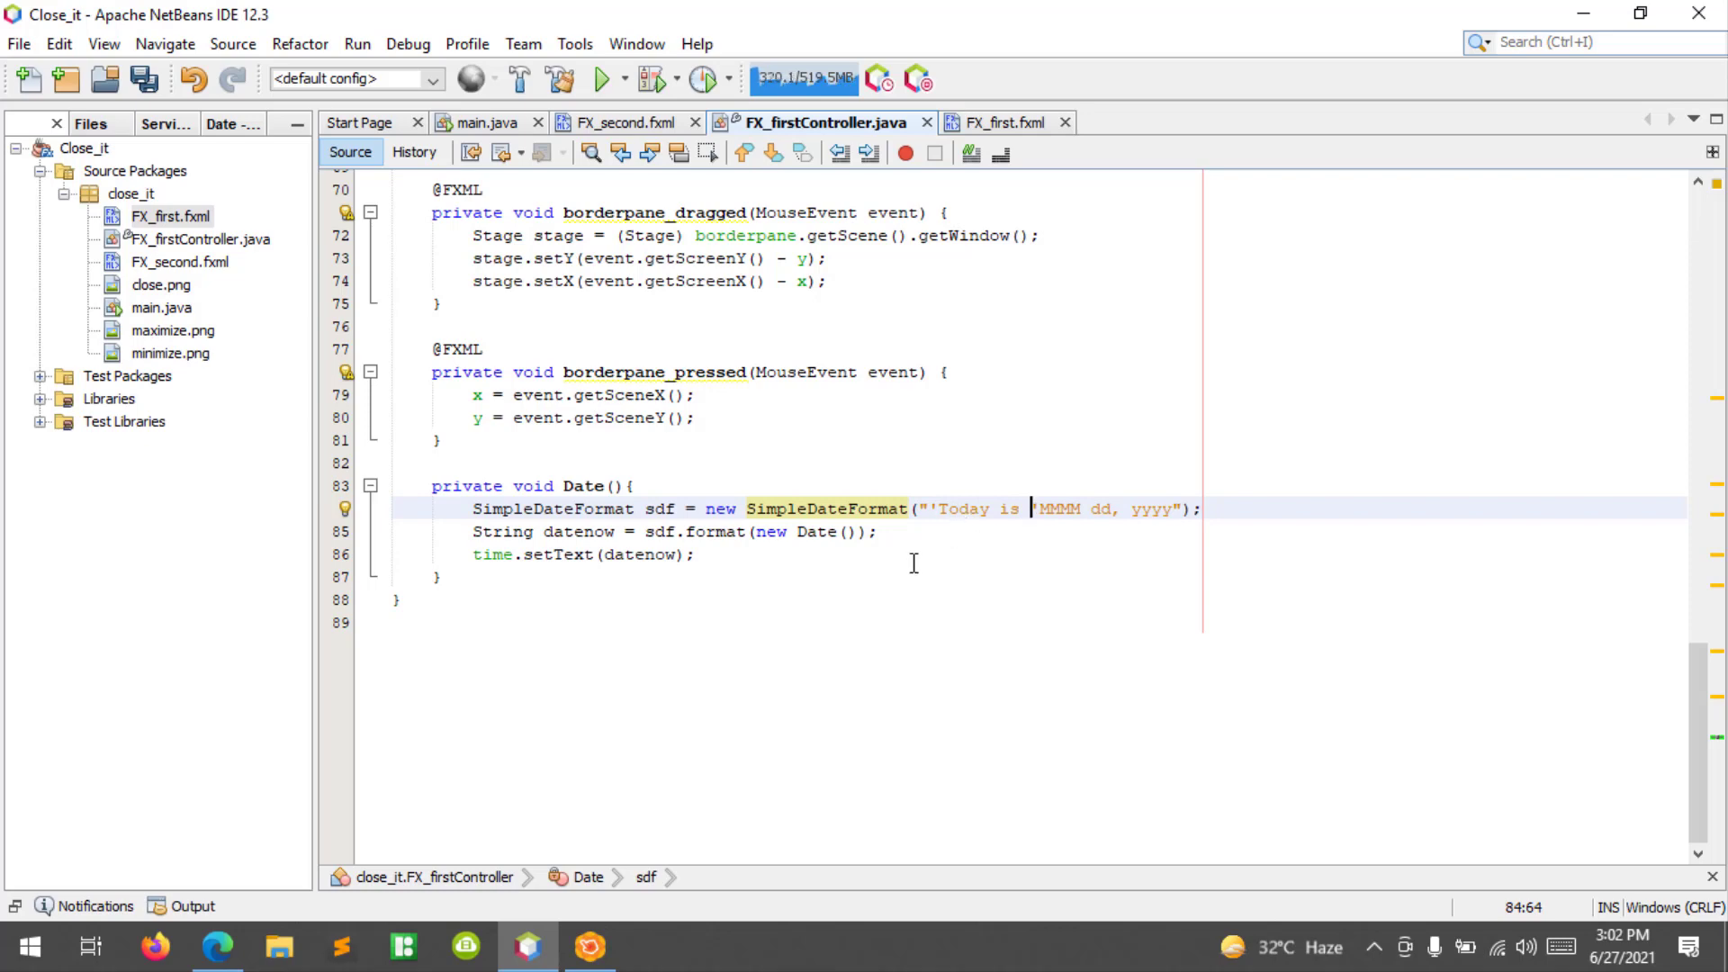
mouse_move(909, 533)
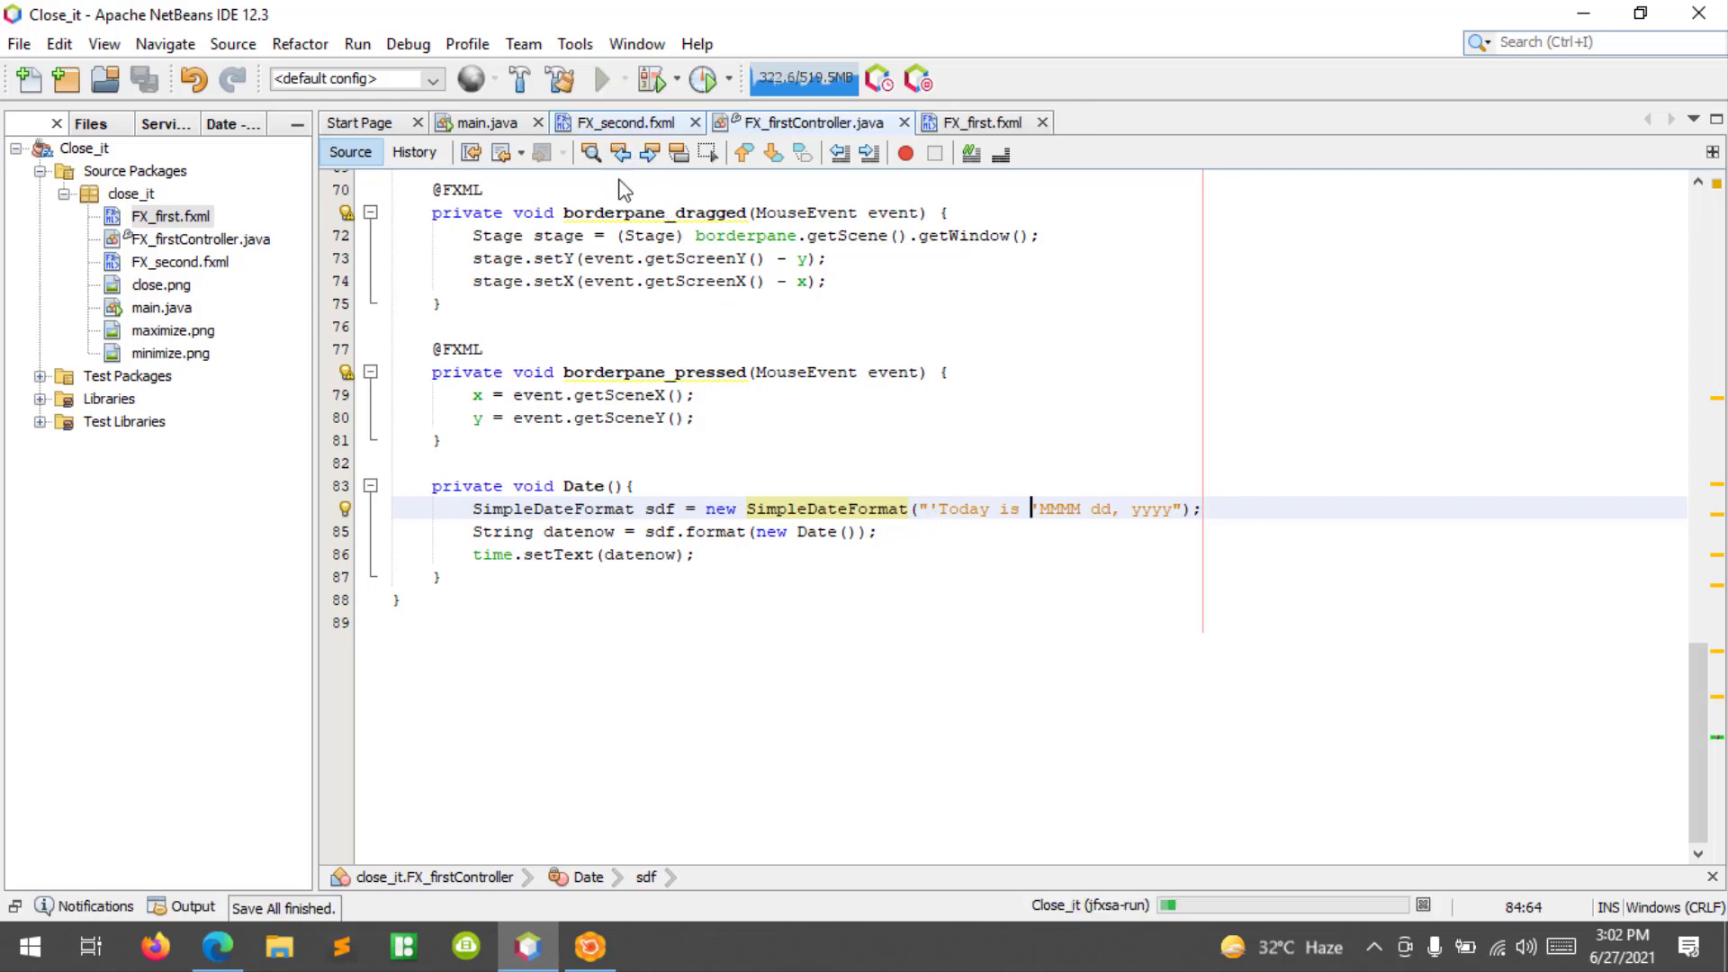
Run the app to show 'Today is June 27, 2021', then close its window.
left_click(605, 78)
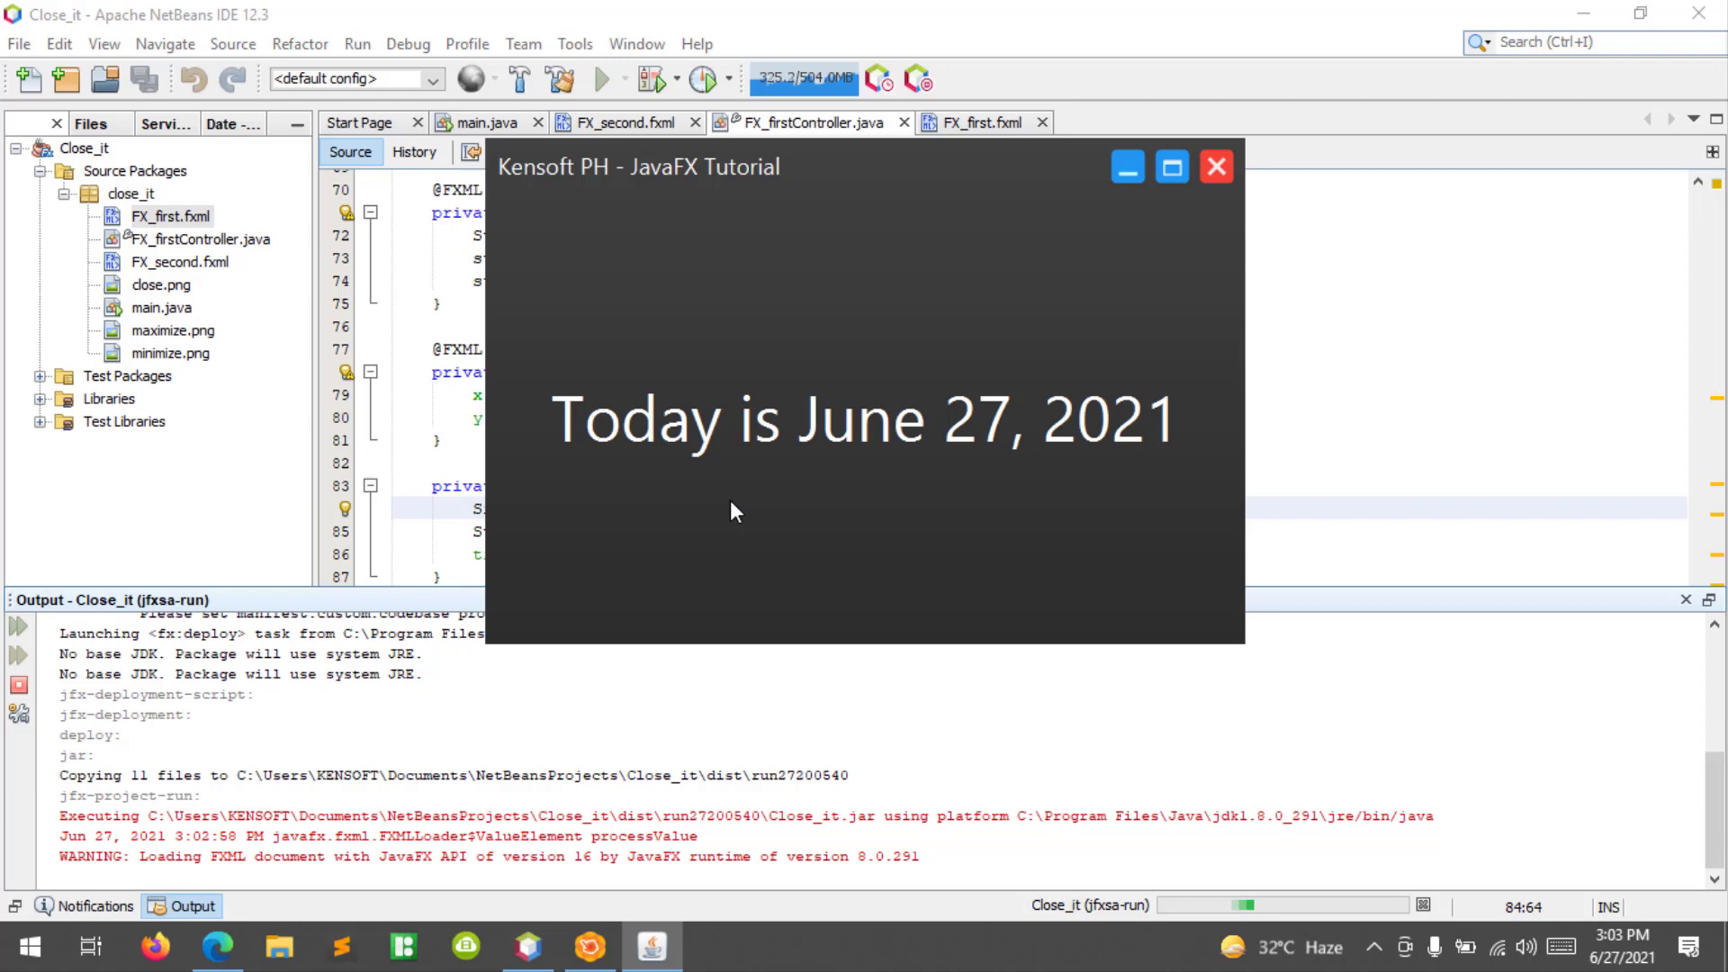
mouse_move(982, 480)
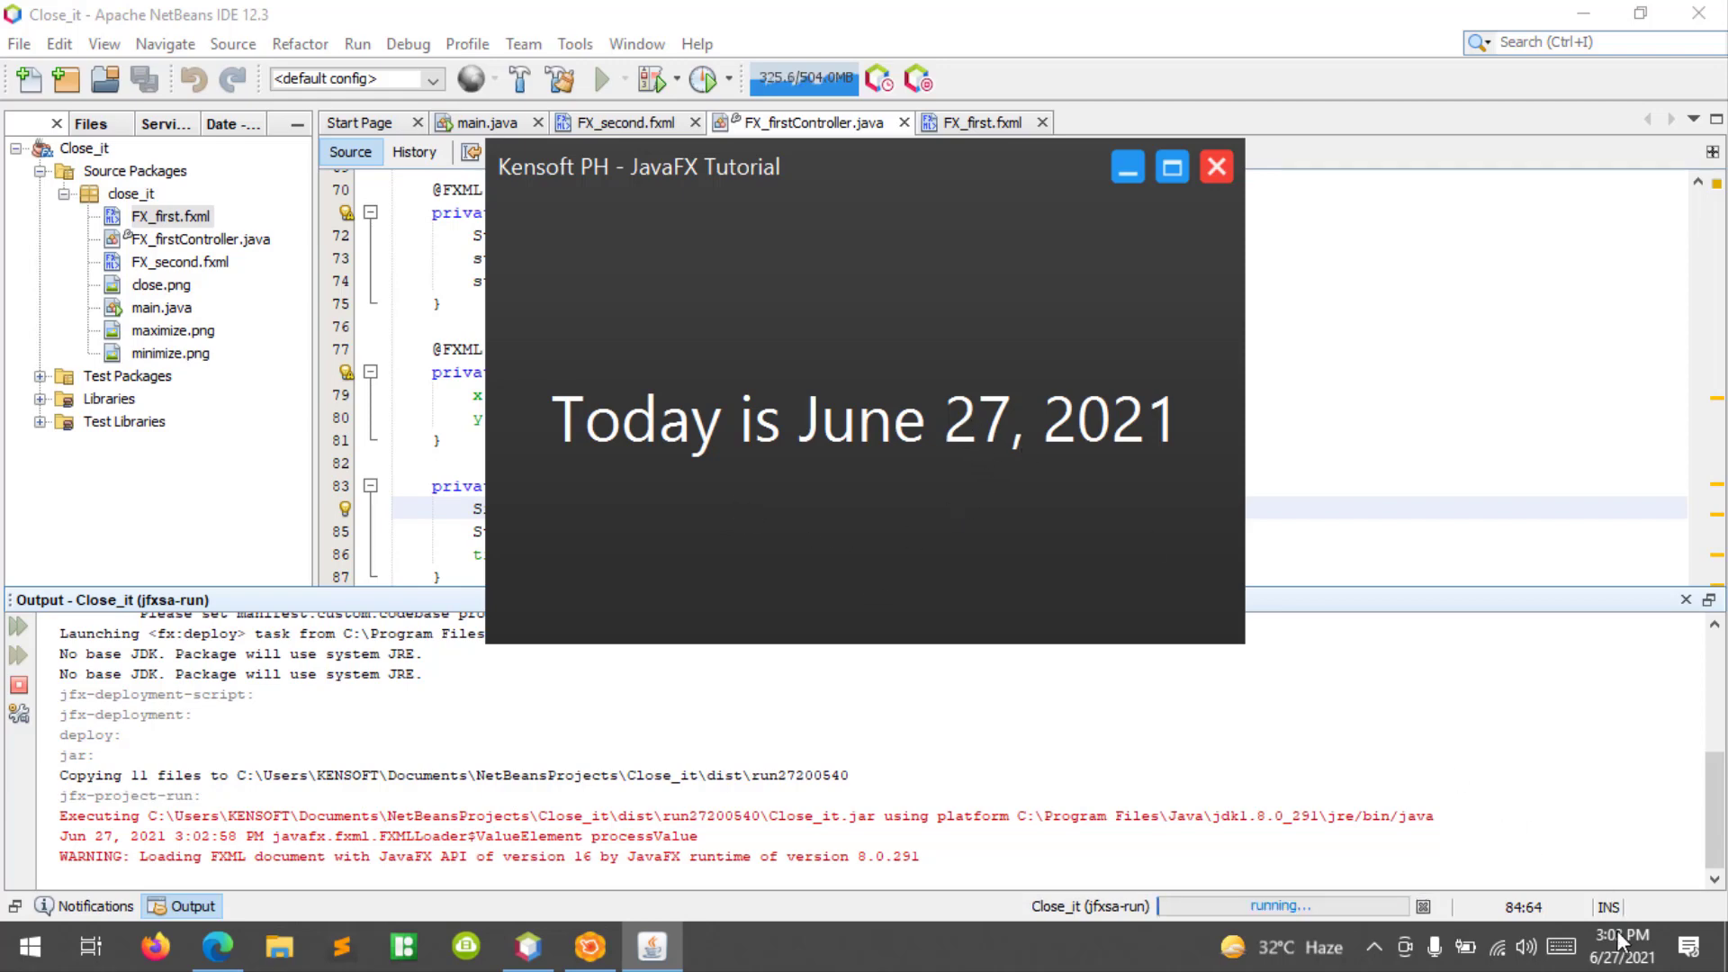
mouse_move(1618, 941)
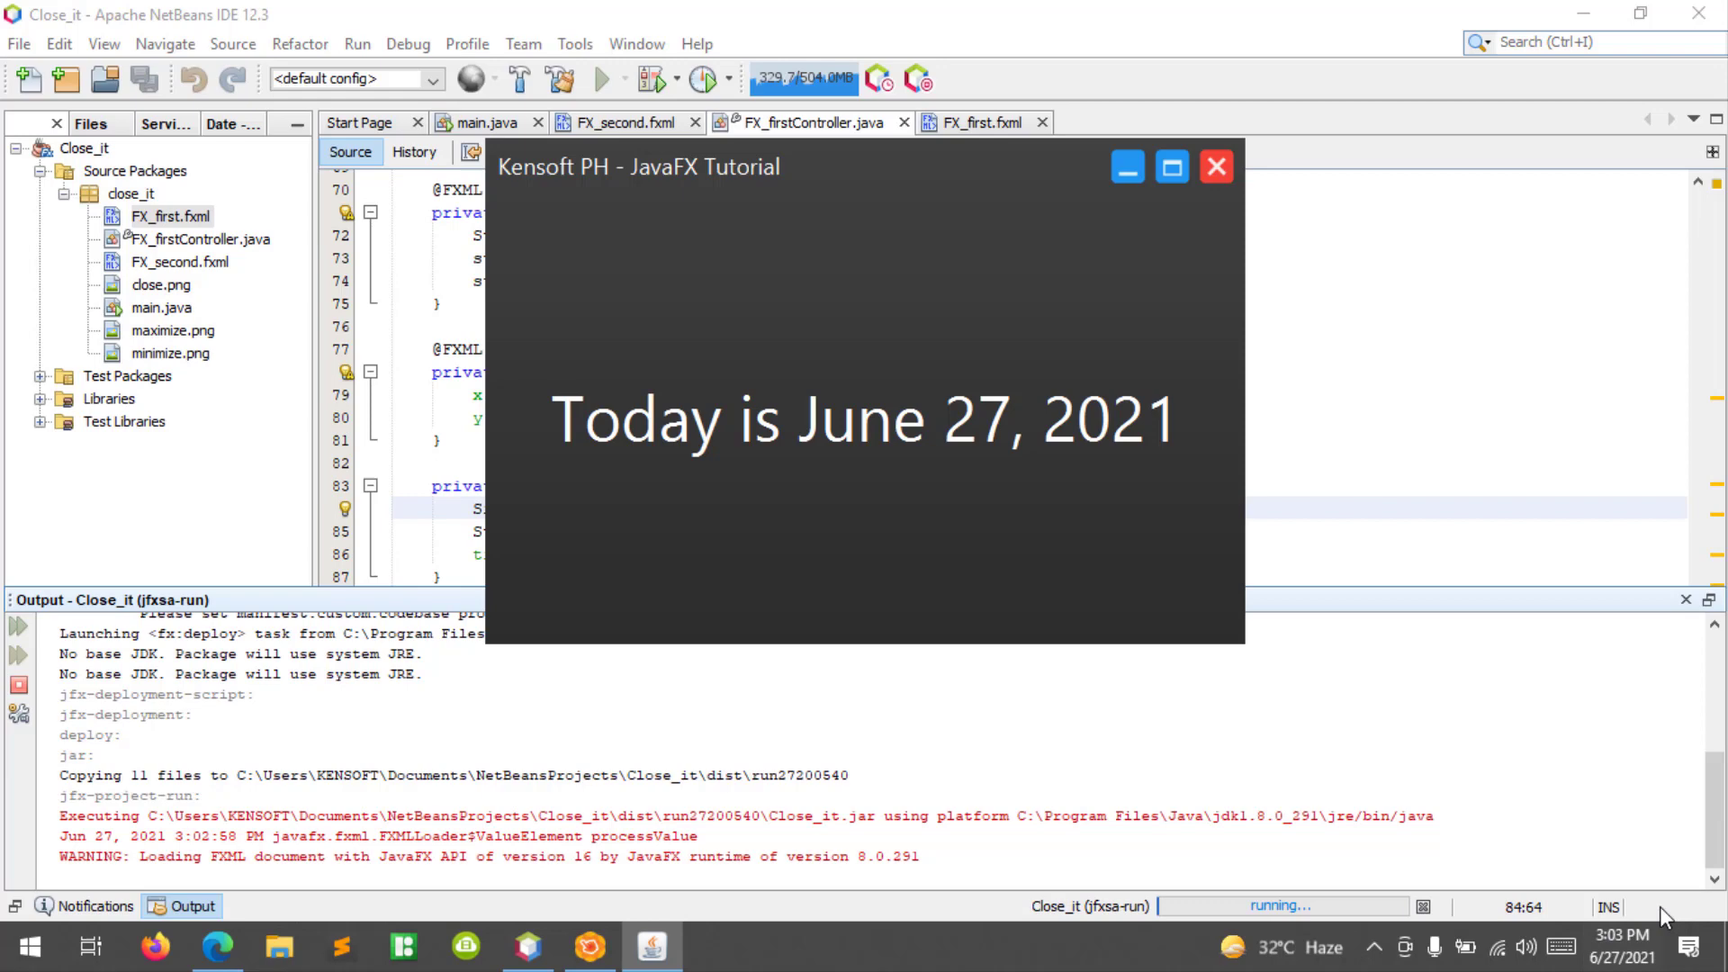
mouse_move(1621, 944)
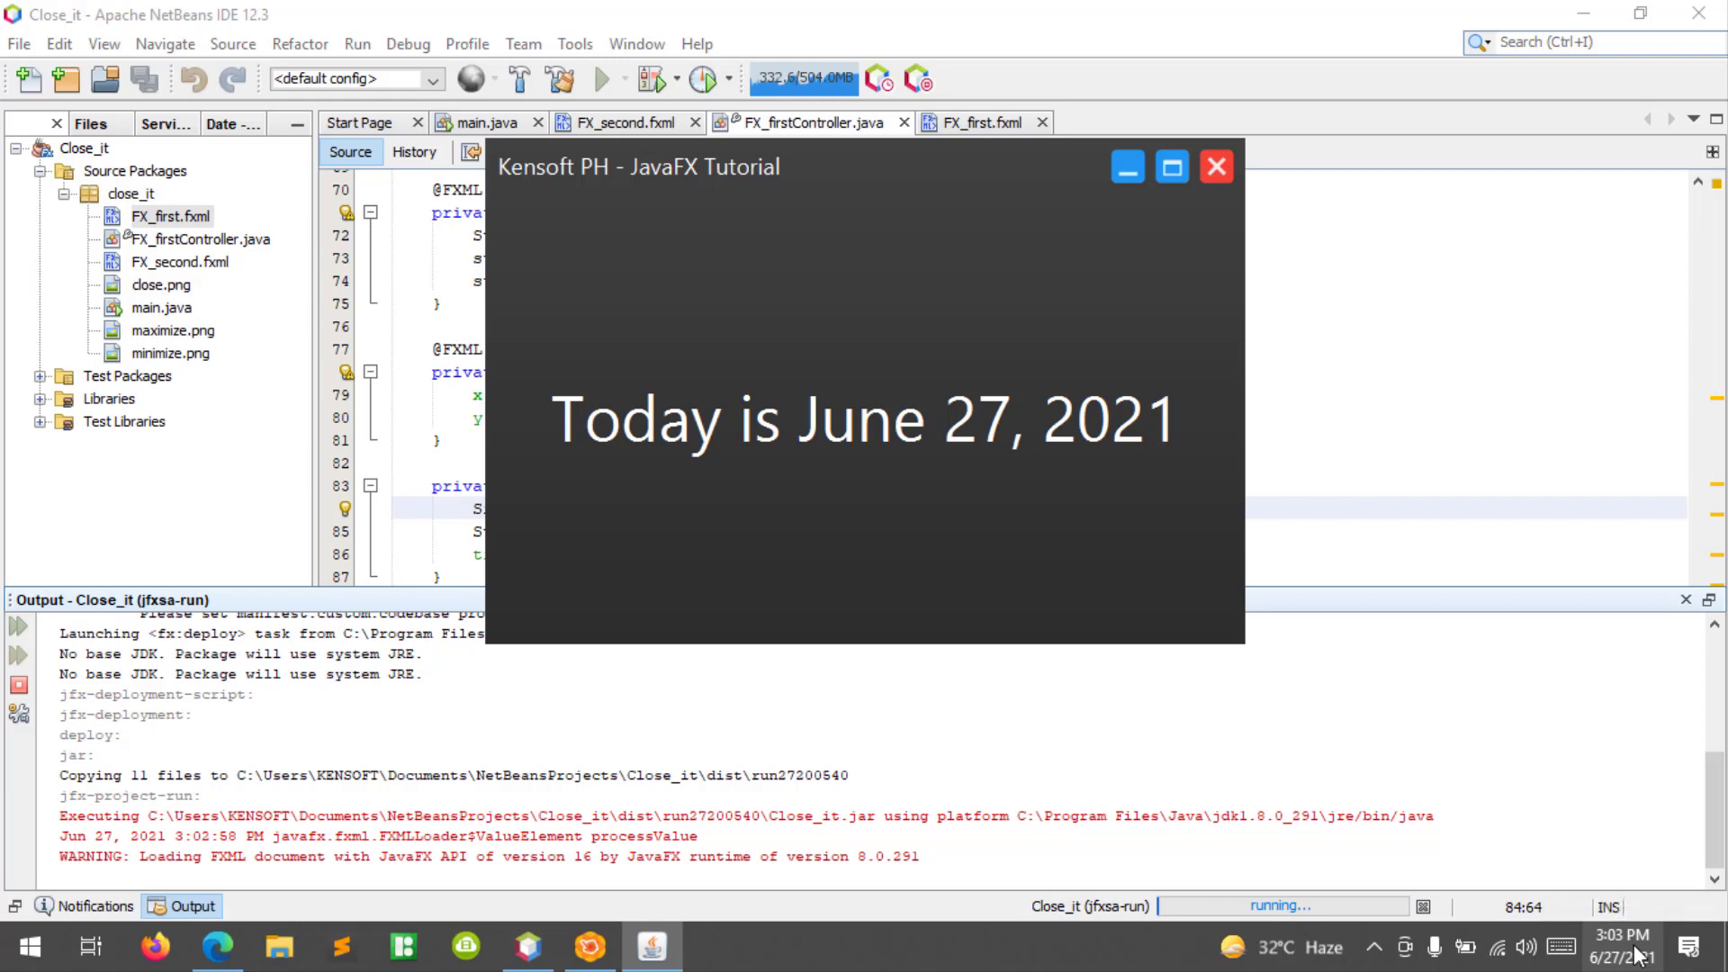
mouse_move(1620, 941)
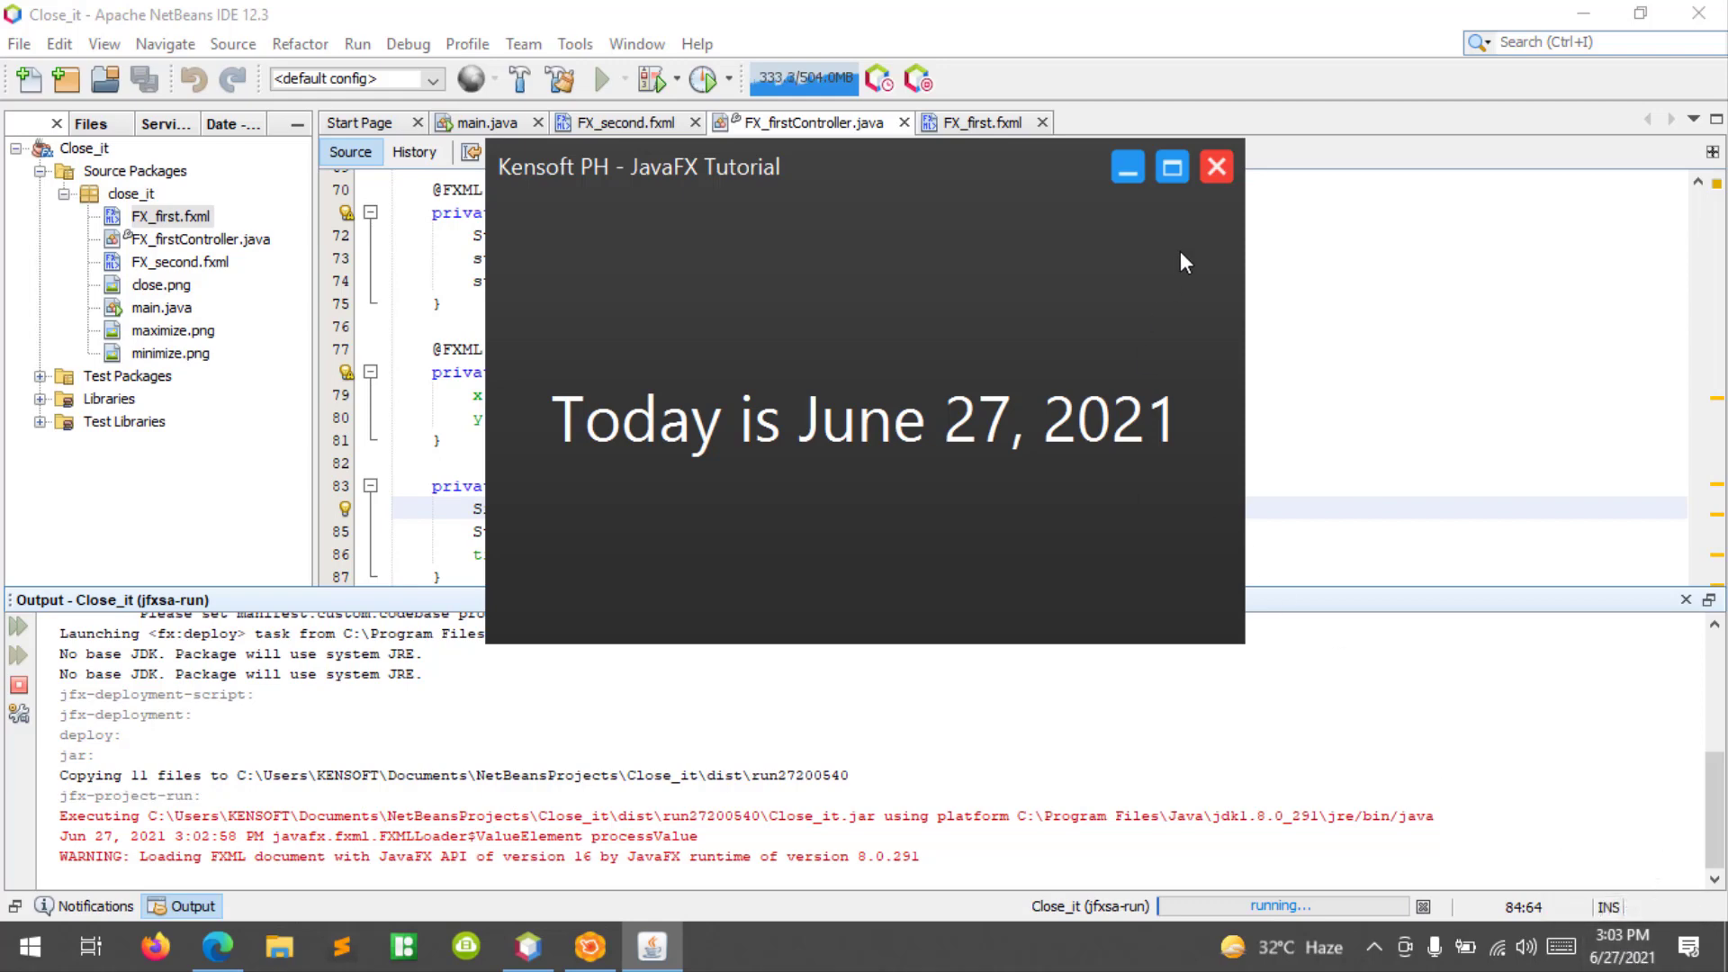
left_click(1215, 166)
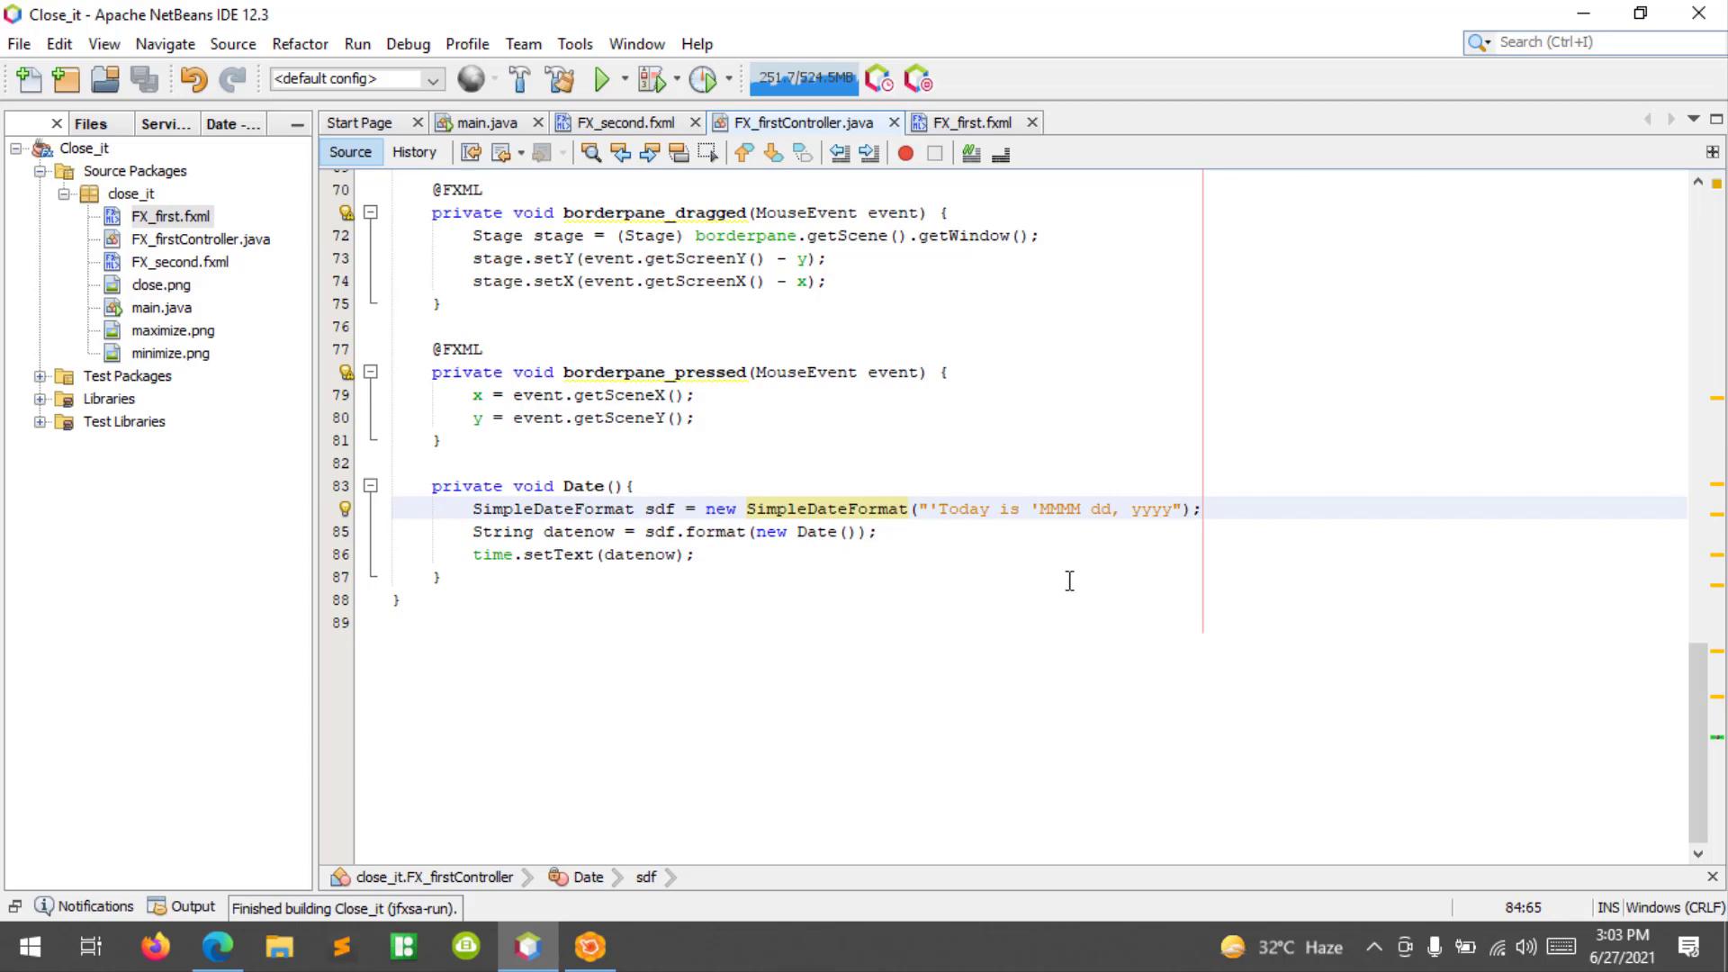
Insert 'EEEE,' after 'Today is ' in the SimpleDateFormat pattern and run the project.
type("E,")
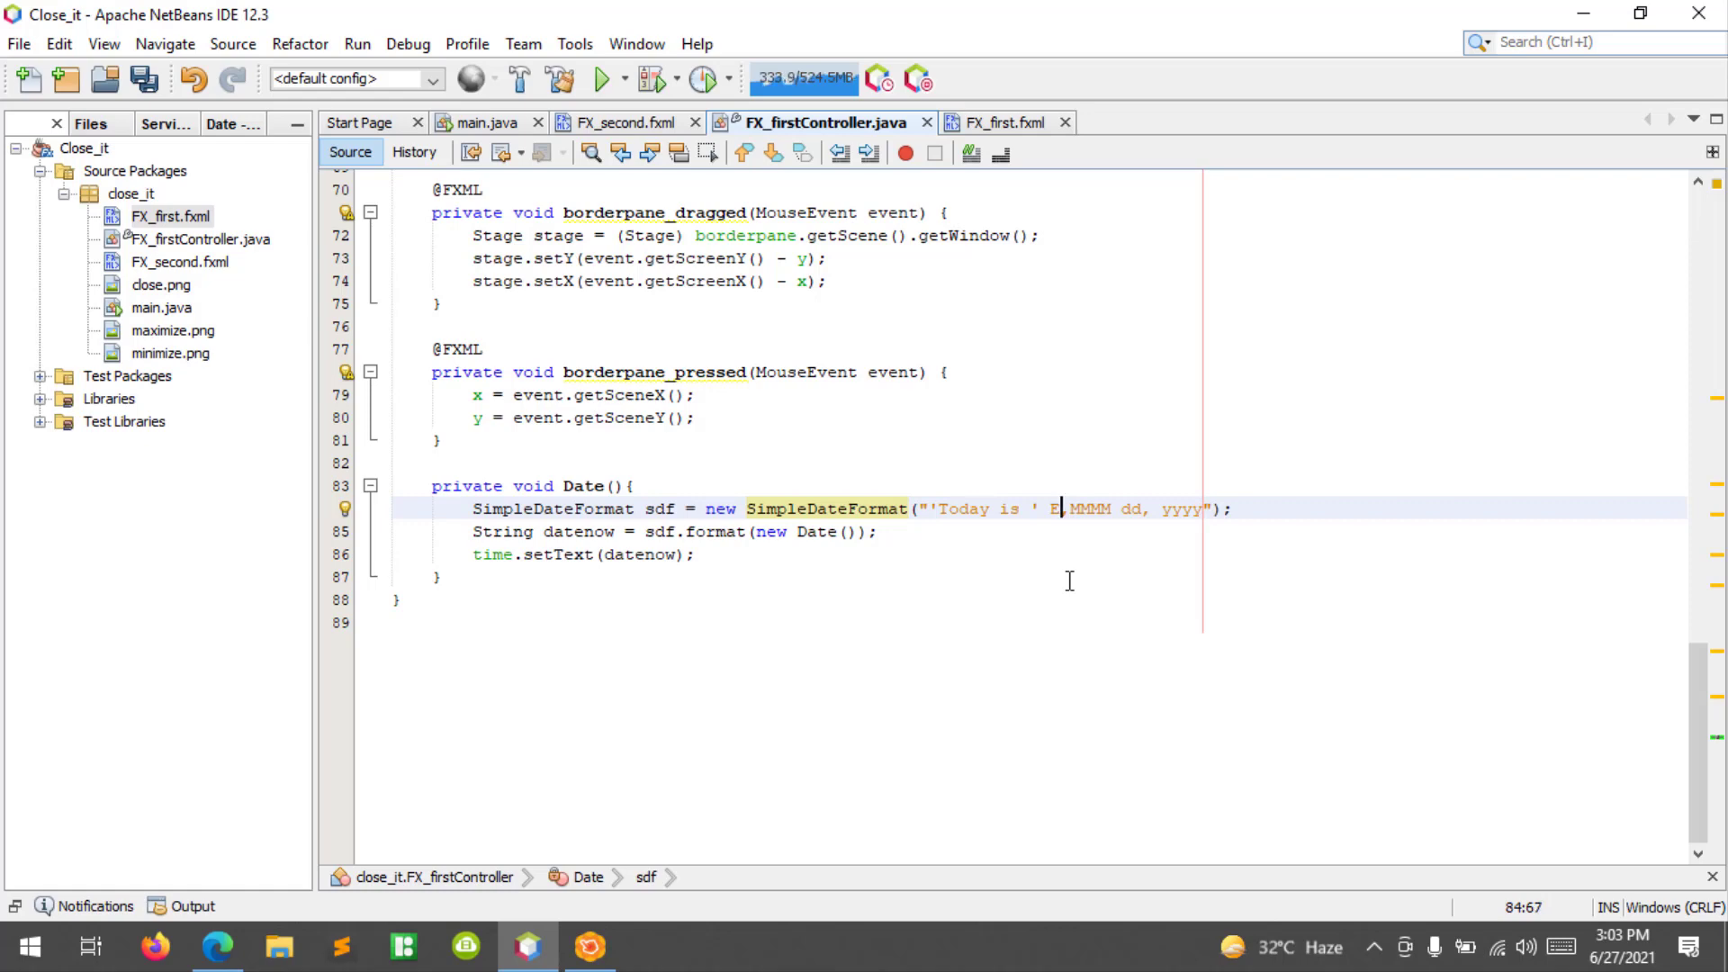
type("EE,")
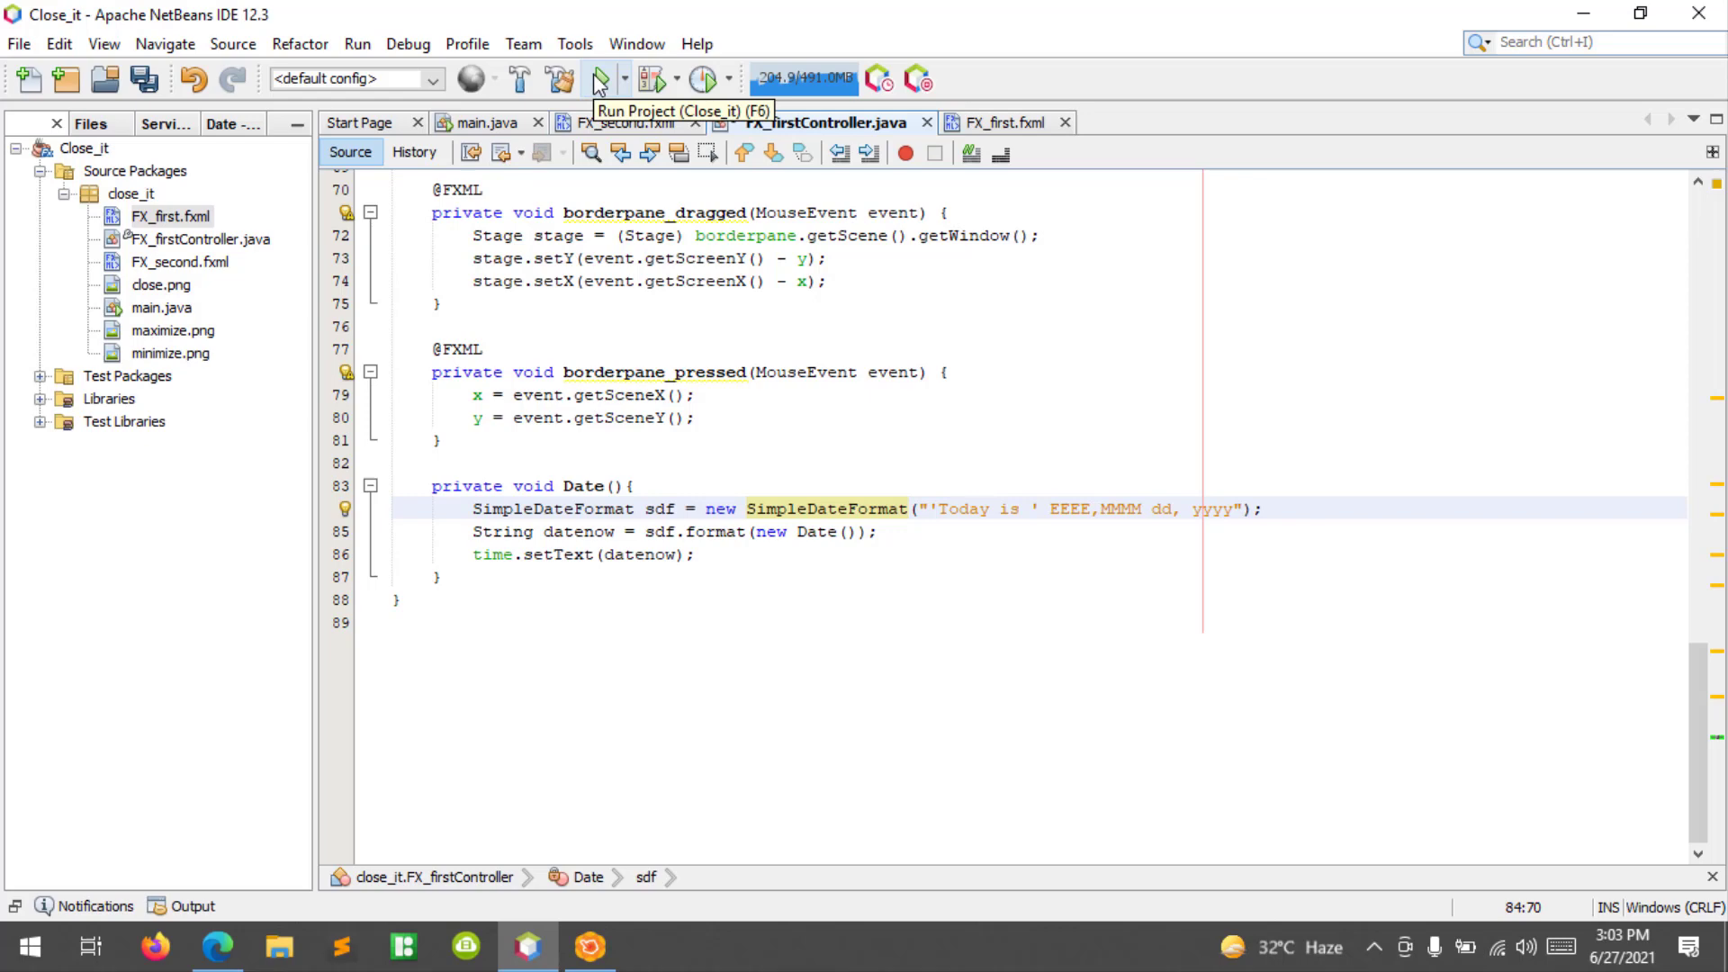
left_click(597, 77)
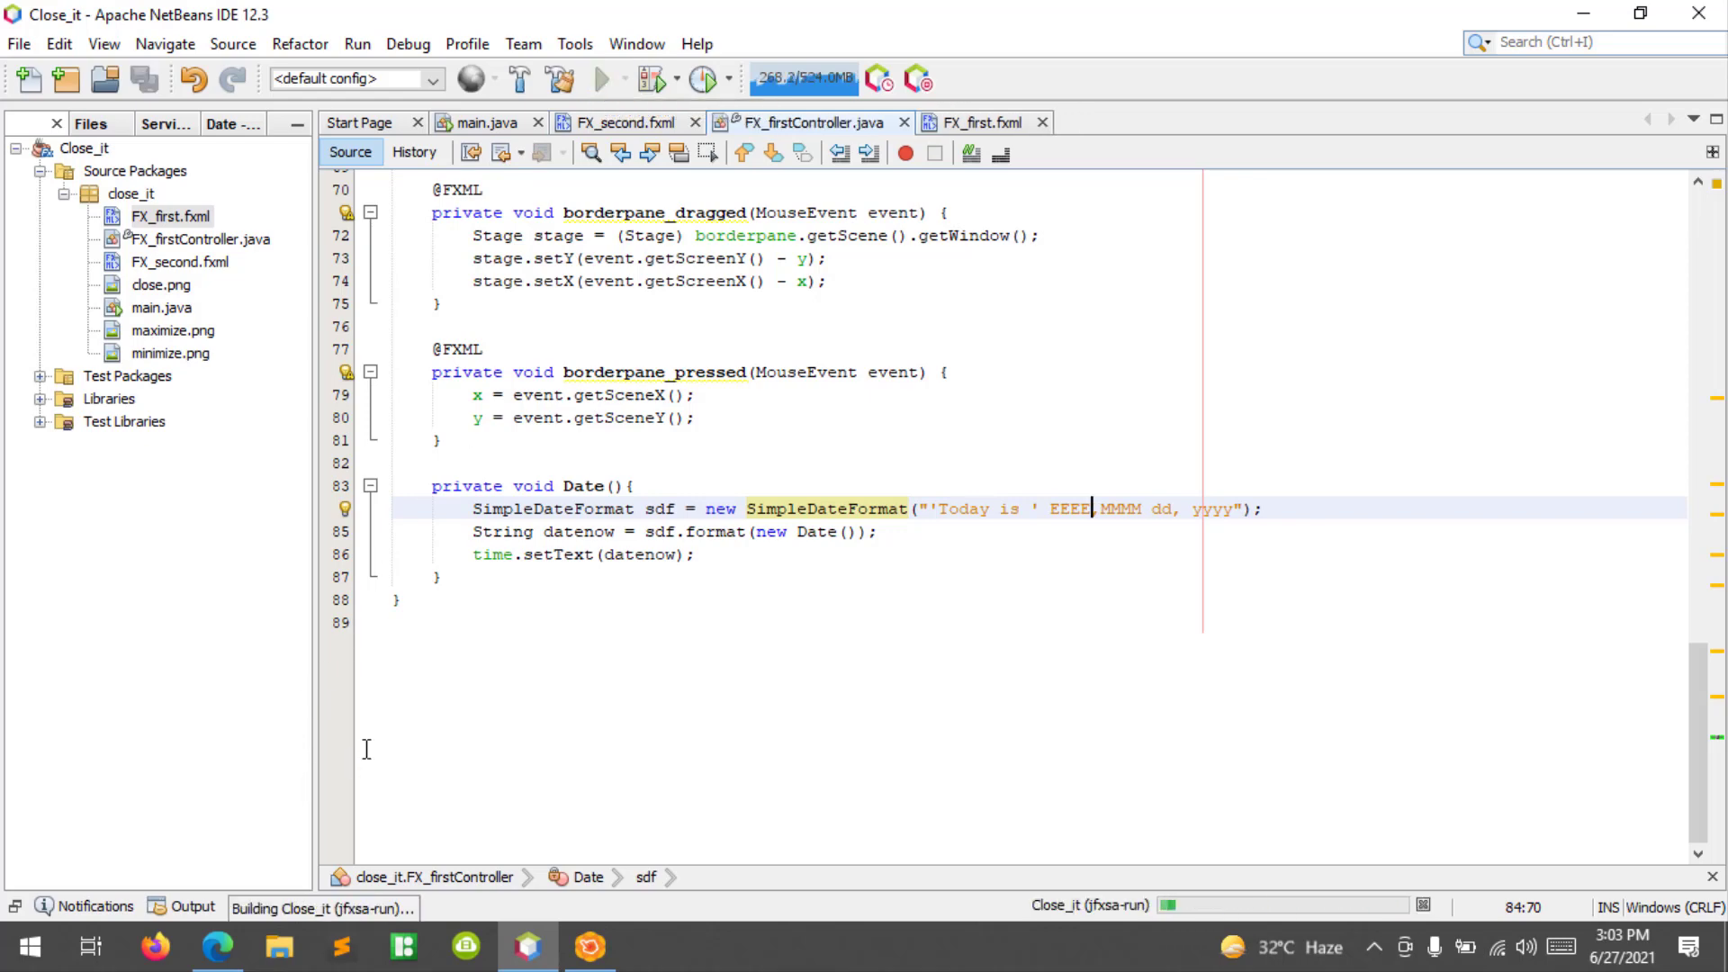
left_click(605, 79)
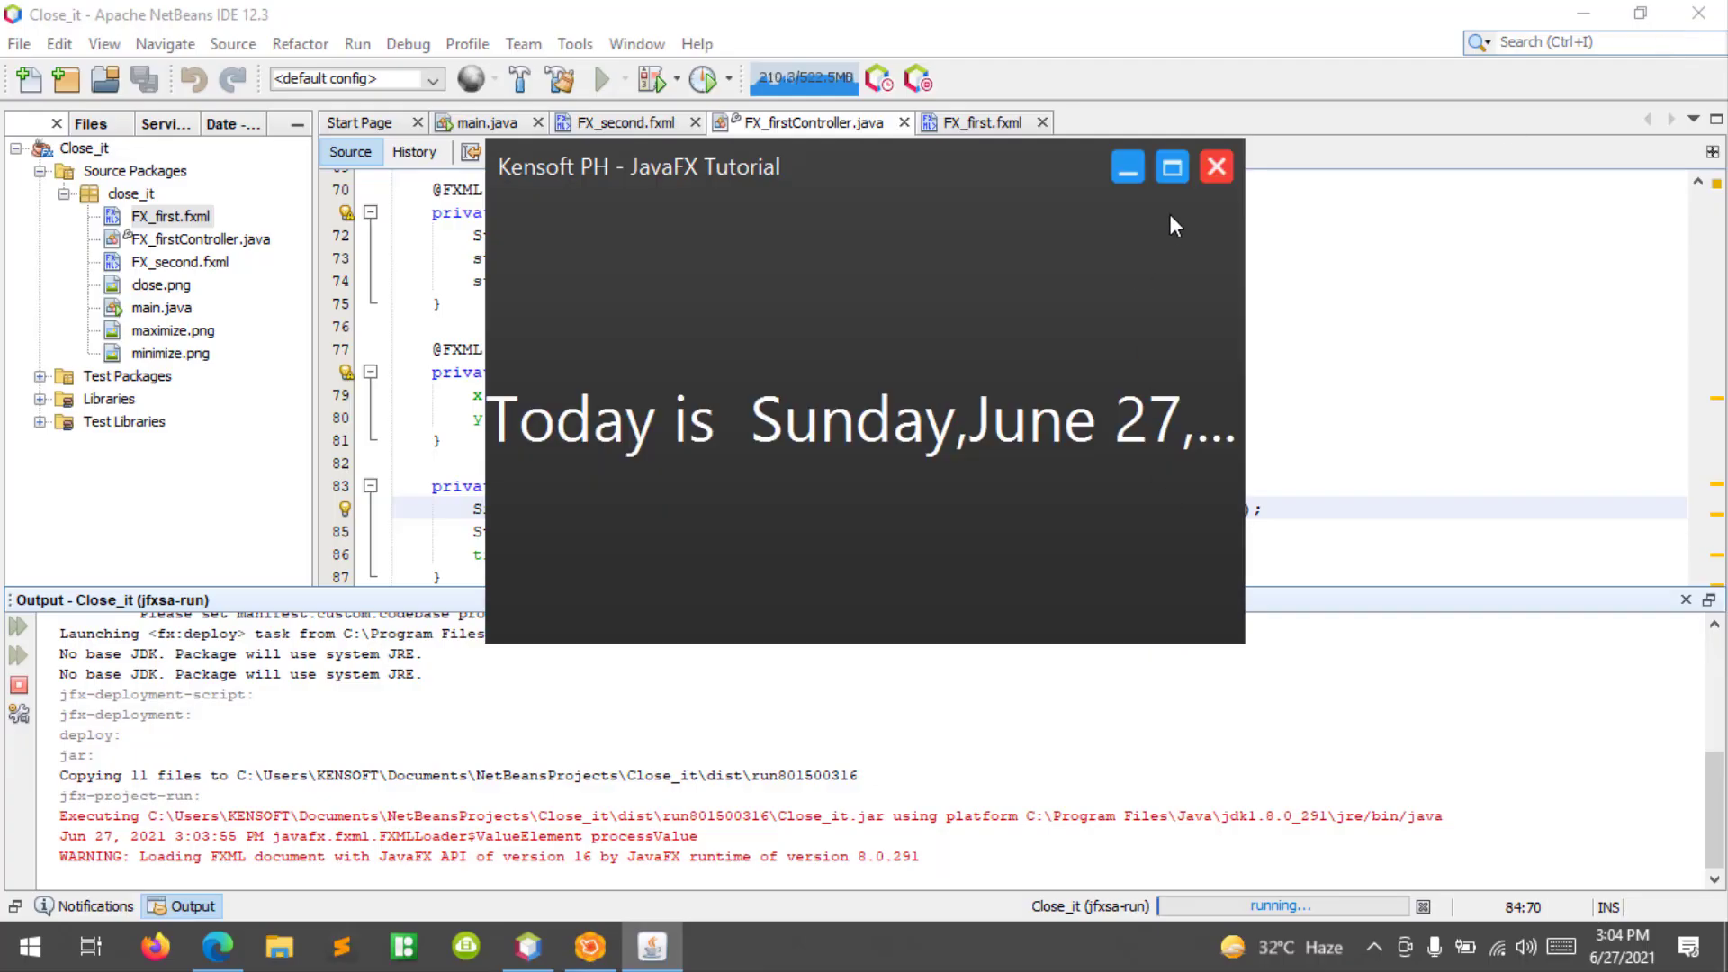
Close the app, add a space after 'EEEE,' in the pattern, and rerun the project.
left_click(1214, 167)
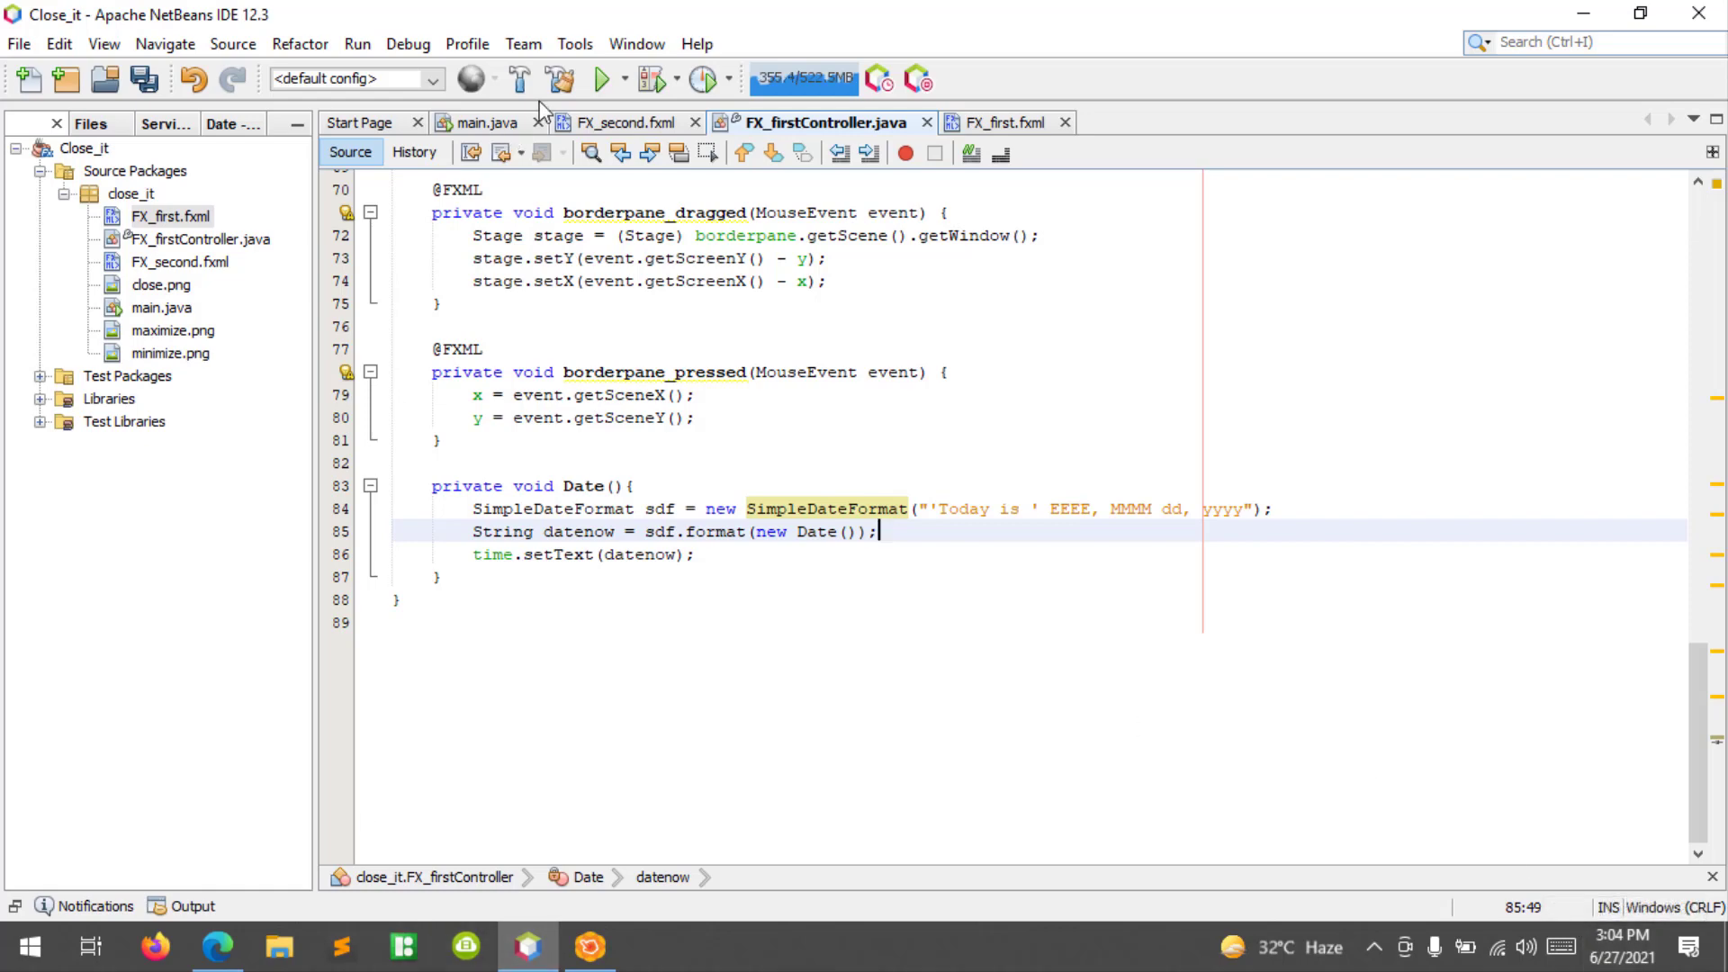
left_click(601, 78)
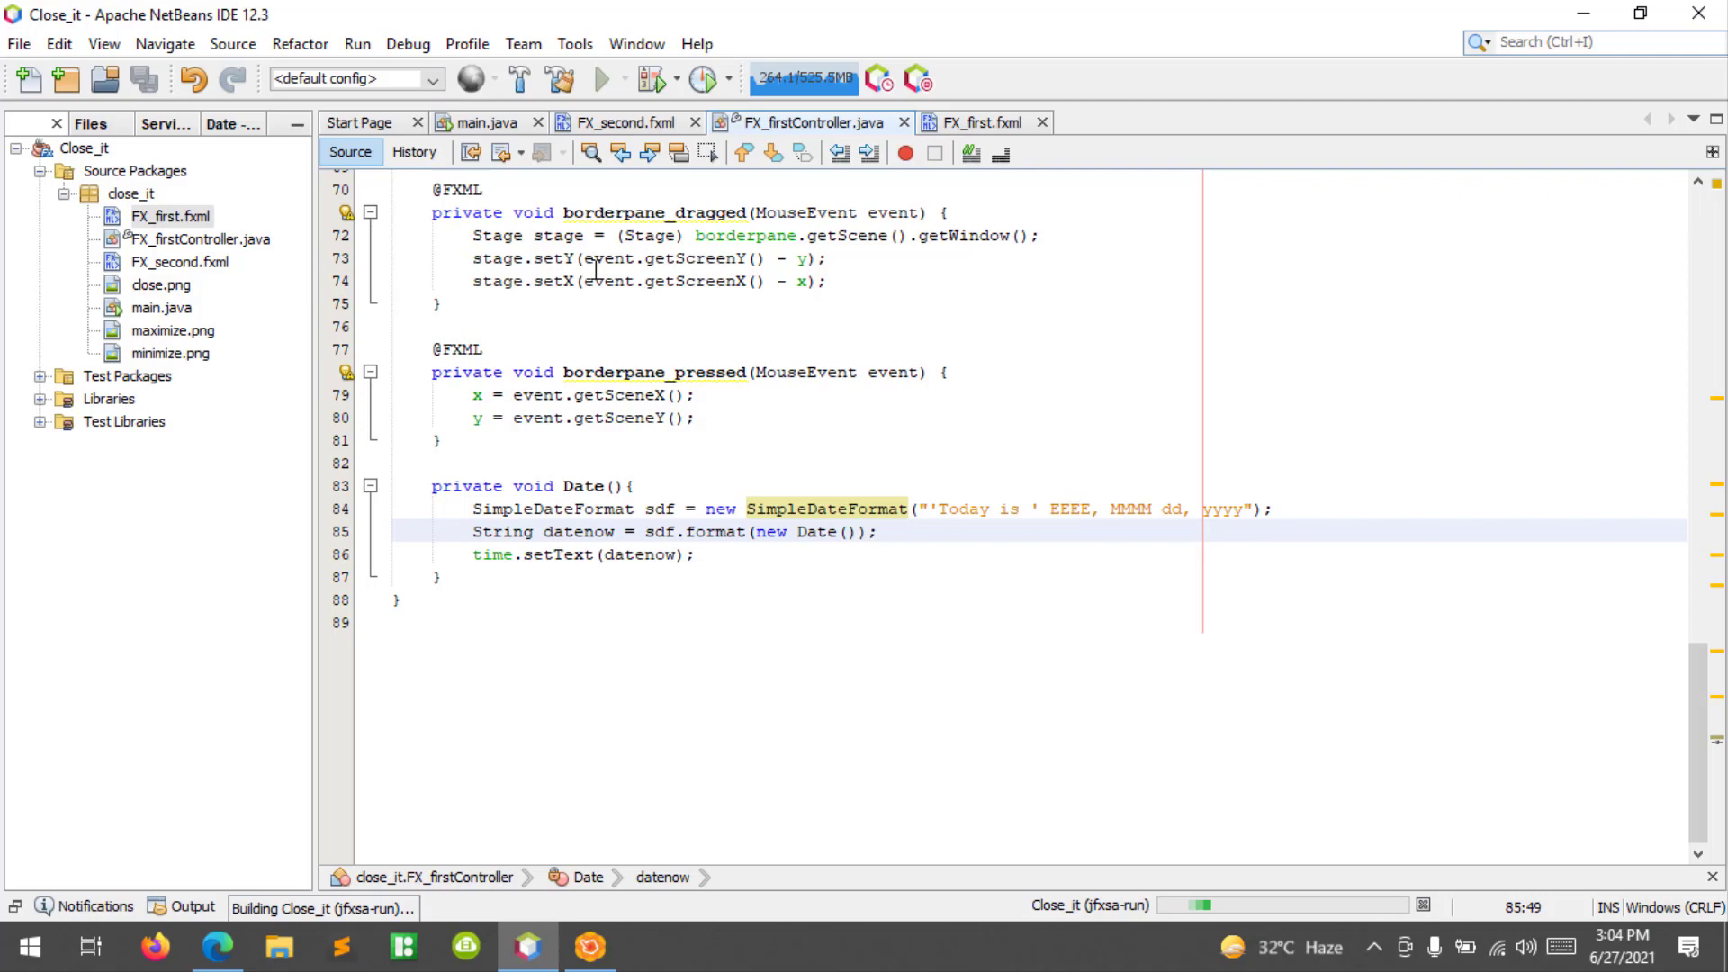
left_click(603, 79)
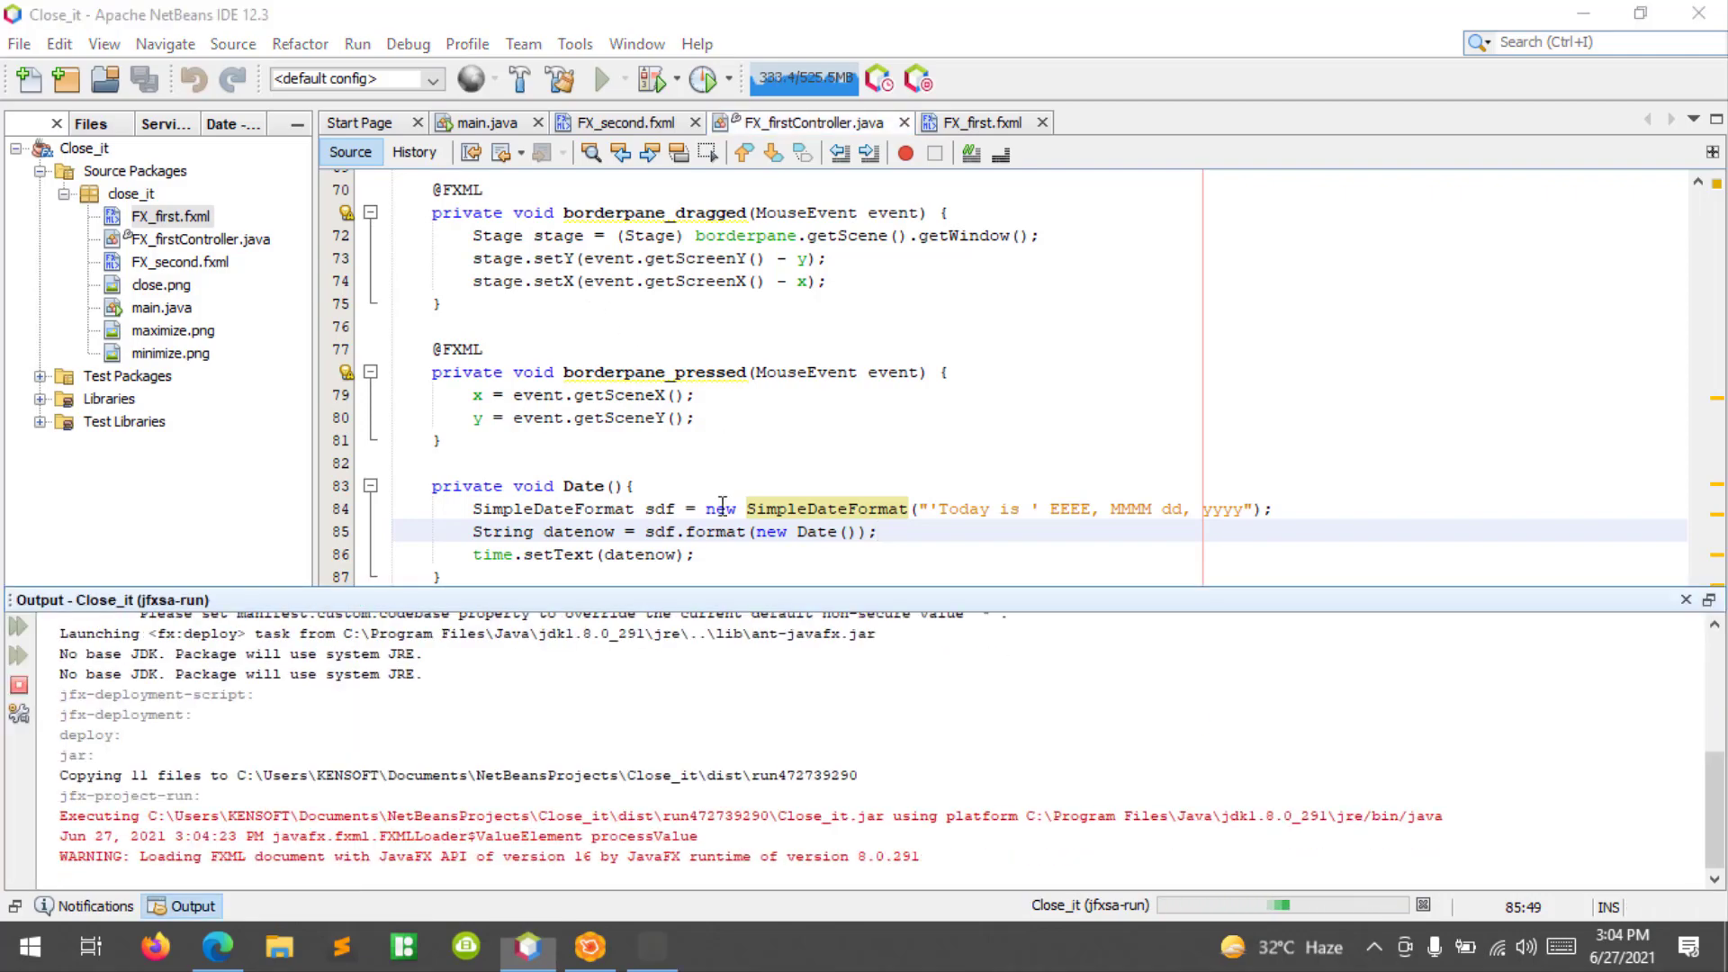